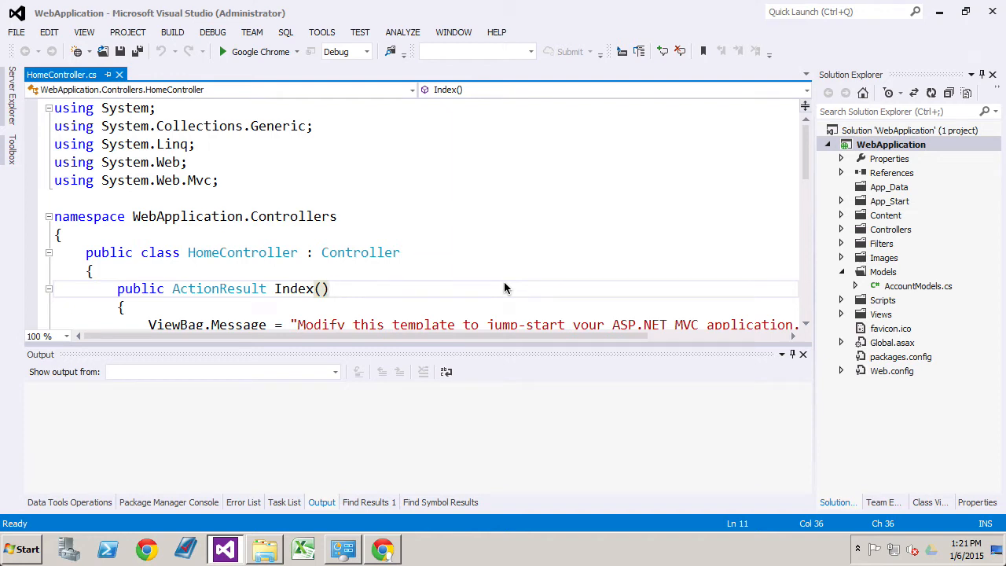
# Bring up the Entity Framework 6 Tools download page in Chrome.
pyautogui.click(330, 289)
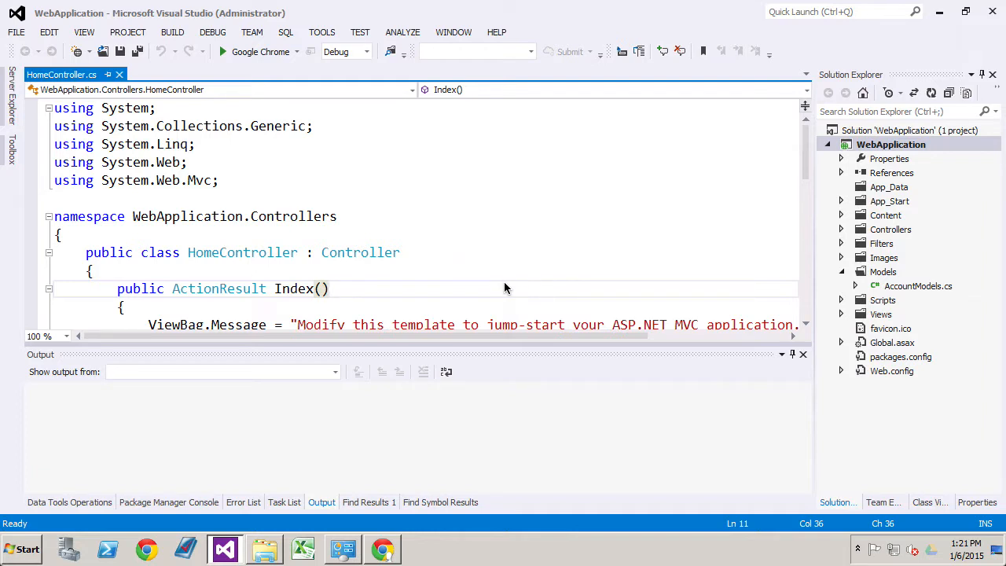
pyautogui.click(329, 289)
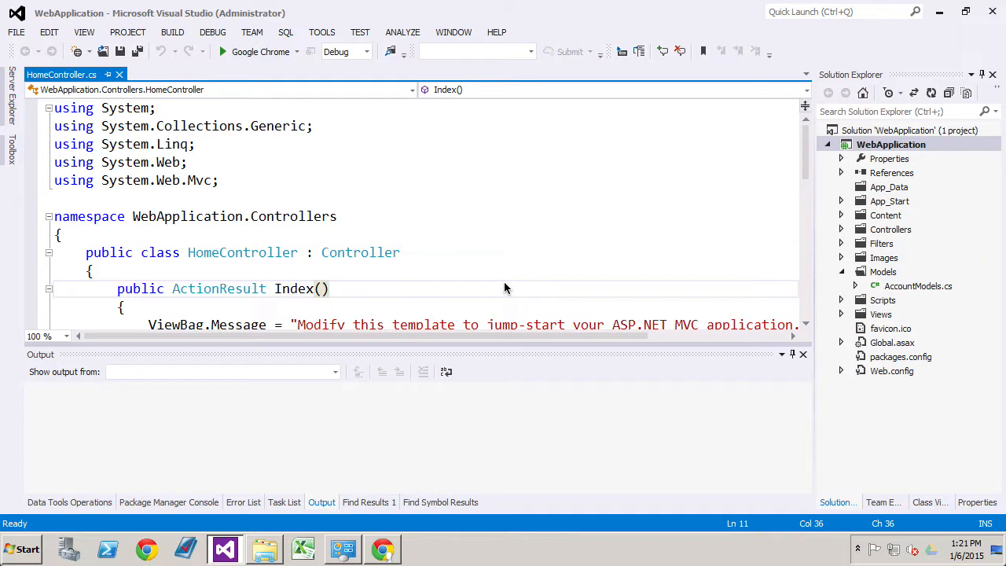
pyautogui.click(330, 289)
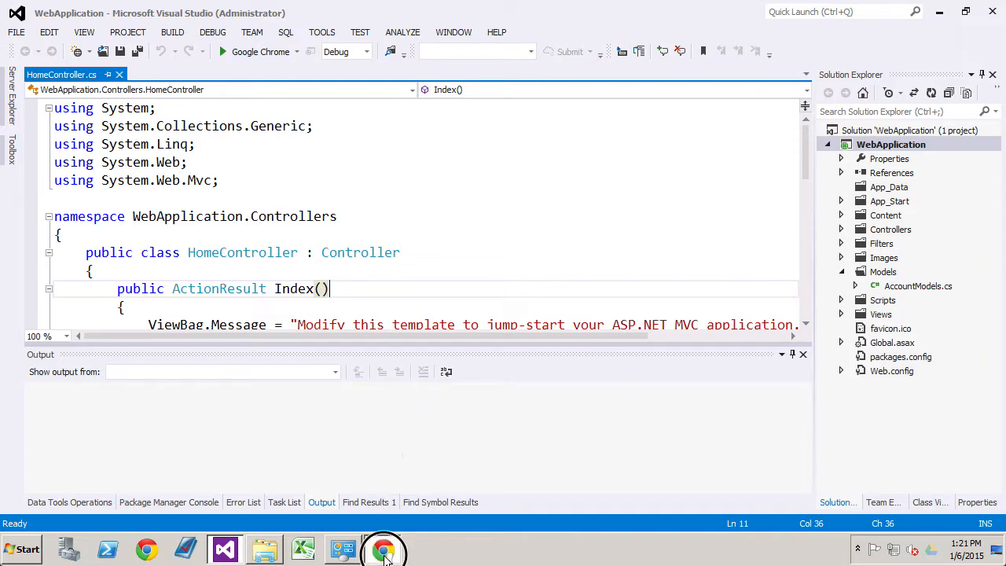
pyautogui.click(384, 547)
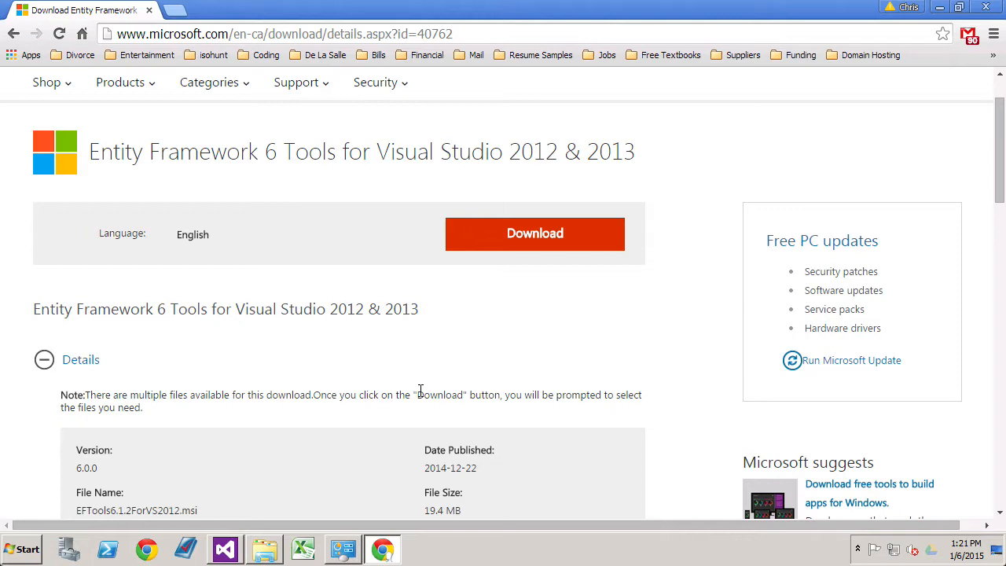
# Review the page details and highlight the EFTools6.1.2ForVS2013.msi installer.
pyautogui.scroll(3)
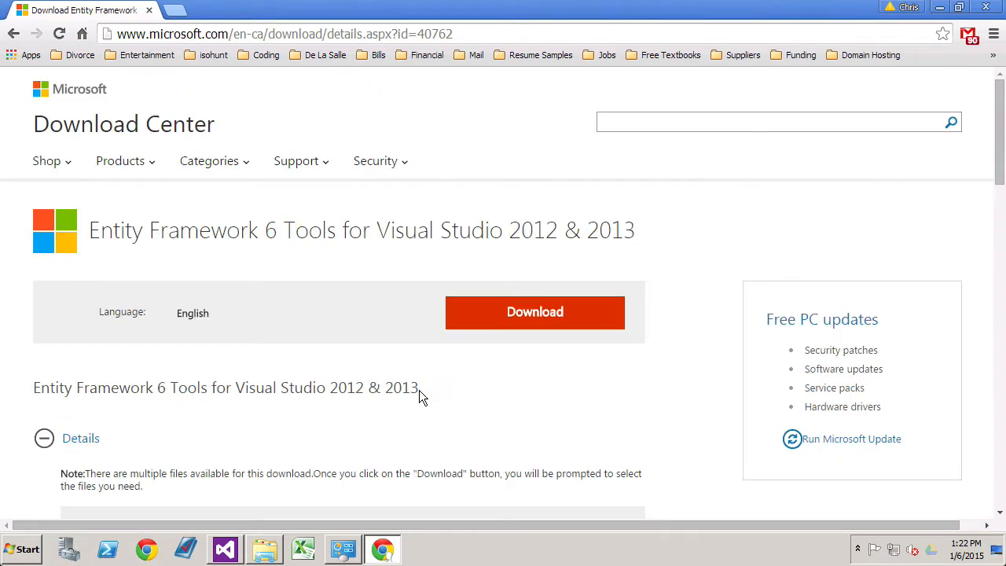
pyautogui.scroll(-3)
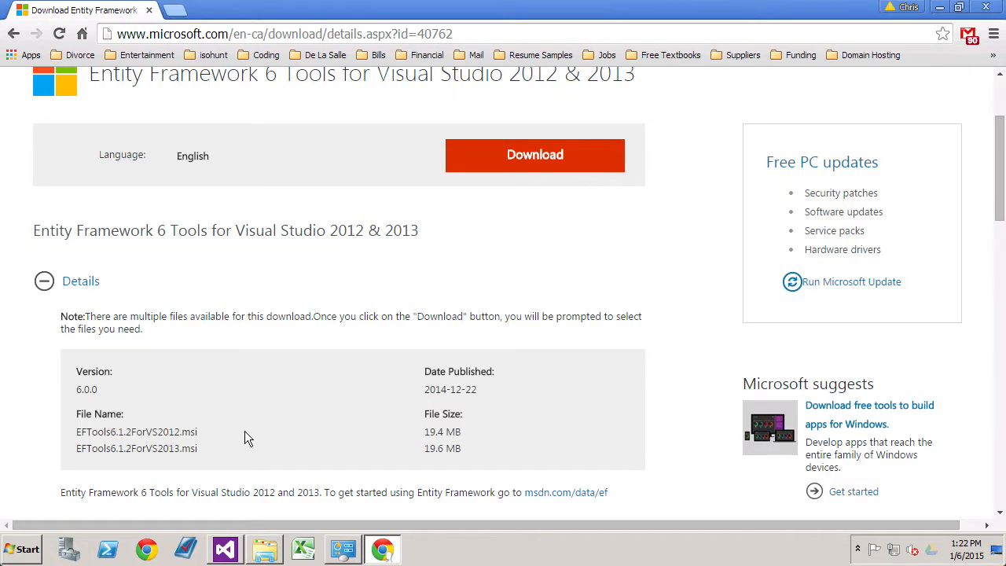
pyautogui.moveTo(267, 437)
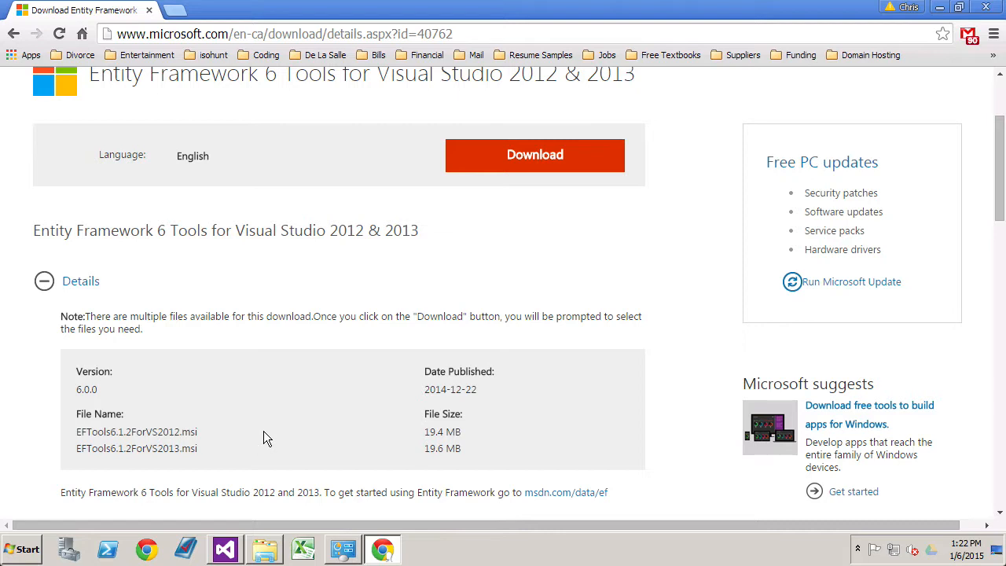
pyautogui.moveTo(128, 425)
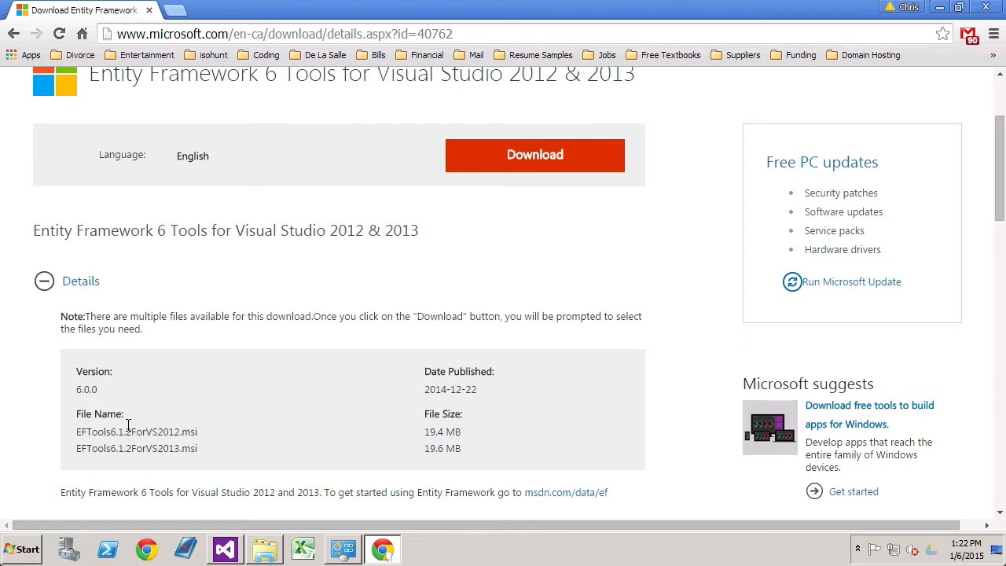
pyautogui.doubleClick(135, 431)
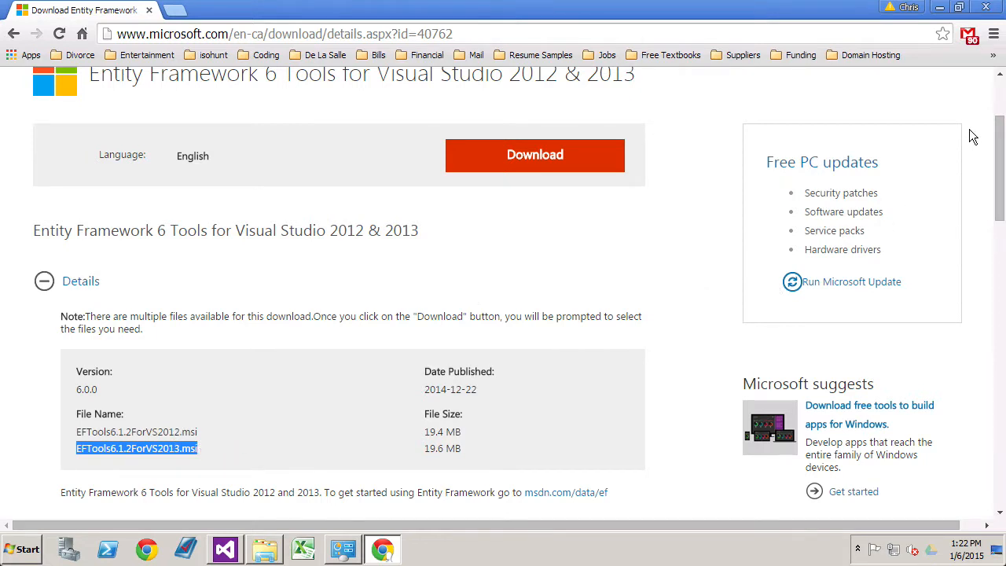
# Browse the Add New Item templates for the Models folder, then cancel without adding anything.
pyautogui.click(224, 548)
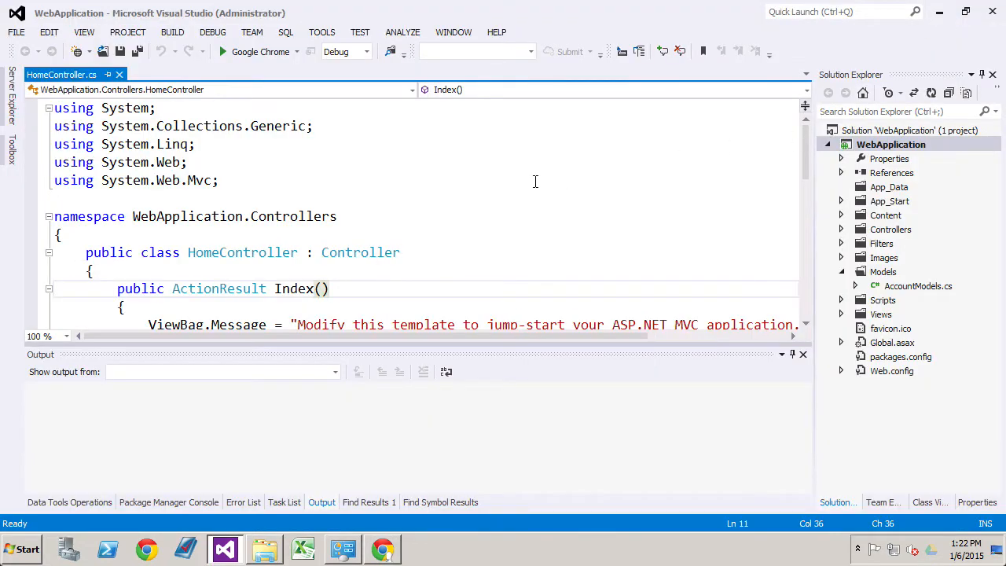
pyautogui.moveTo(515, 223)
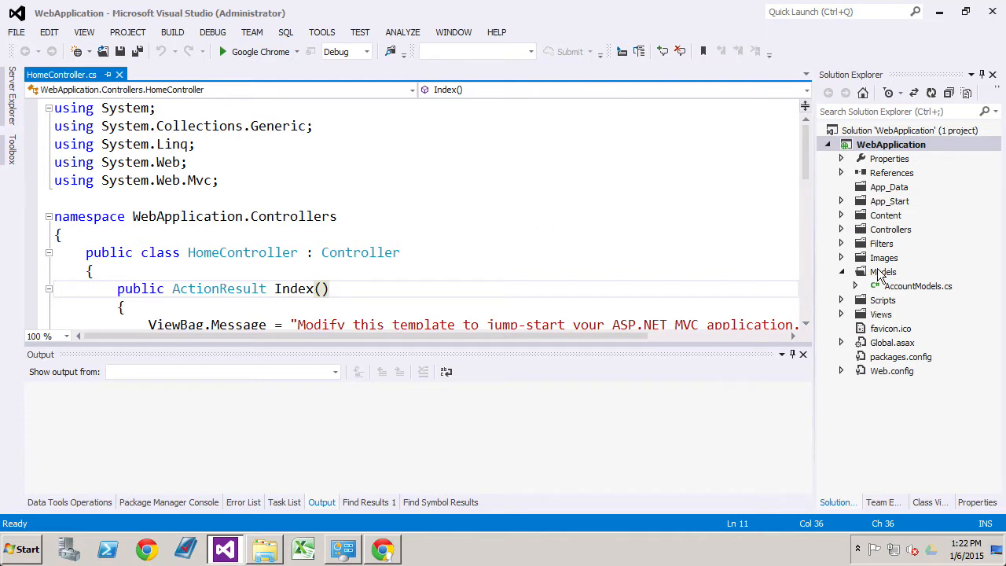
pyautogui.rightClick(883, 270)
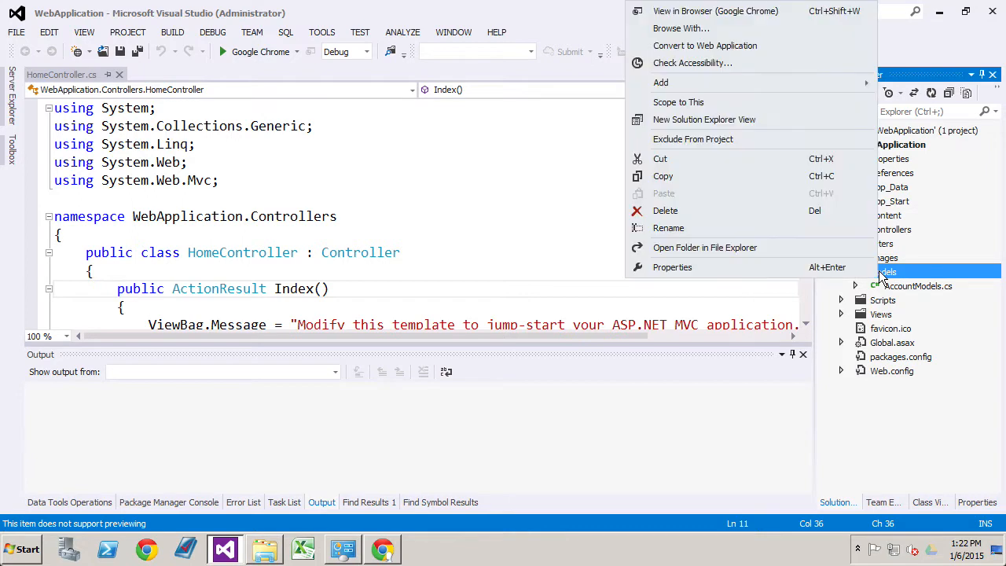
pyautogui.moveTo(710, 82)
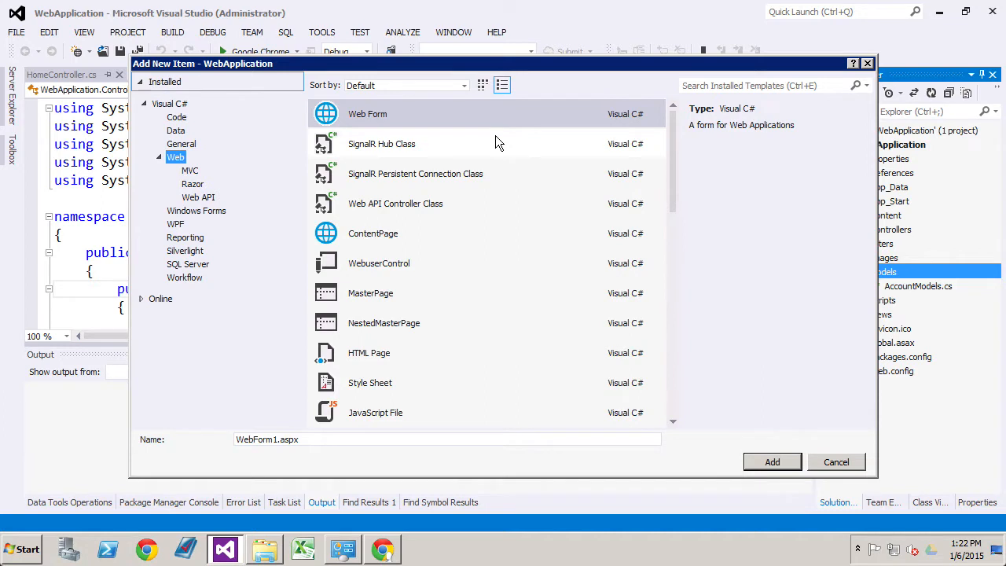
pyautogui.click(836, 462)
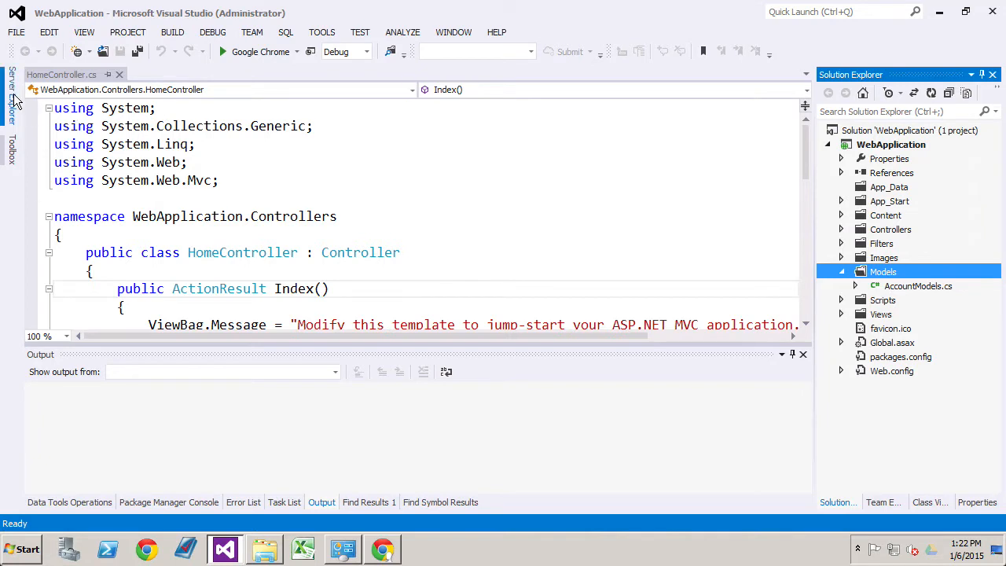
# Expand the DefaultConnection data connection in Server Explorer and open Web.config.
pyautogui.click(13, 86)
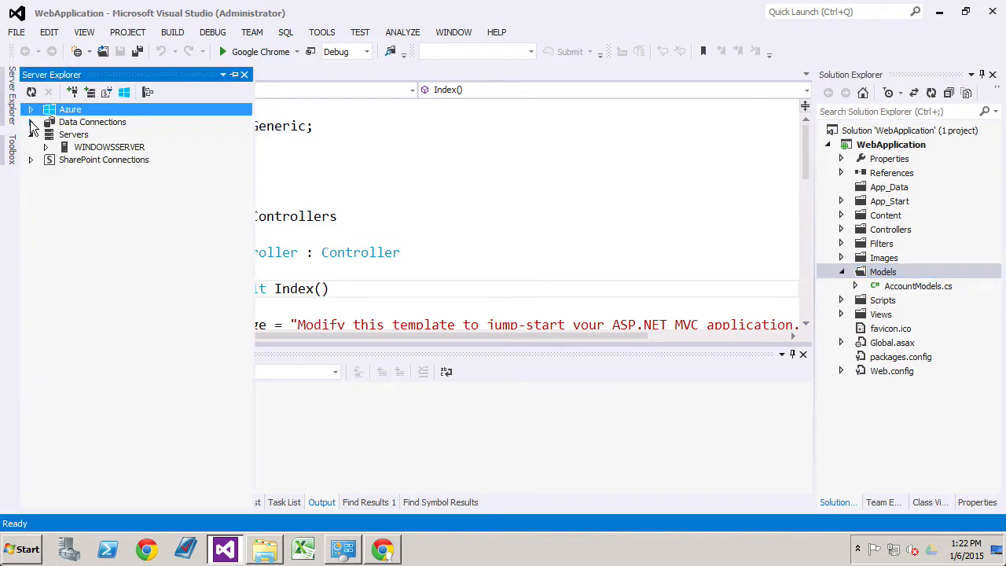
pyautogui.click(44, 123)
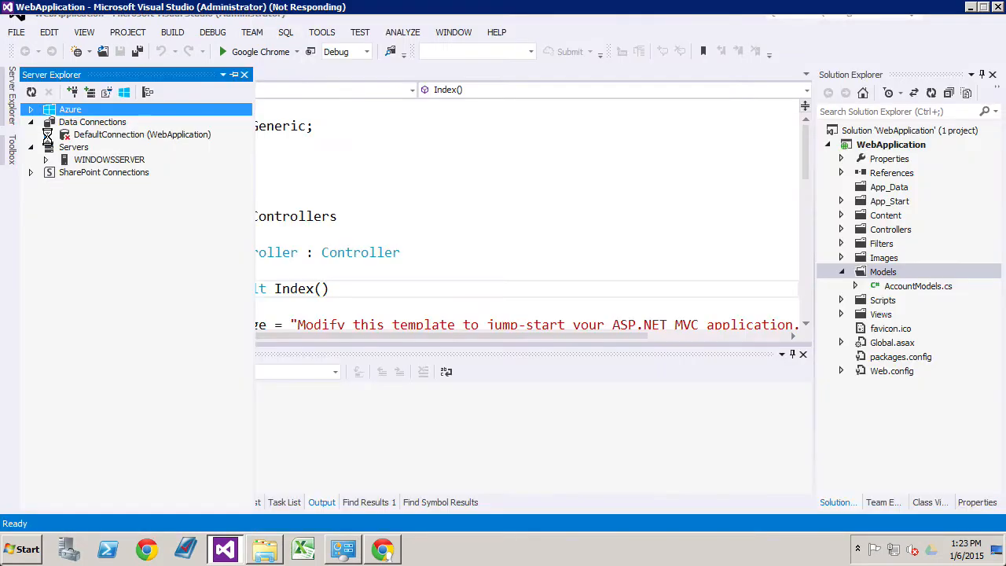
pyautogui.click(66, 135)
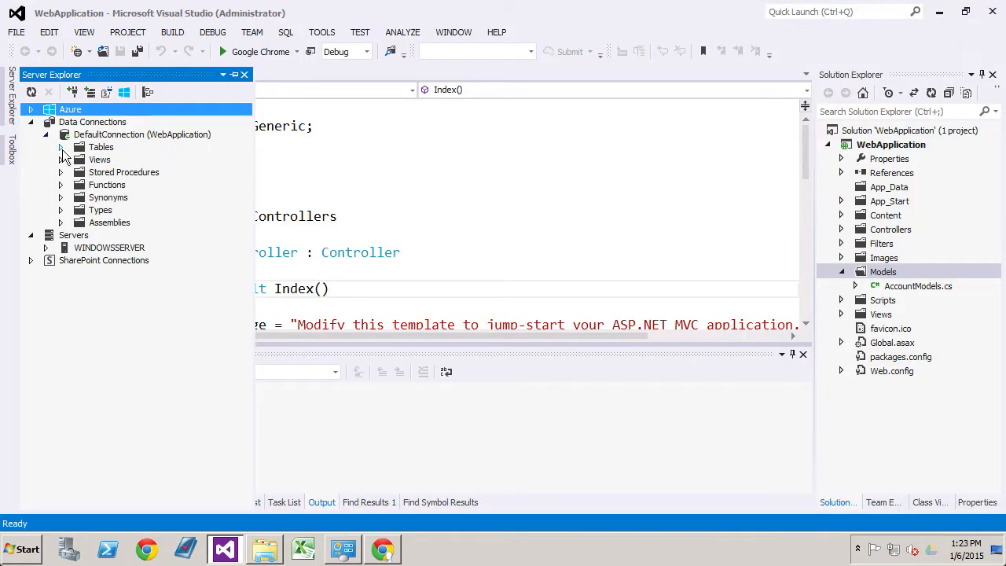
pyautogui.doubleClick(893, 371)
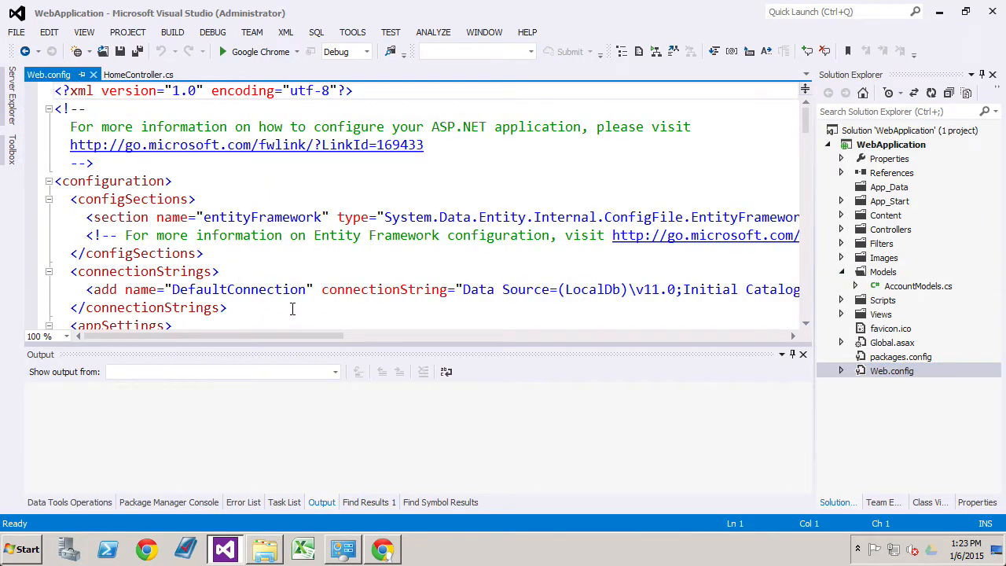
# Highlight LocalDb in the connection string and view the App_Data database files on disk.
pyautogui.hscroll(3)
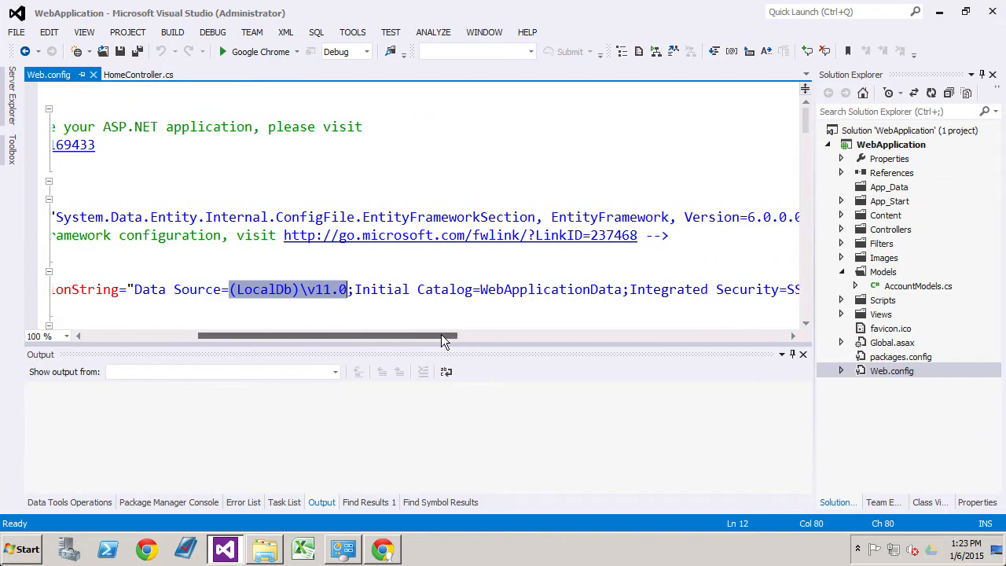
pyautogui.doubleClick(550, 289)
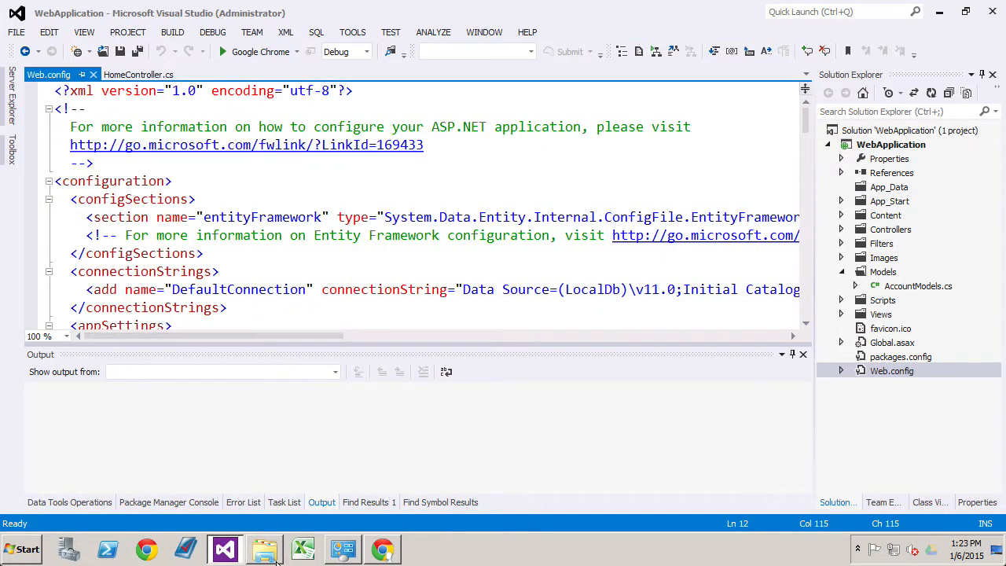
pyautogui.click(264, 549)
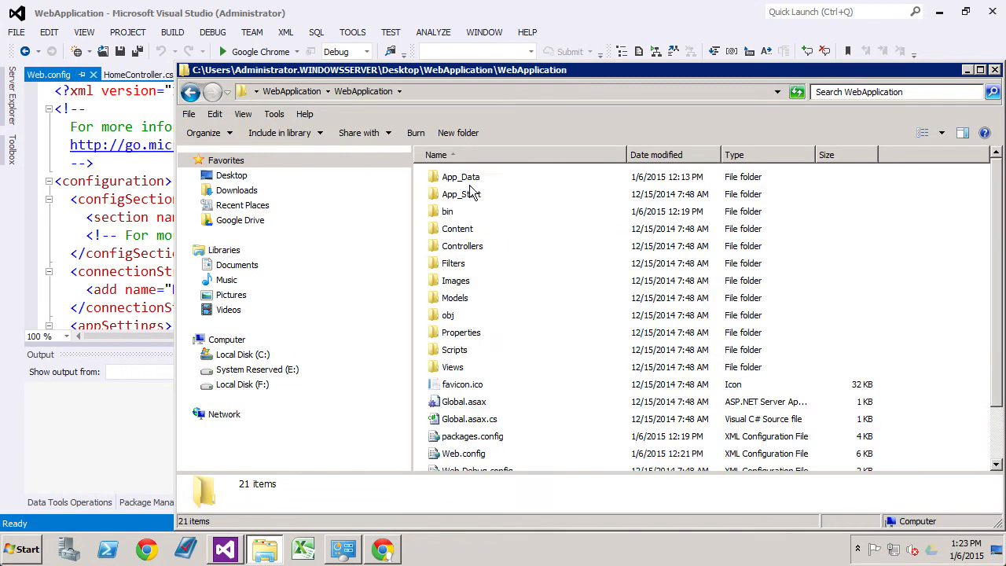
pyautogui.doubleClick(460, 176)
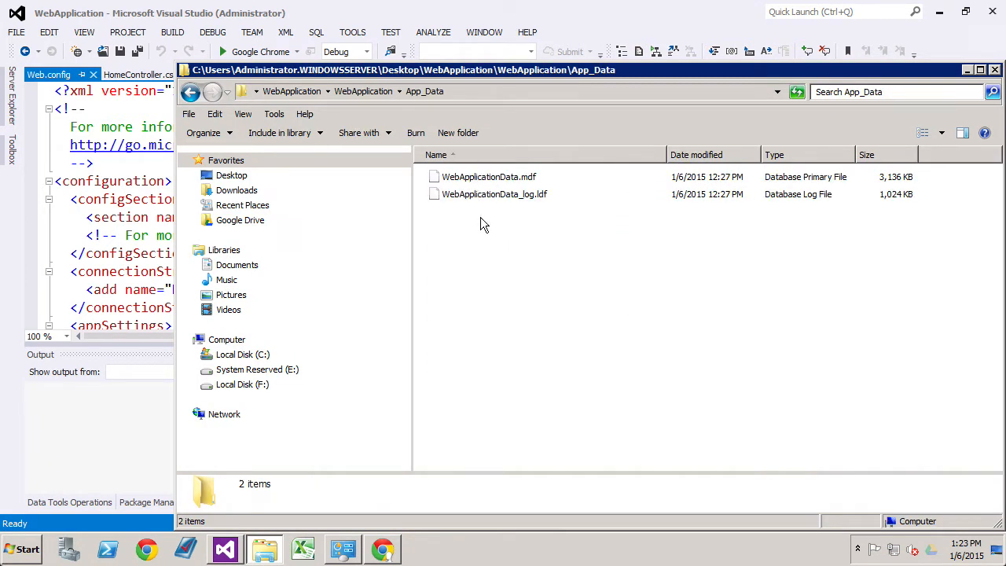
pyautogui.moveTo(248, 22)
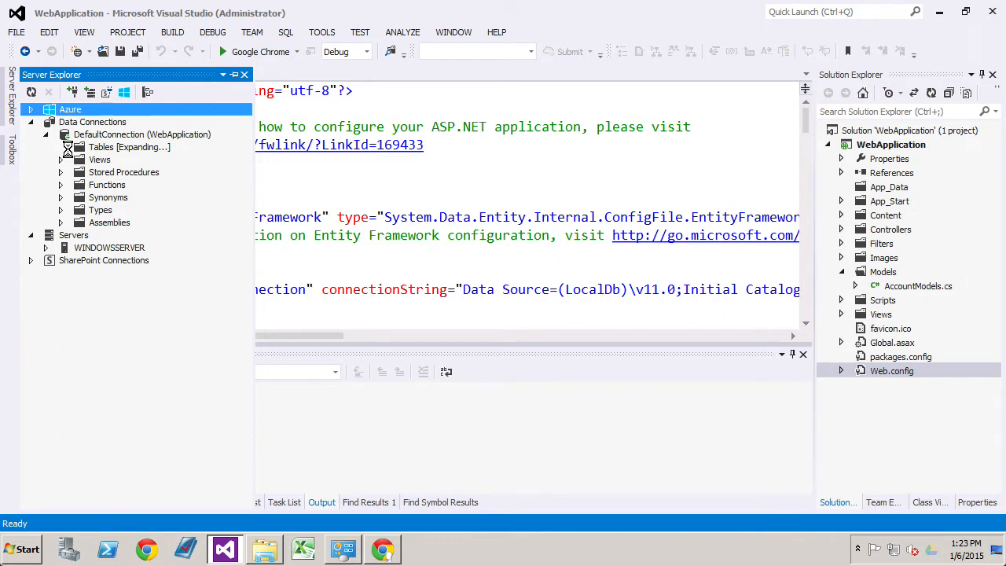
# List the DefaultConnection tables and look through UserProfile and webpages_UsersInRoles.
pyautogui.click(59, 147)
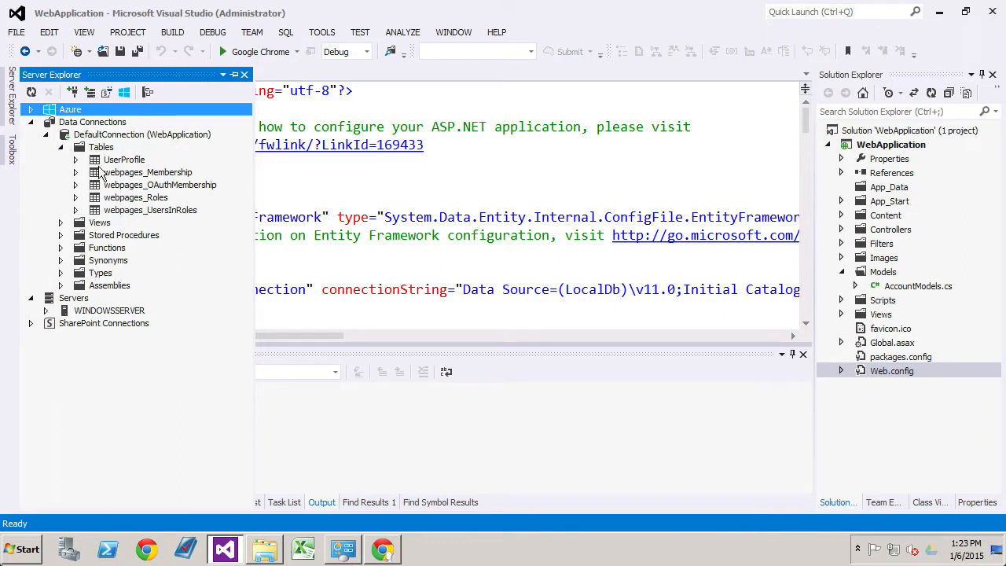
pyautogui.click(124, 160)
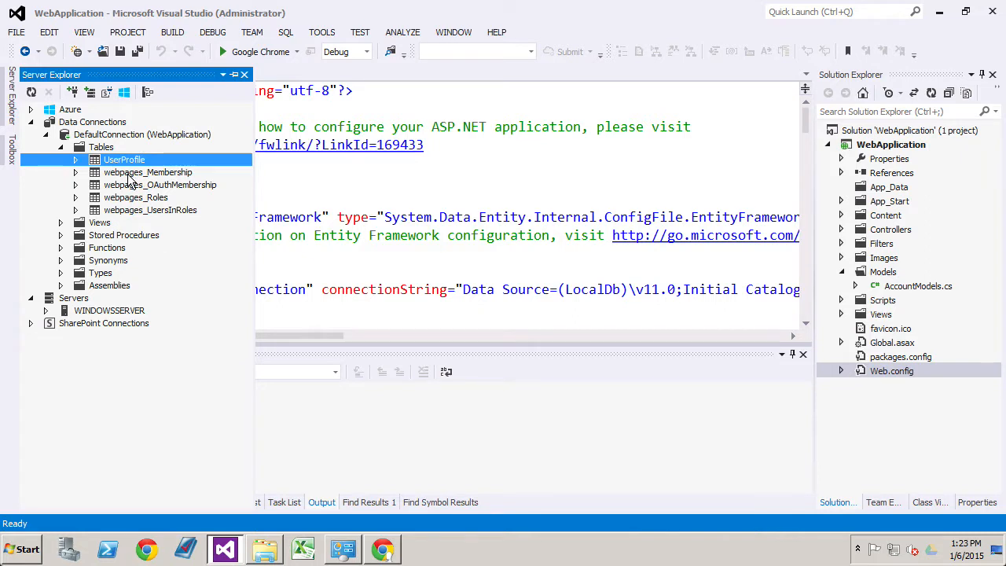
pyautogui.click(160, 185)
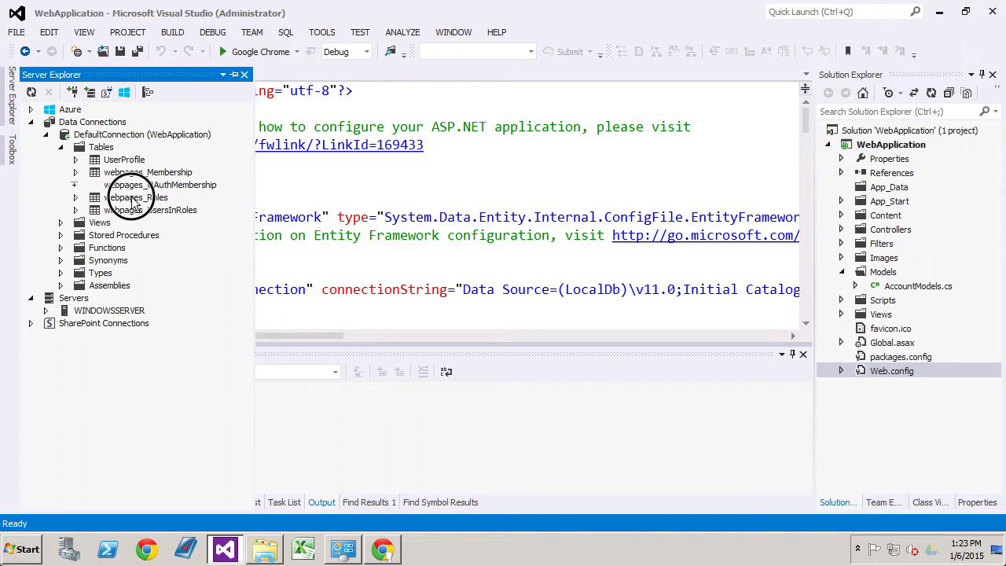
pyautogui.click(151, 211)
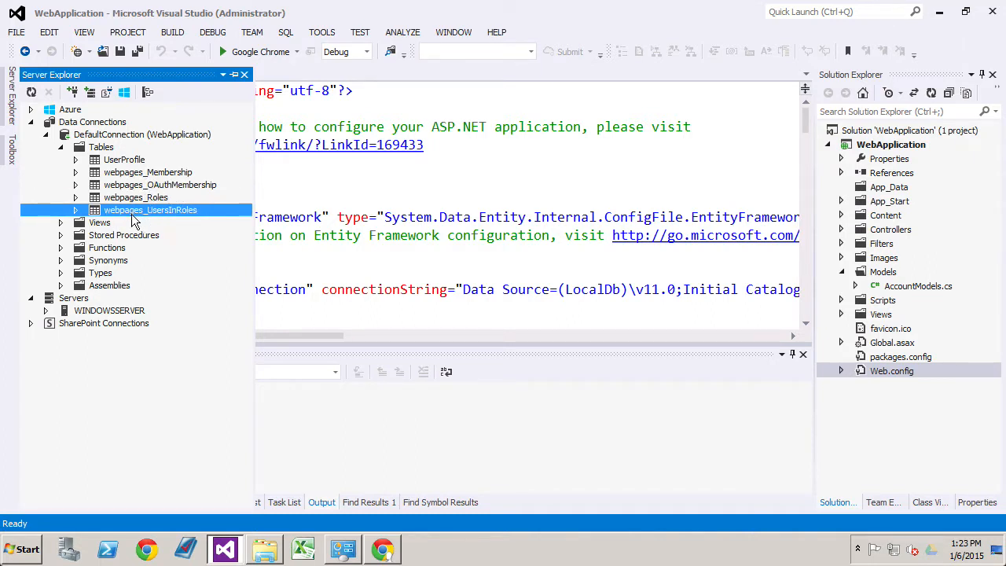
pyautogui.click(124, 159)
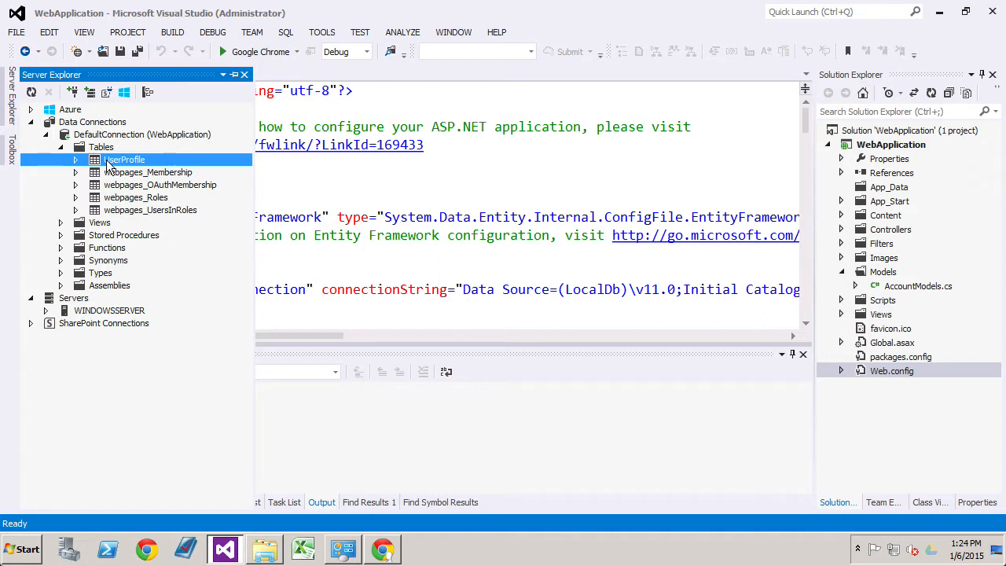
pyautogui.moveTo(118, 171)
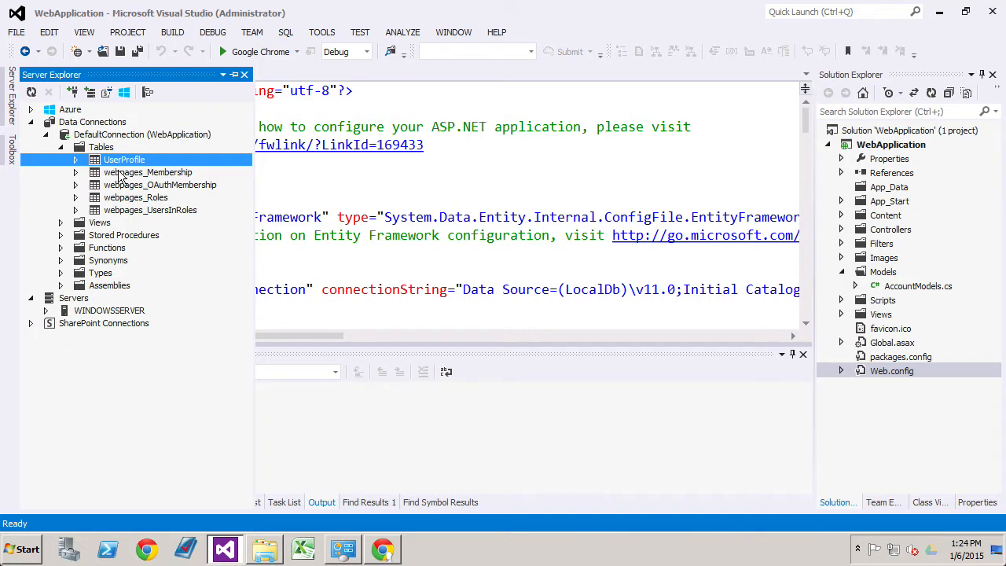
# Expand UserProfile to show its UserId and UserName columns.
pyautogui.click(147, 171)
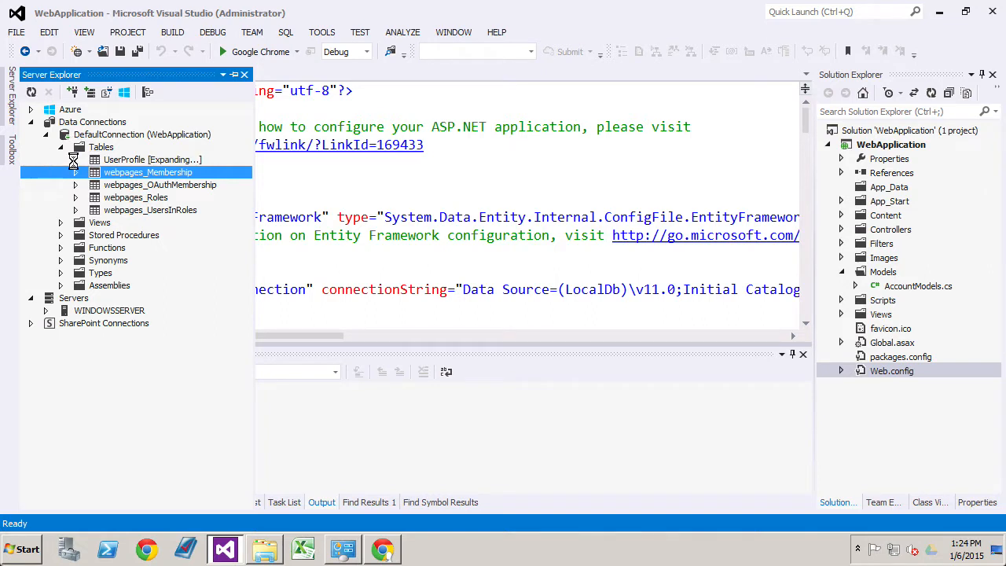
pyautogui.click(75, 161)
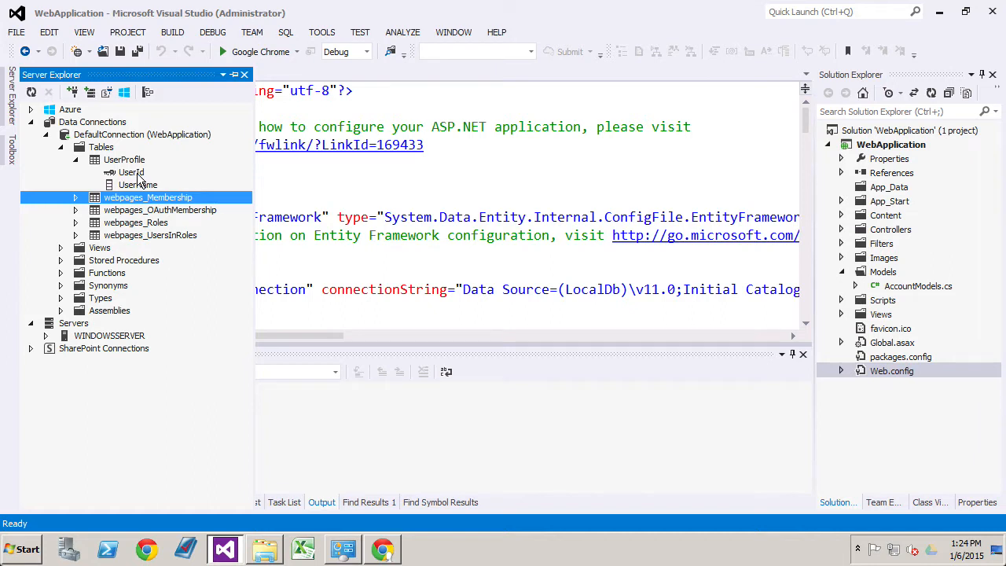
pyautogui.moveTo(139, 187)
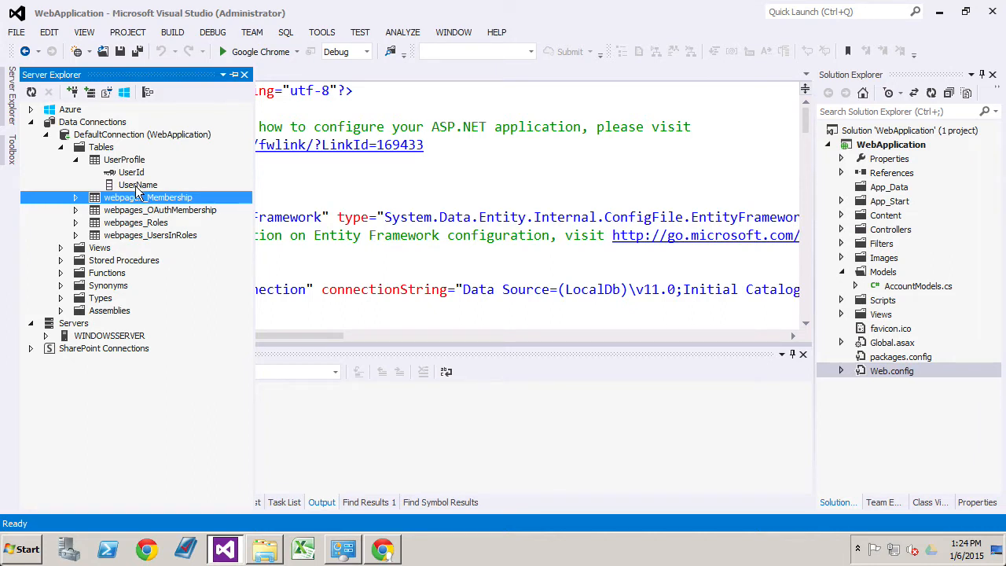
pyautogui.click(132, 171)
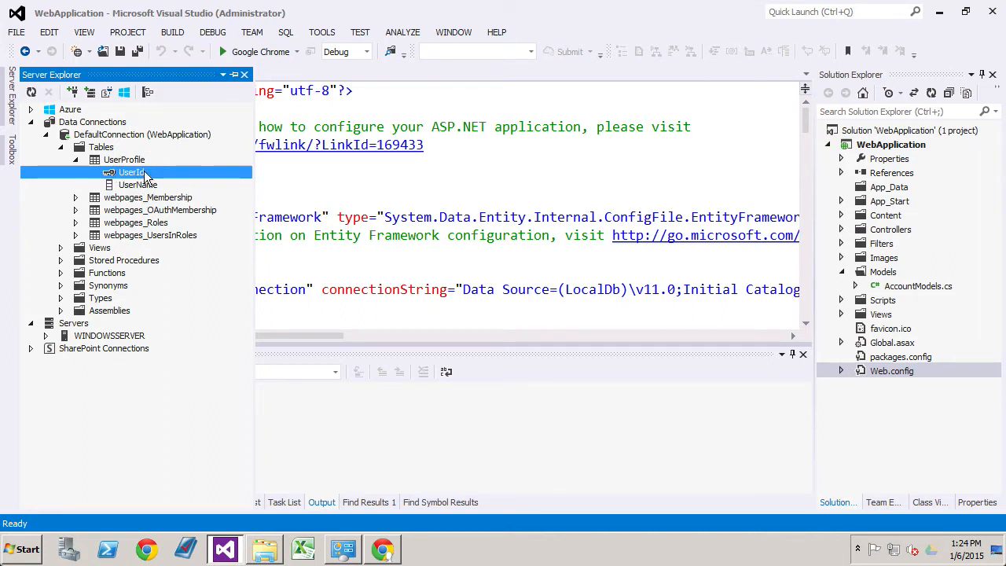
# Open the UserProfile table definition and enlarge its CREATE TABLE script pane.
pyautogui.rightClick(124, 159)
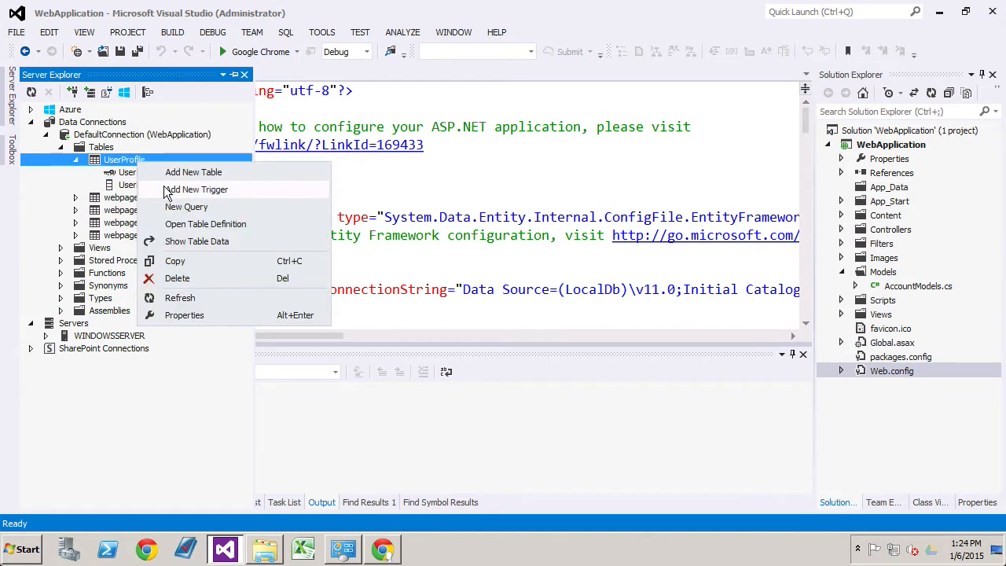
pyautogui.moveTo(204, 223)
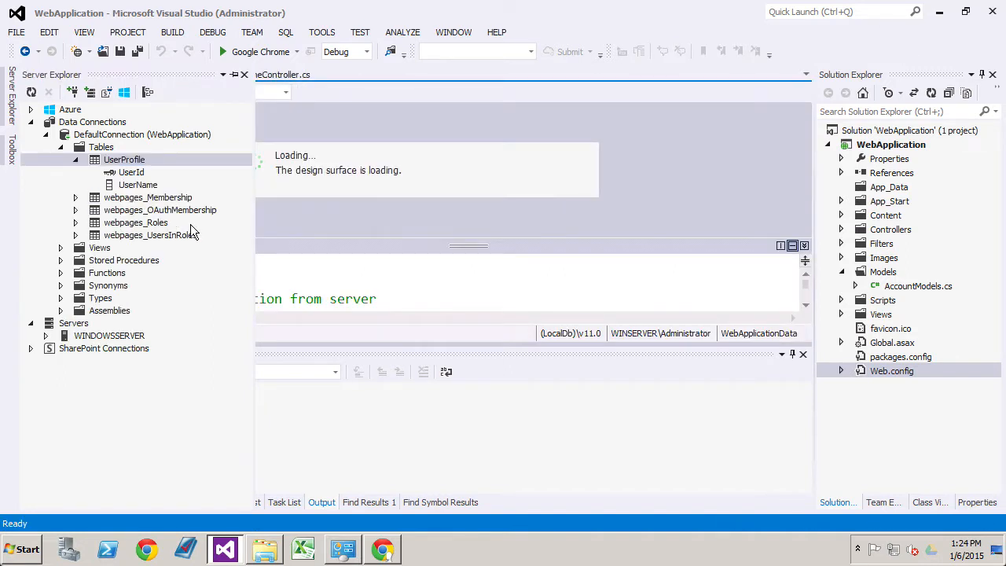
pyautogui.doubleClick(122, 160)
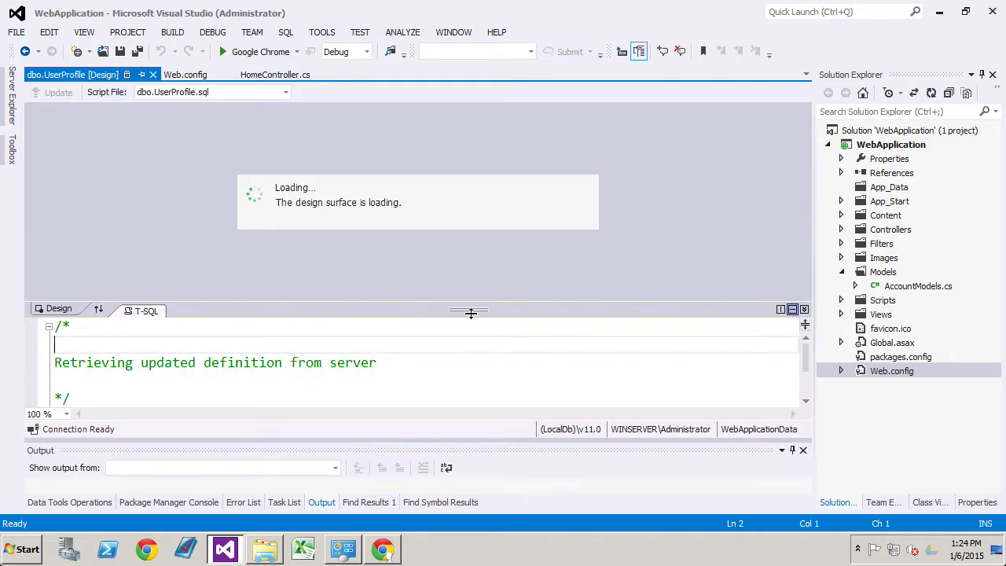
pyautogui.moveTo(469, 311); pyautogui.dragTo(468, 251)
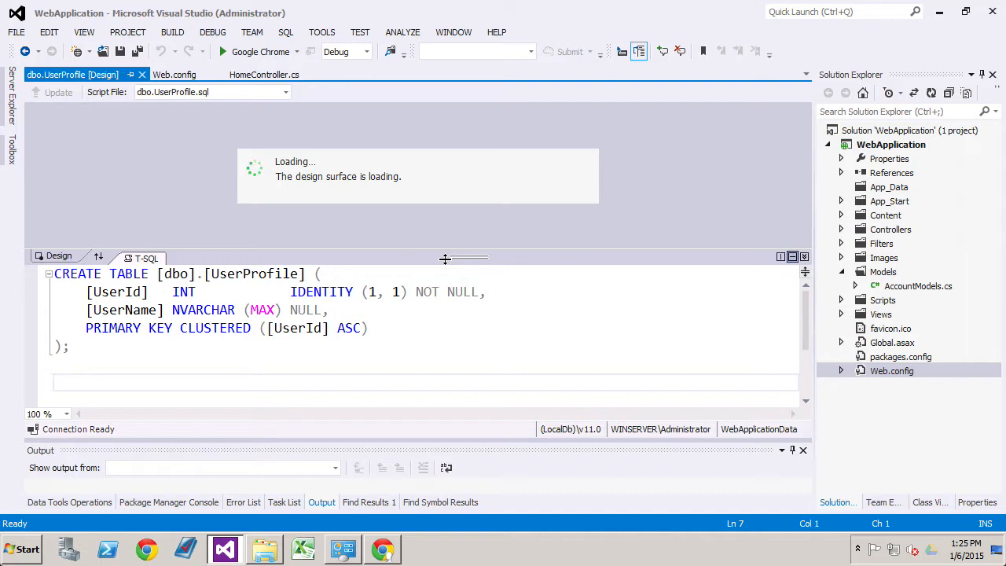
pyautogui.click(245, 309)
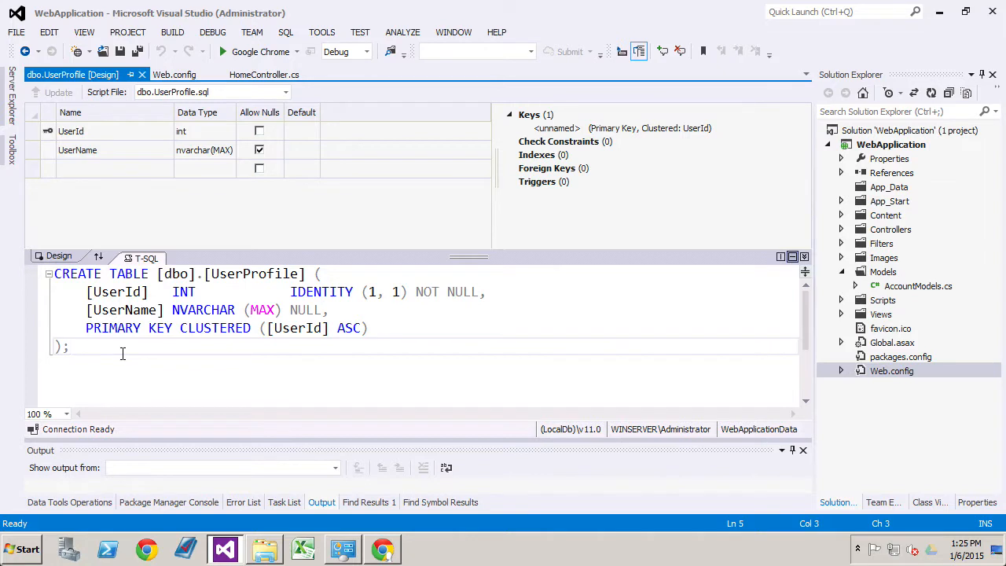
pyautogui.moveTo(160, 185)
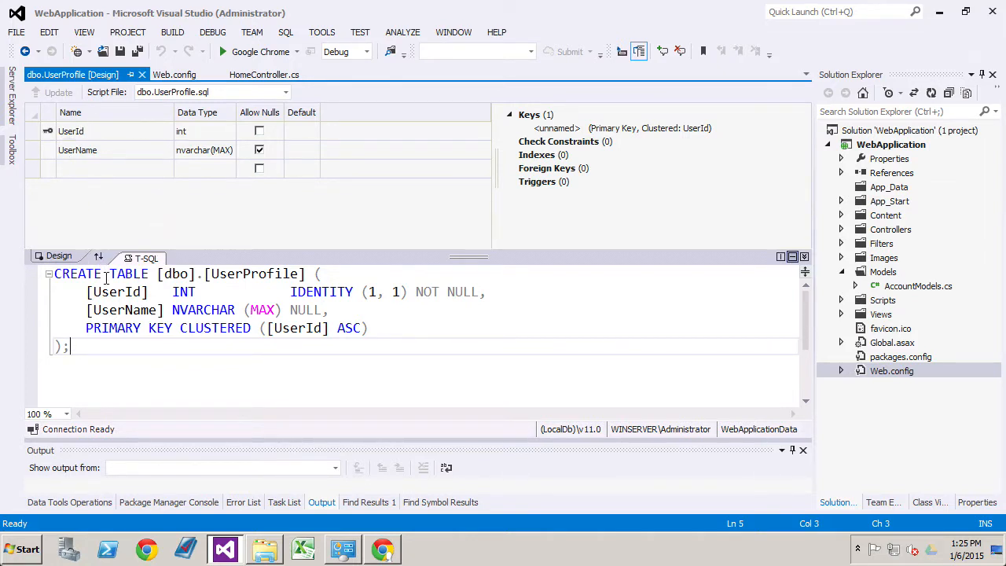
# Change the UserName column type from NVARCHAR(MAX) to NVARCHAR(200) in the script.
pyautogui.doubleClick(116, 291)
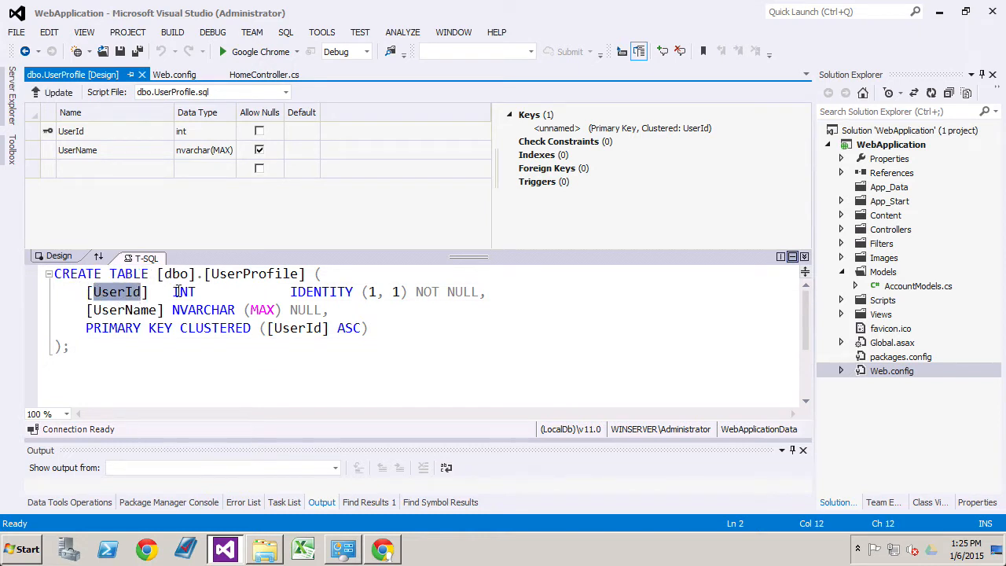
pyautogui.doubleClick(184, 291)
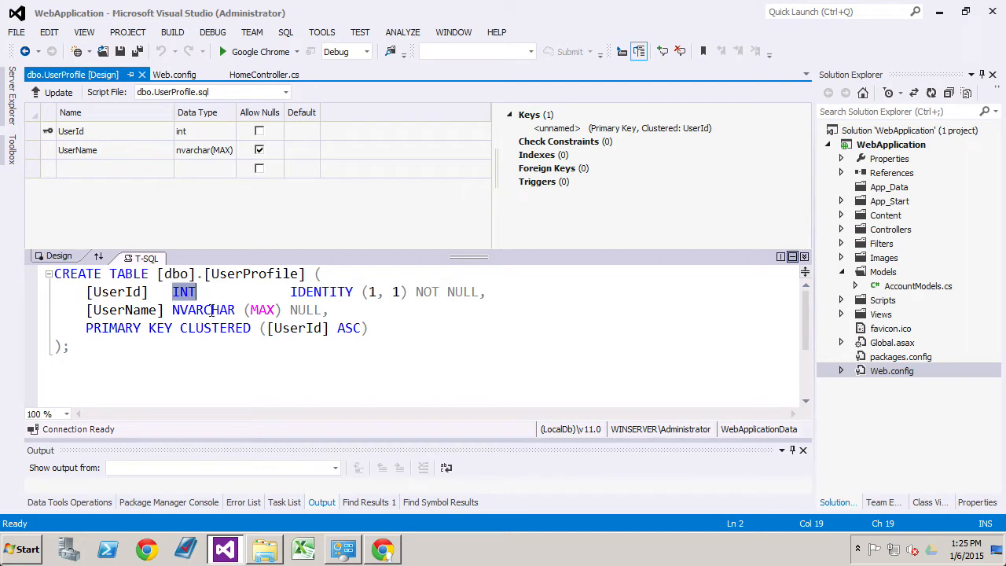
pyautogui.moveTo(203, 310)
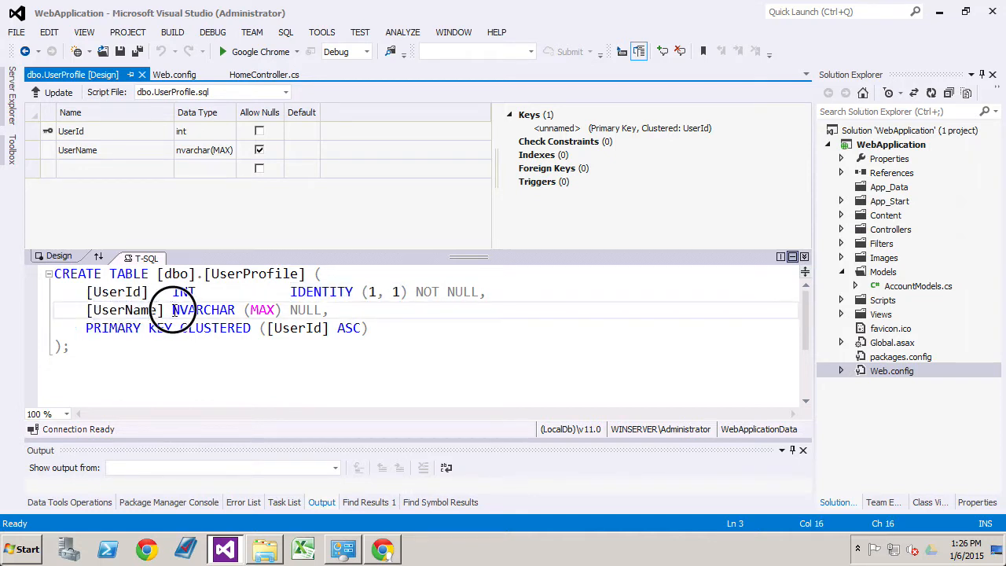
pyautogui.doubleClick(203, 309)
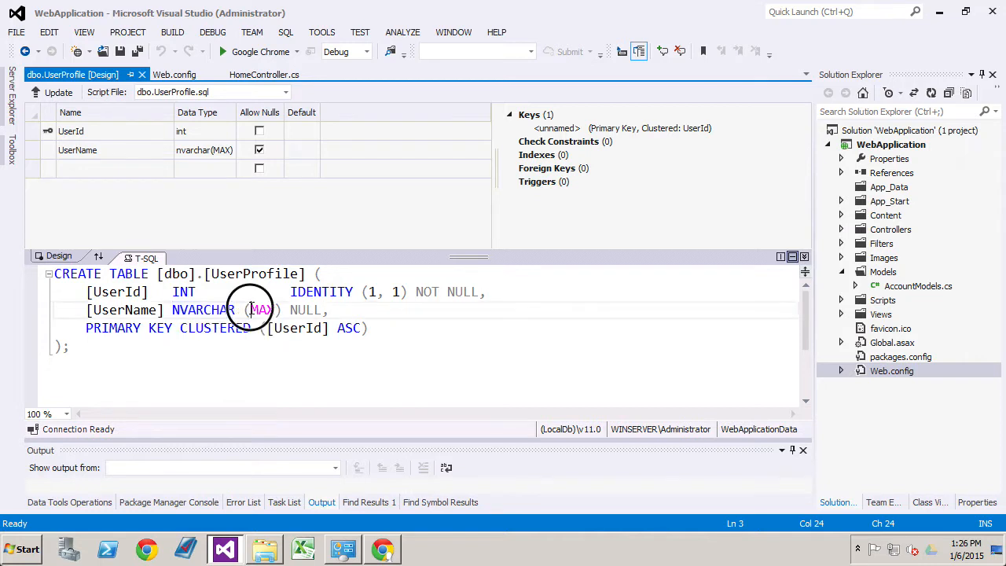
pyautogui.doubleClick(260, 309)
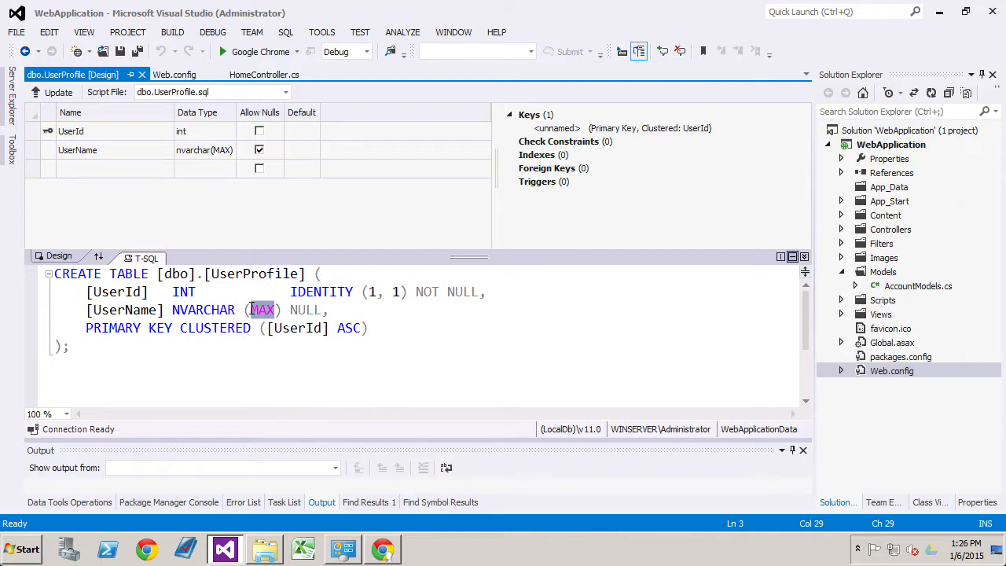
pyautogui.write('200')
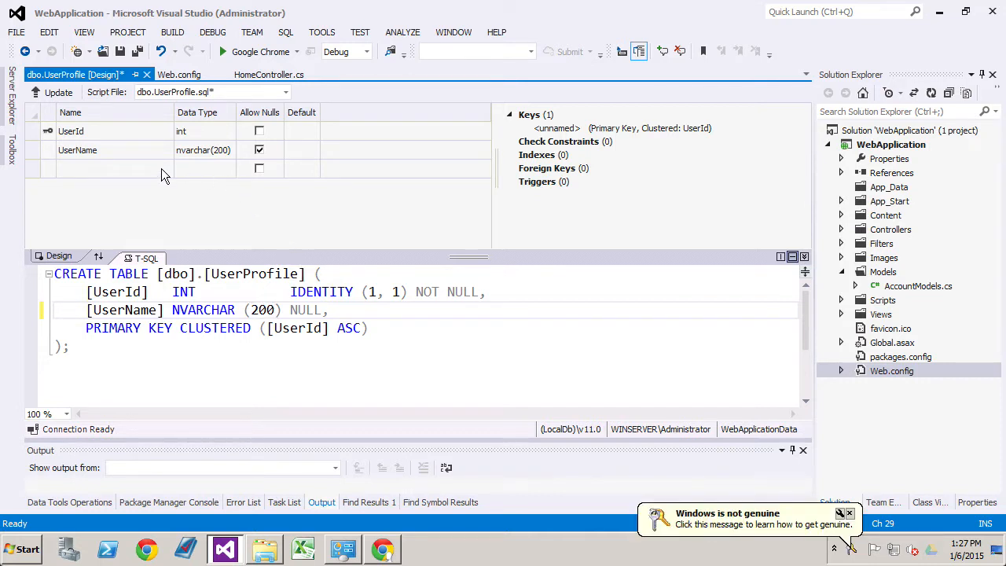
# Add FirstName and LastName columns, both nvarchar(50), to the UserProfile grid.
pyautogui.click(113, 168)
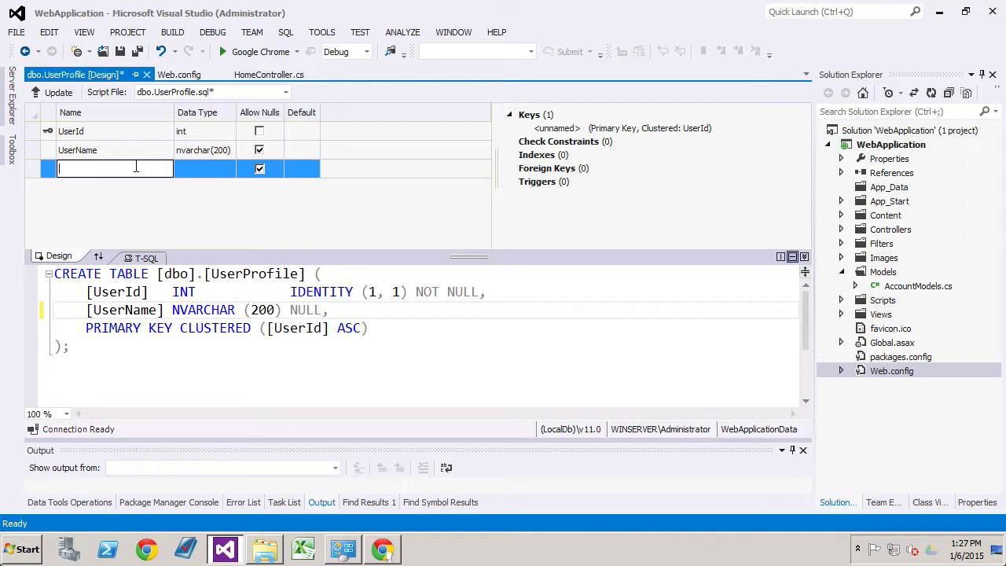
pyautogui.write('F')
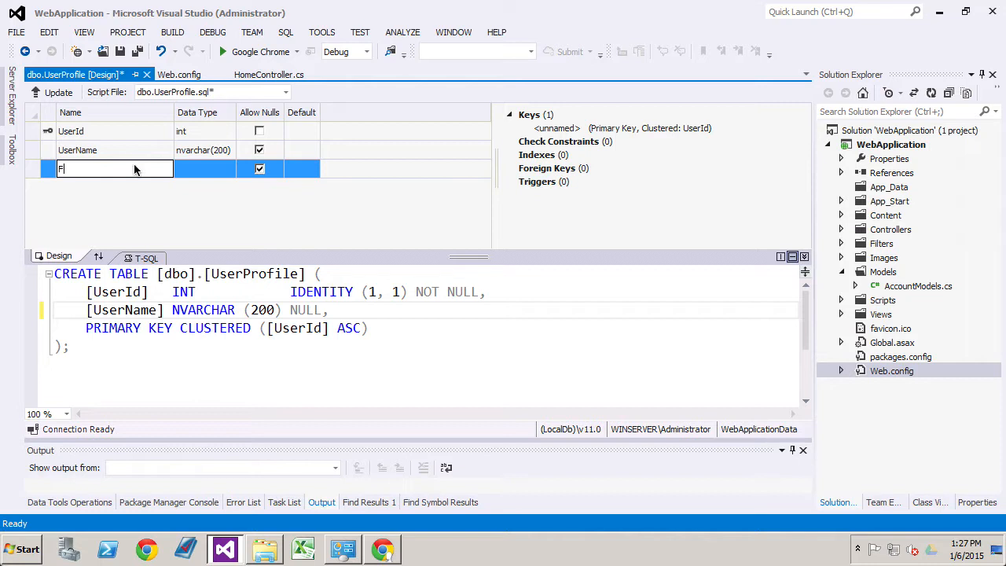
pyautogui.write('irstName')
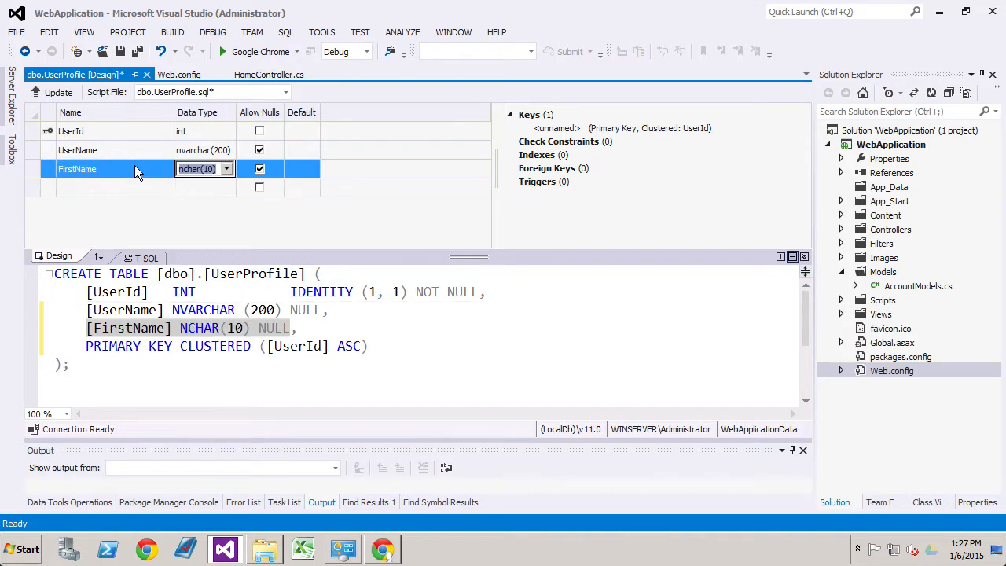
pyautogui.click(227, 168)
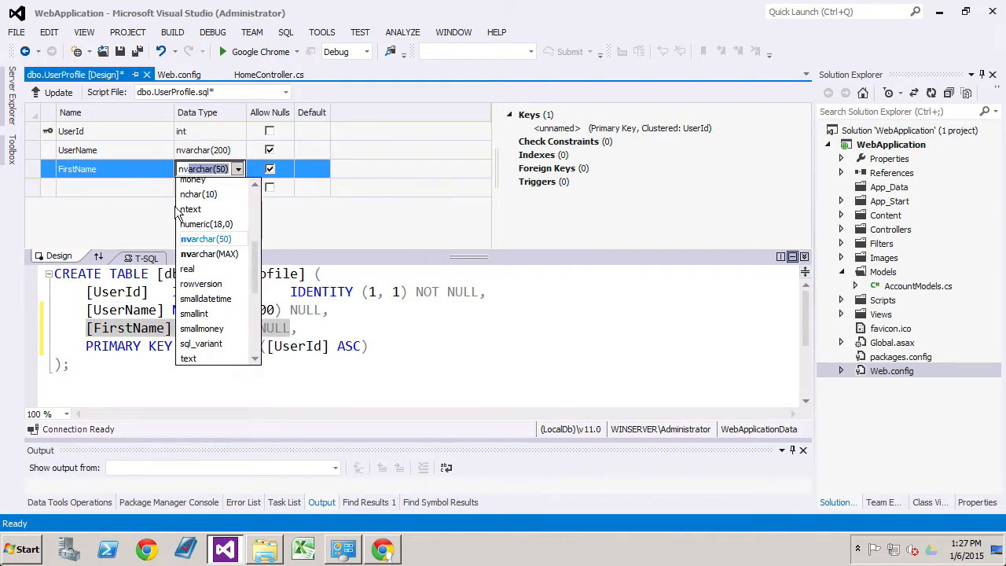
pyautogui.click(204, 239)
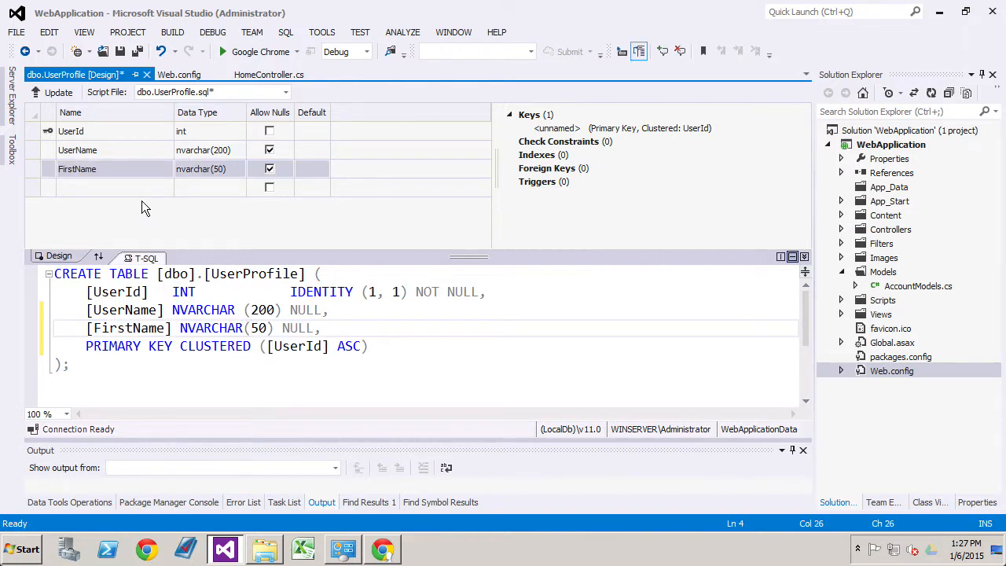
pyautogui.write('Last')
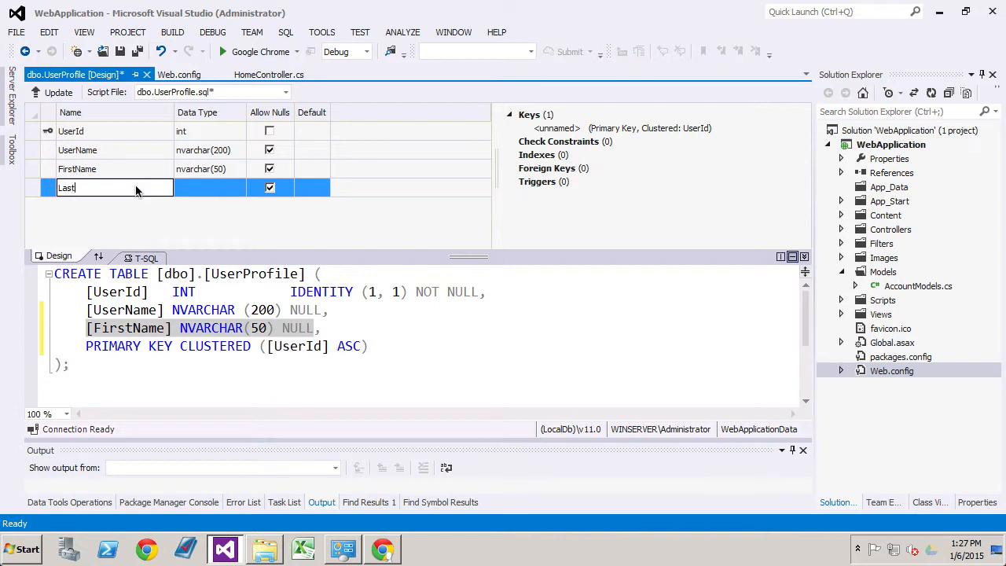
pyautogui.write('Name')
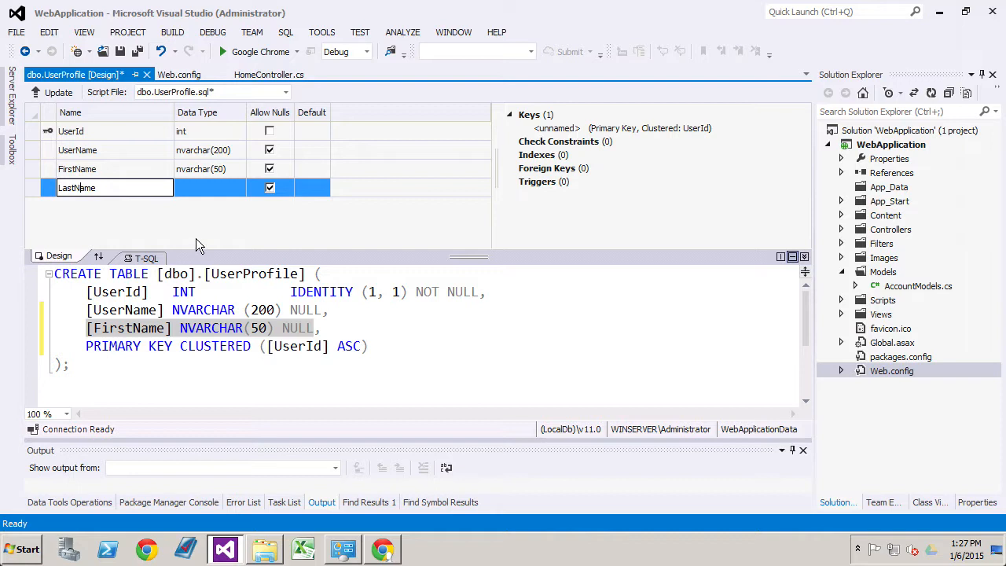
pyautogui.click(238, 187)
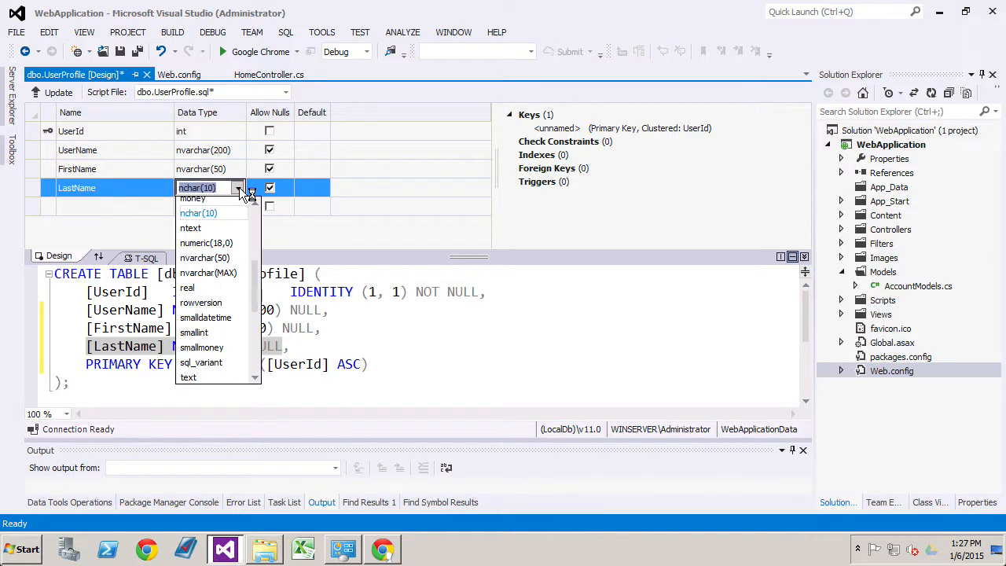
pyautogui.click(204, 257)
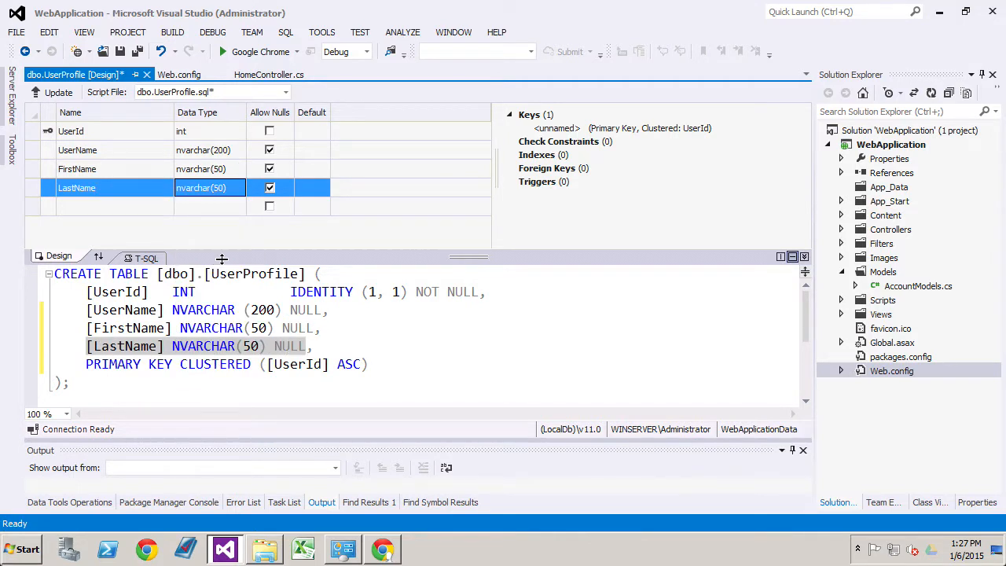
# Add an Email column and choose its nvarchar data type.
pyautogui.click(251, 346)
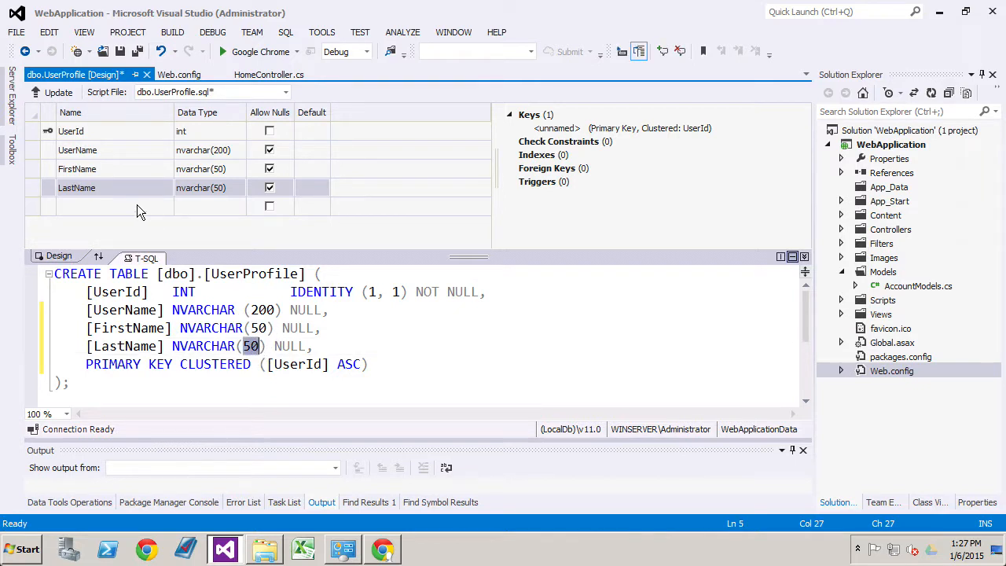
pyautogui.write('Email')
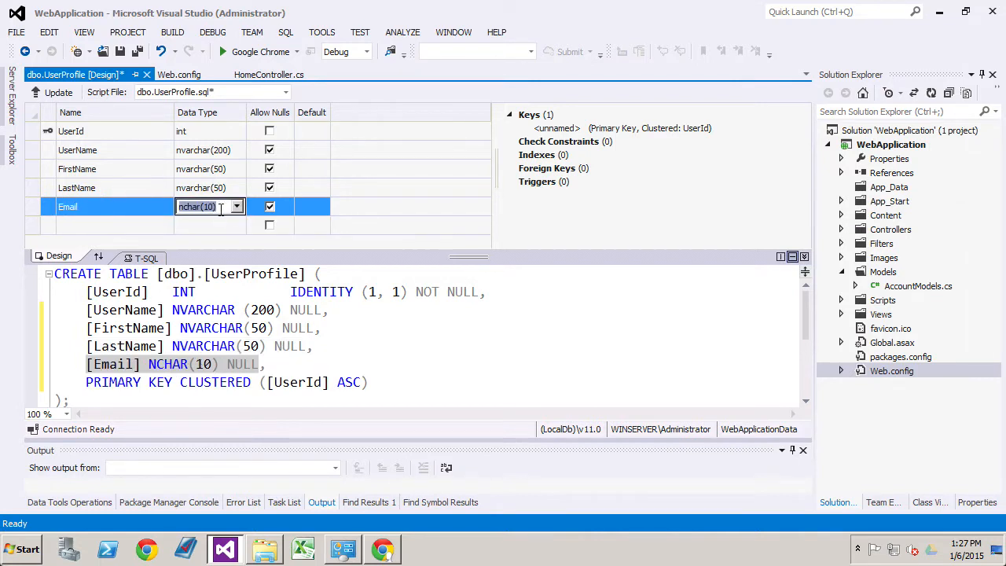
pyautogui.click(236, 205)
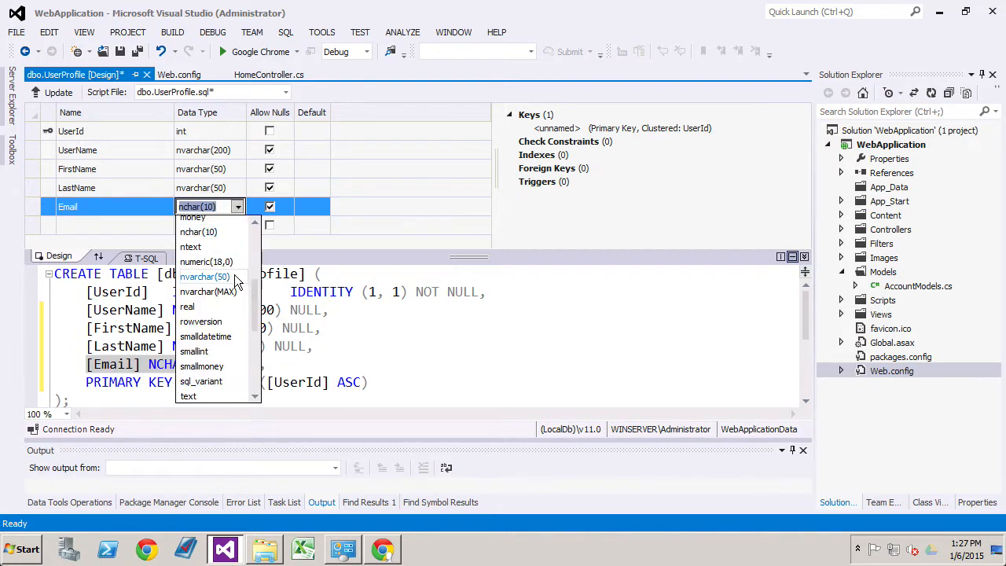
pyautogui.click(204, 277)
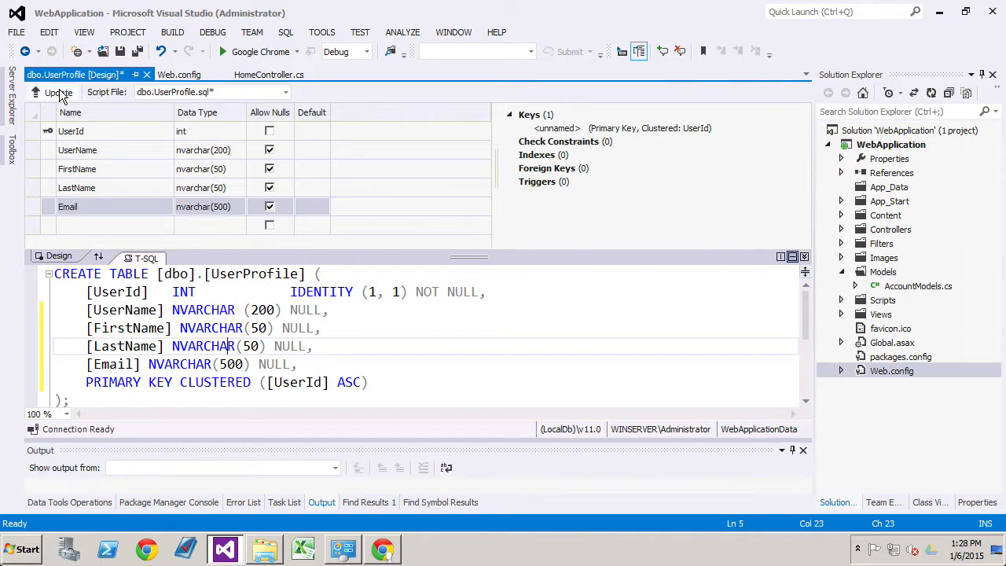
pyautogui.moveTo(57, 92)
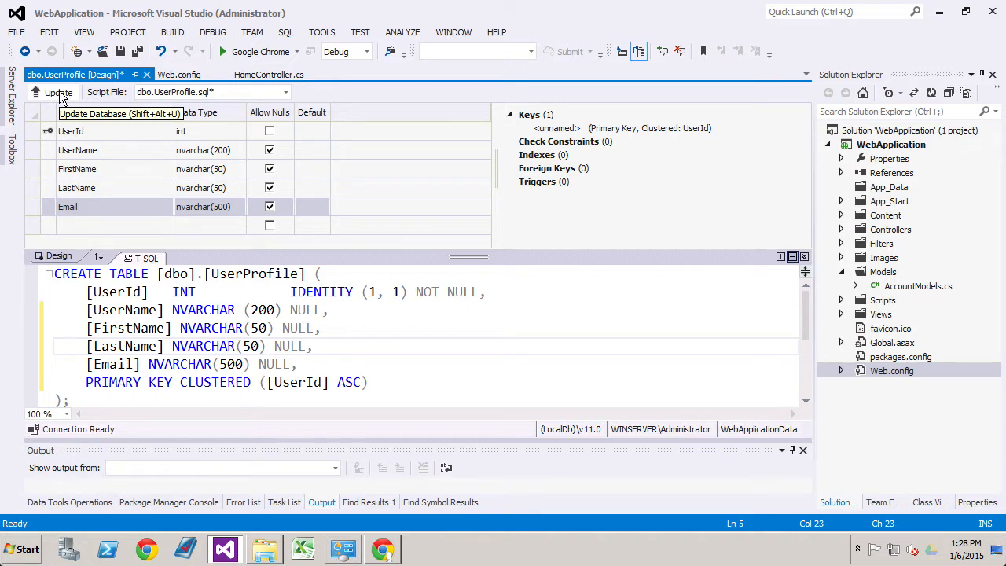
# Update the LocalDb database with the new UserProfile columns, confirming the table rebuild.
pyautogui.click(58, 91)
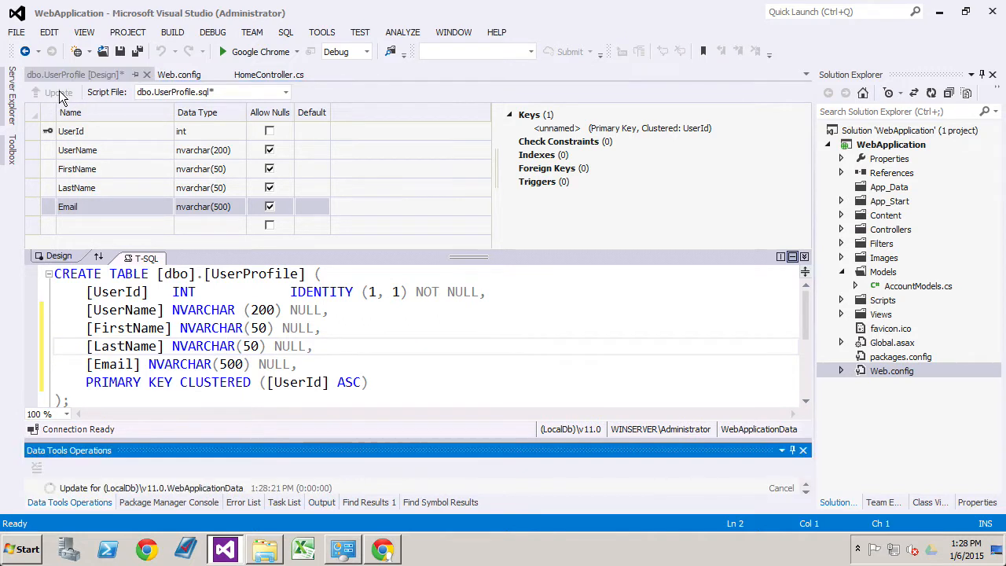
pyautogui.click(58, 91)
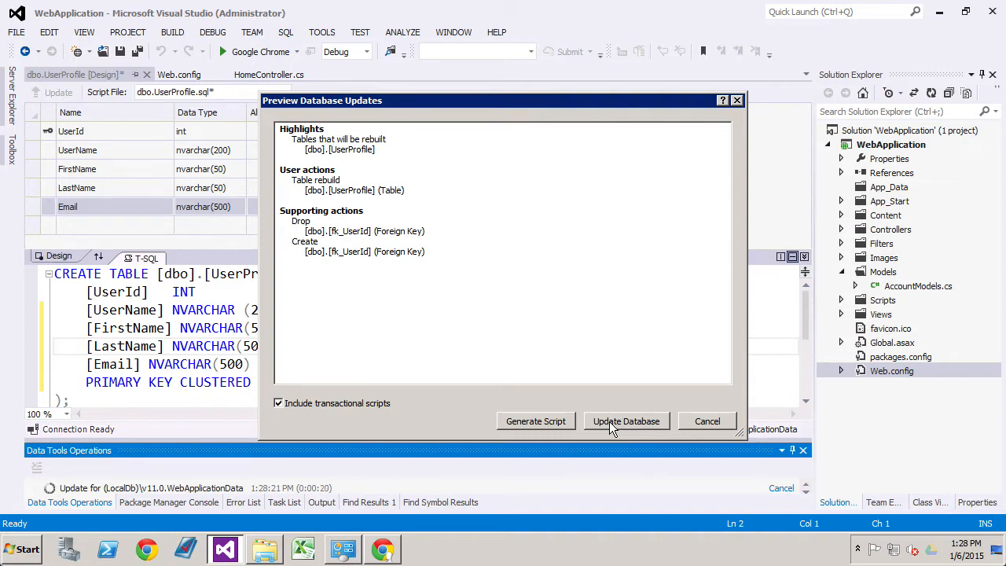
pyautogui.click(626, 421)
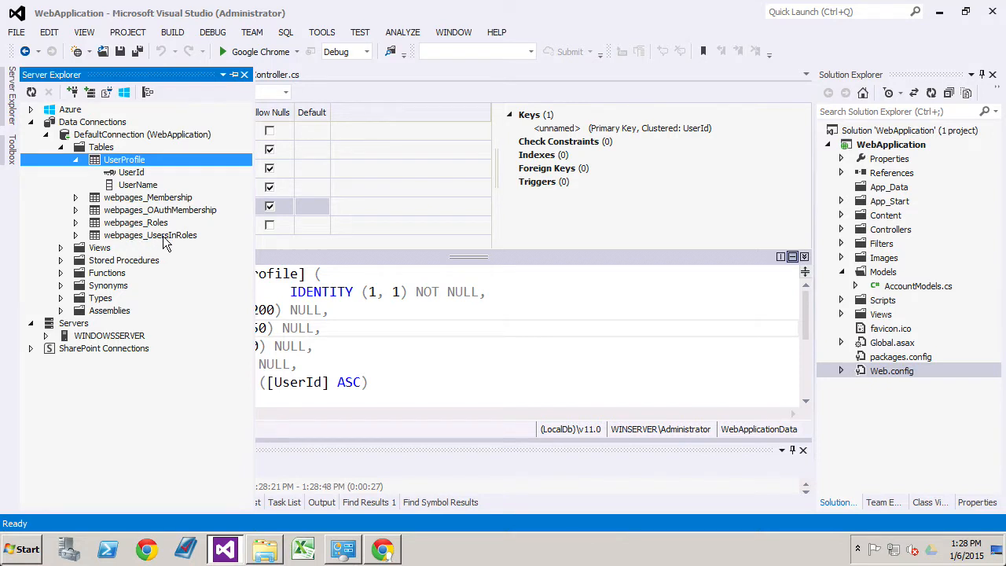
pyautogui.moveTo(181, 242)
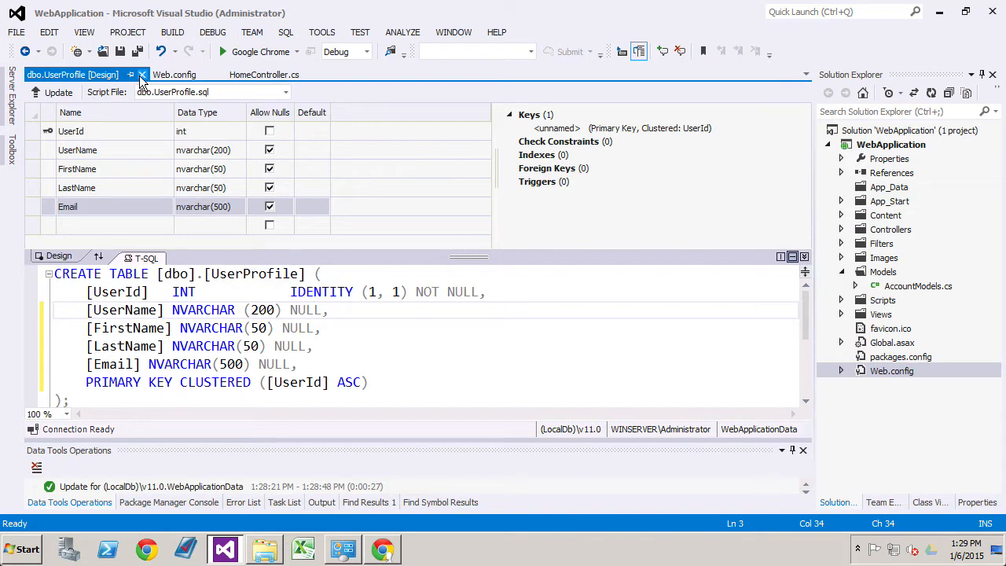
# Close the dbo.UserProfile designer and HomeController.cs documents.
pyautogui.click(174, 74)
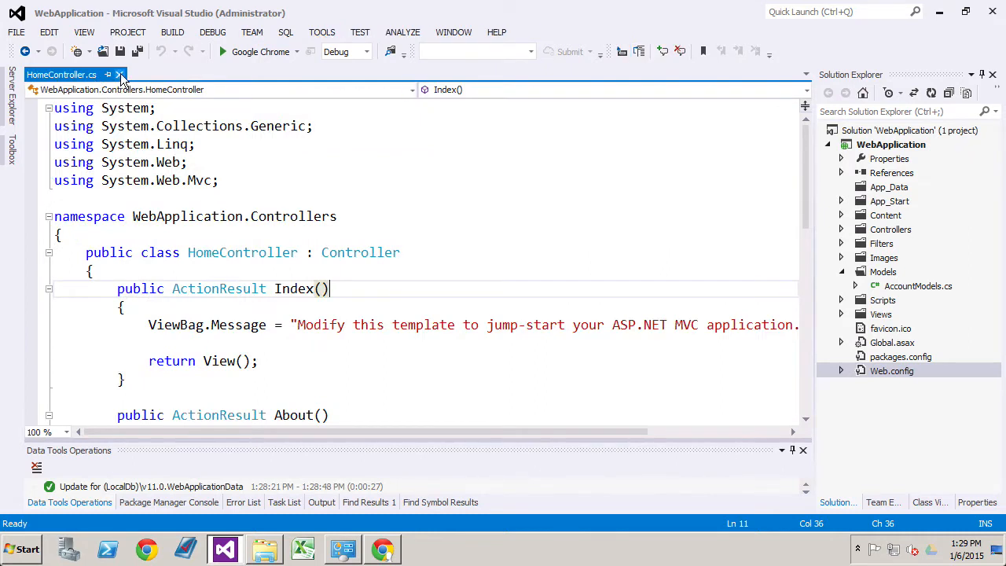
pyautogui.click(120, 74)
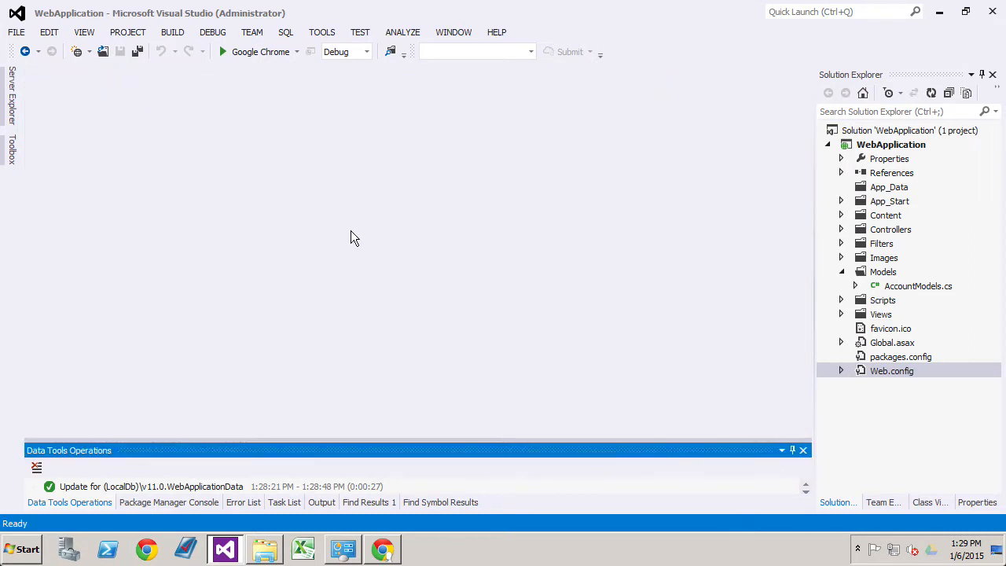
pyautogui.moveTo(871, 330)
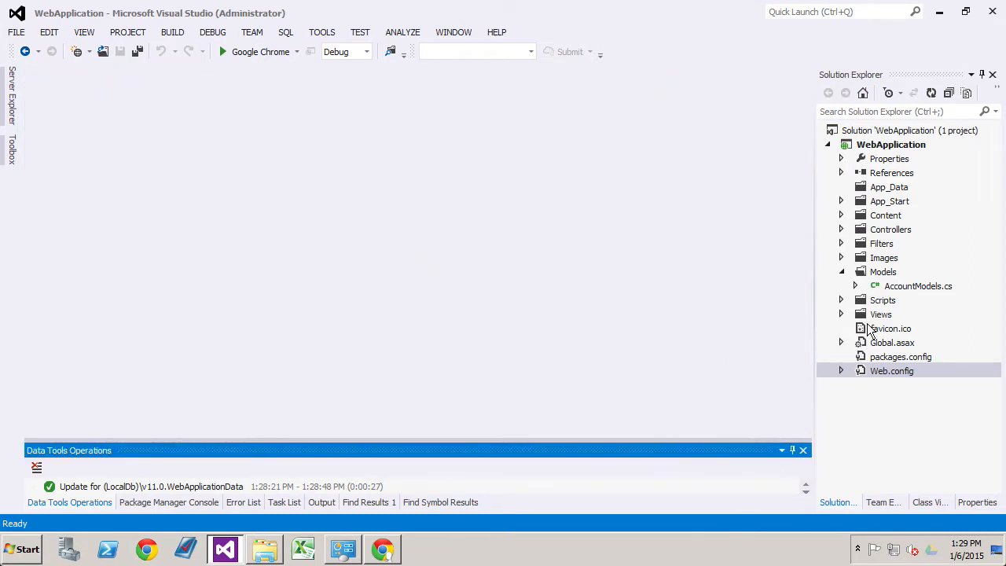
# Start a new item in the Models folder and show the Data templates.
pyautogui.rightClick(883, 271)
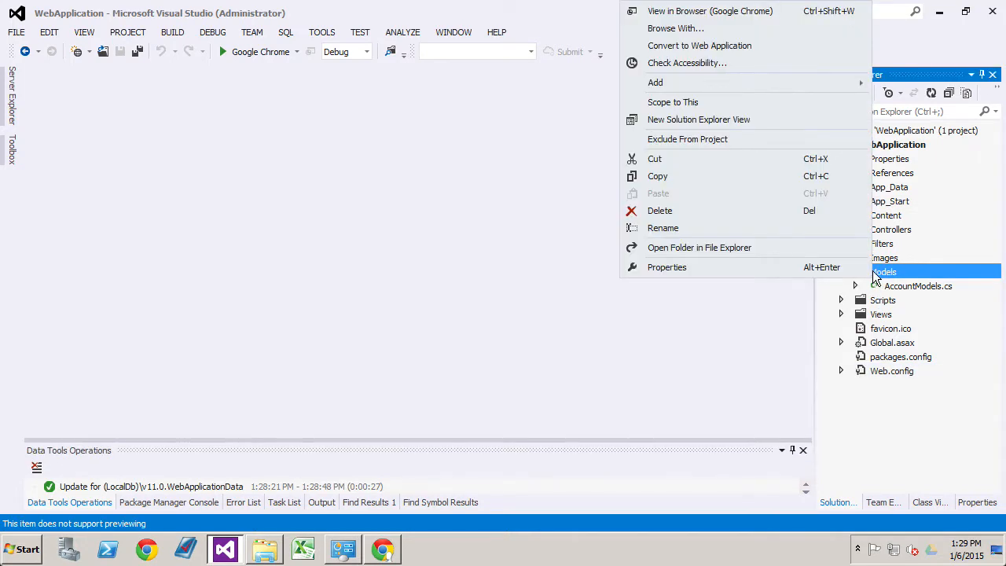
pyautogui.click(655, 81)
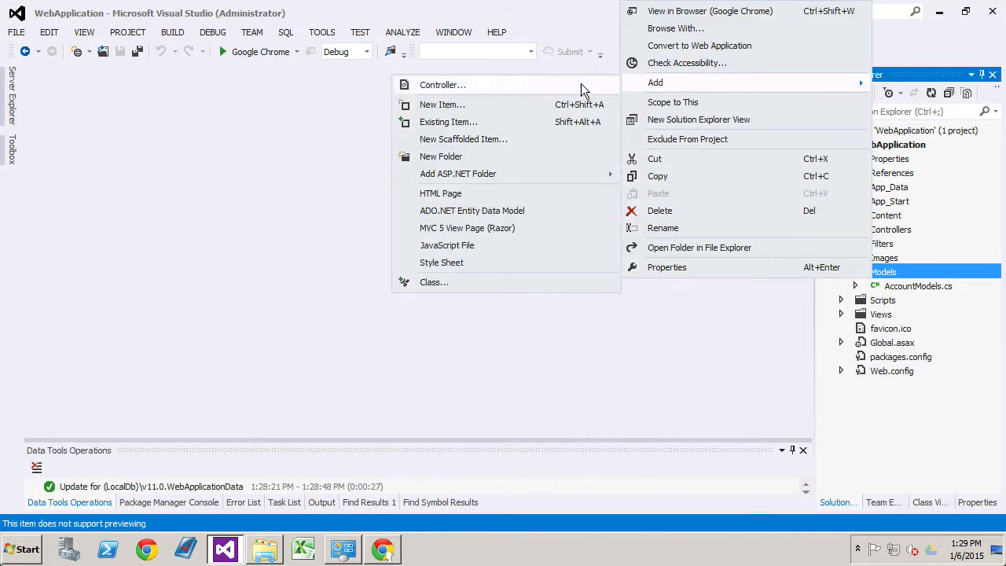
pyautogui.moveTo(462, 104)
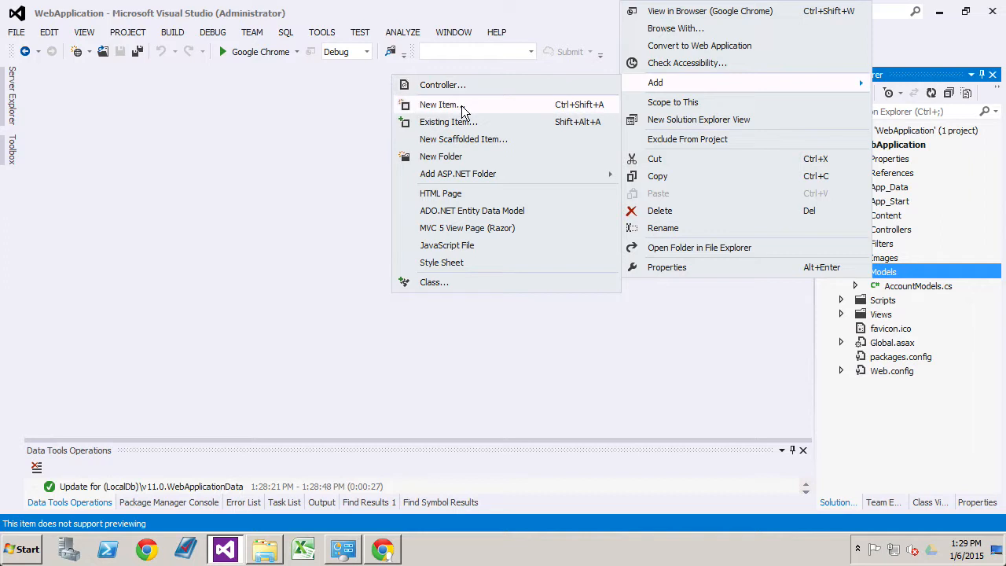
pyautogui.click(440, 104)
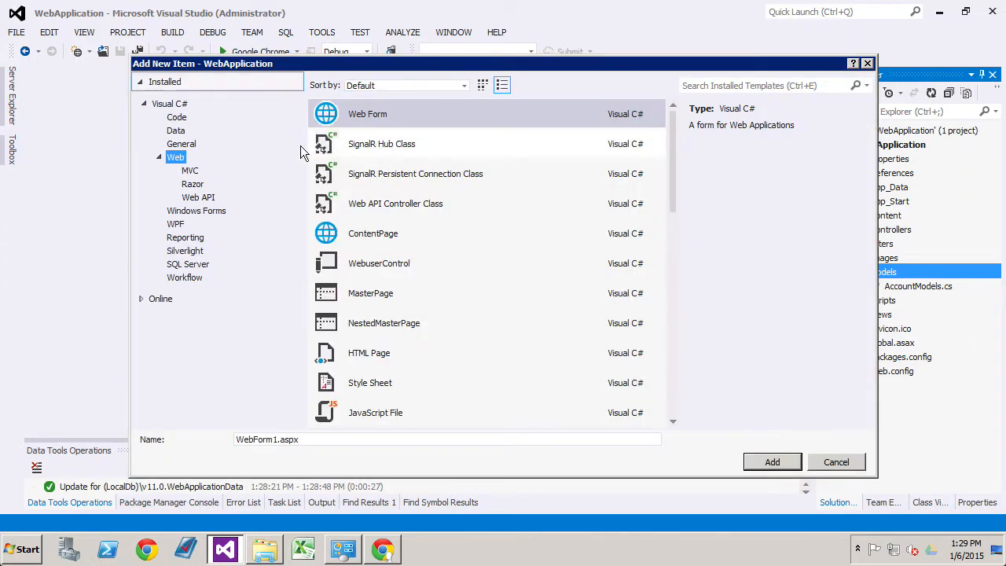
pyautogui.moveTo(187, 145)
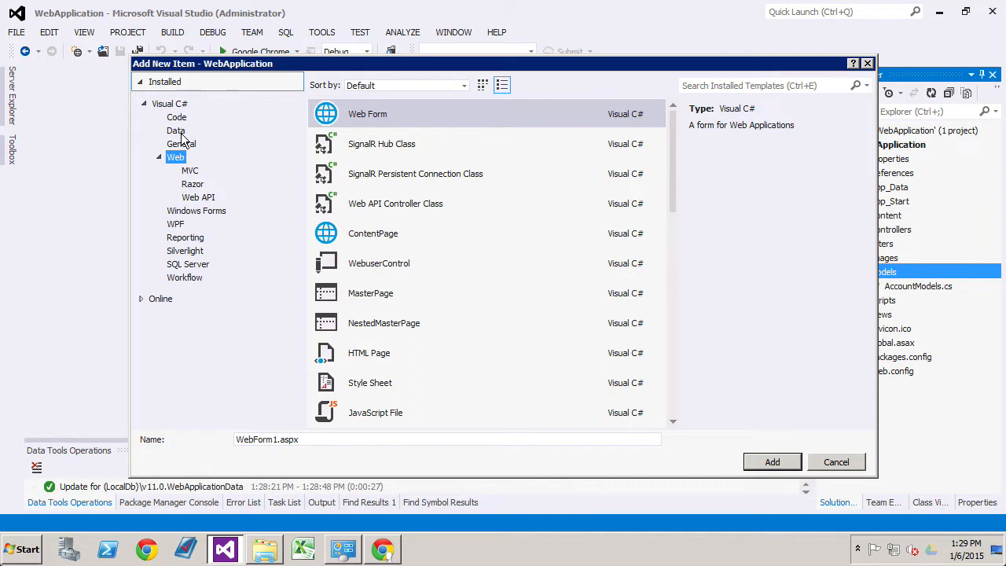
pyautogui.click(176, 130)
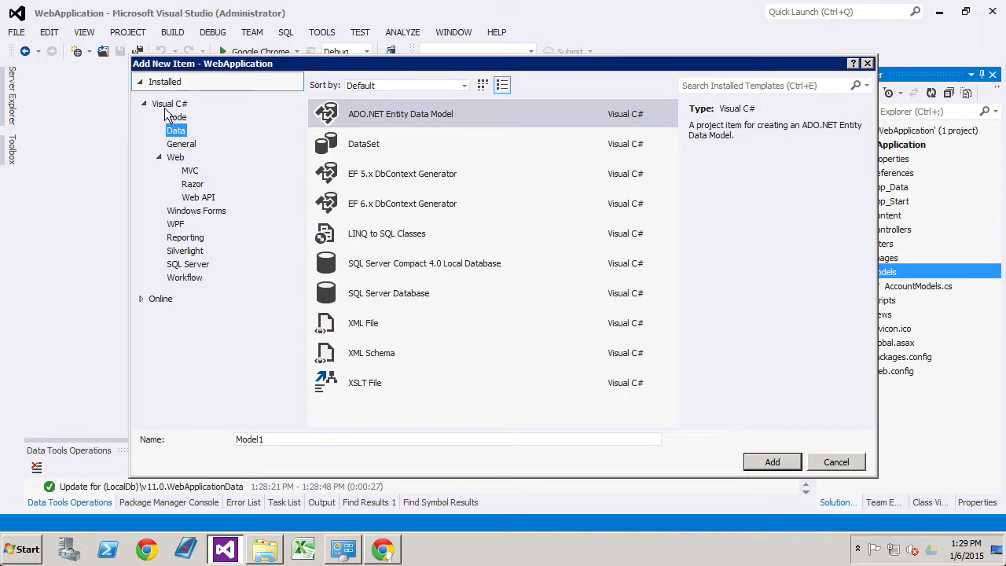
pyautogui.moveTo(181, 116)
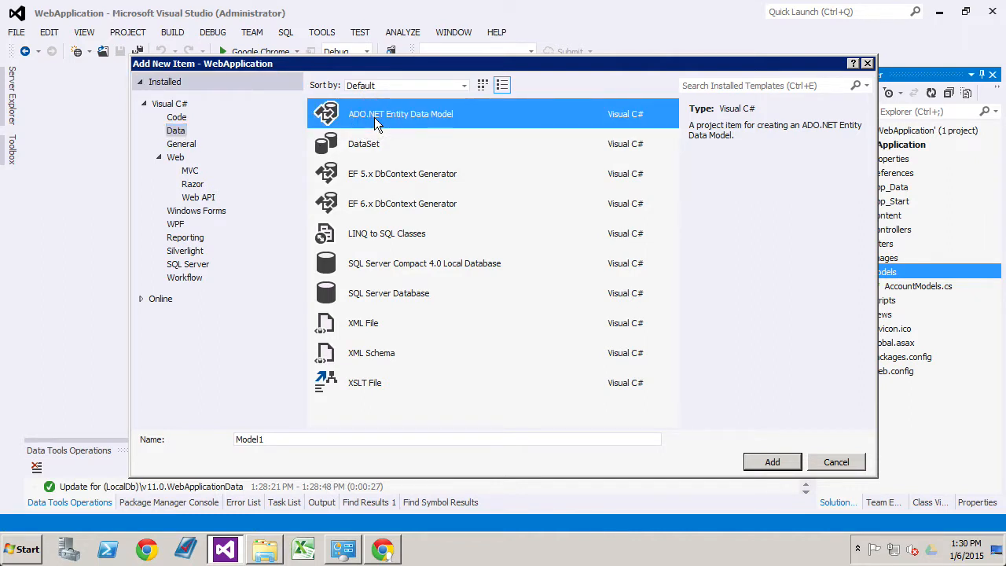
pyautogui.moveTo(437, 118)
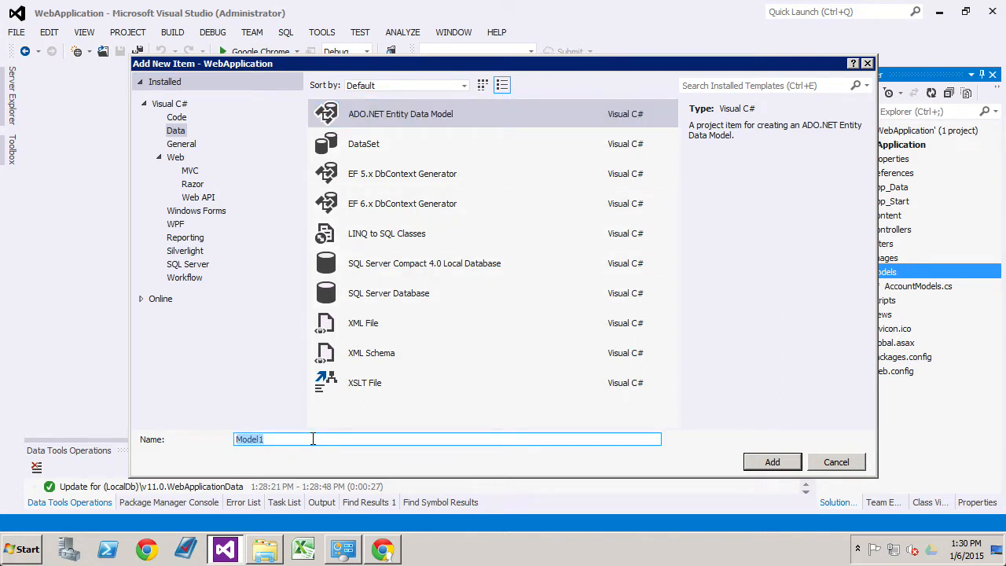
# Name the ADO.NET Entity Data Model 'DataContext' and add it.
pyautogui.write('DataC')
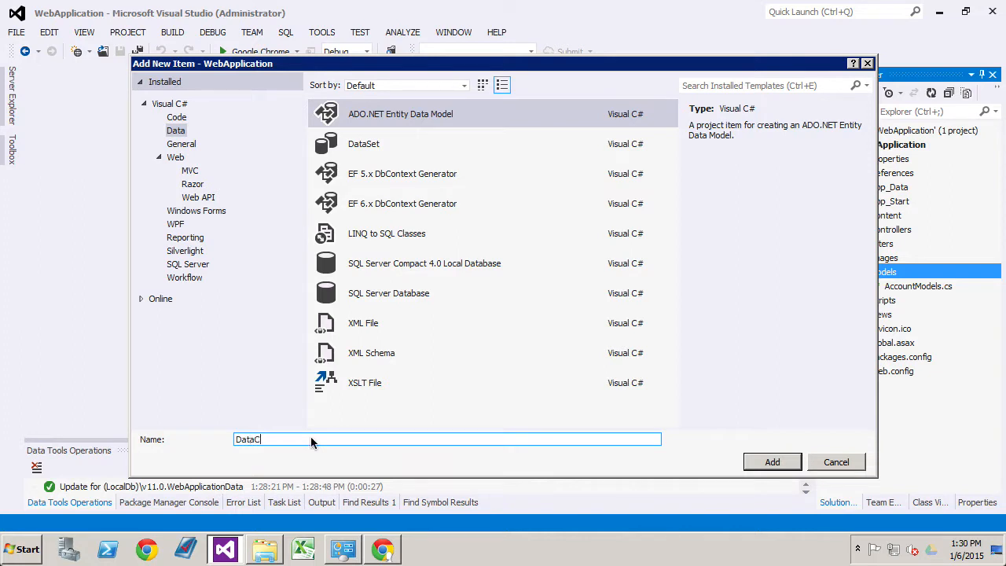
pyautogui.write('ontext')
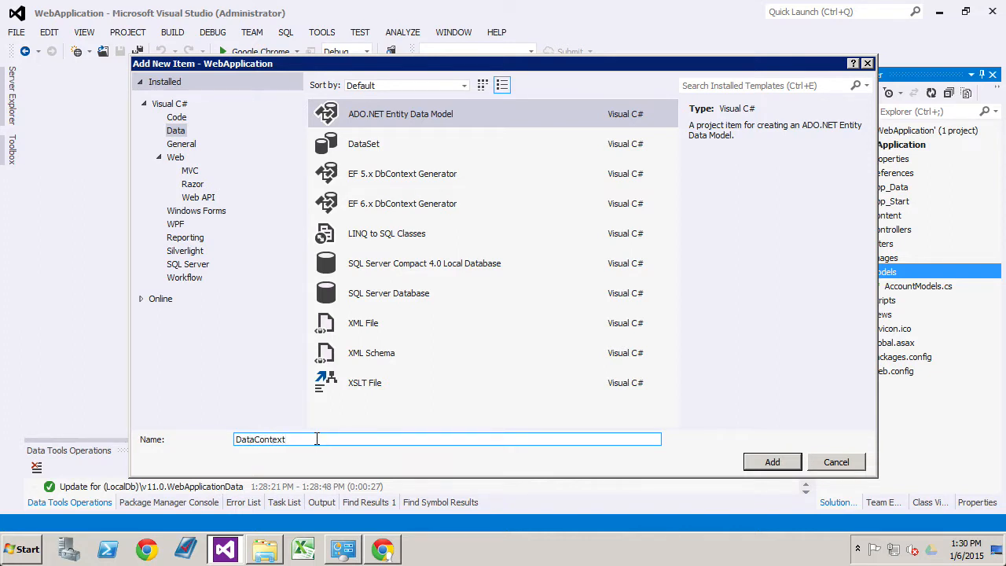
pyautogui.moveTo(772, 462)
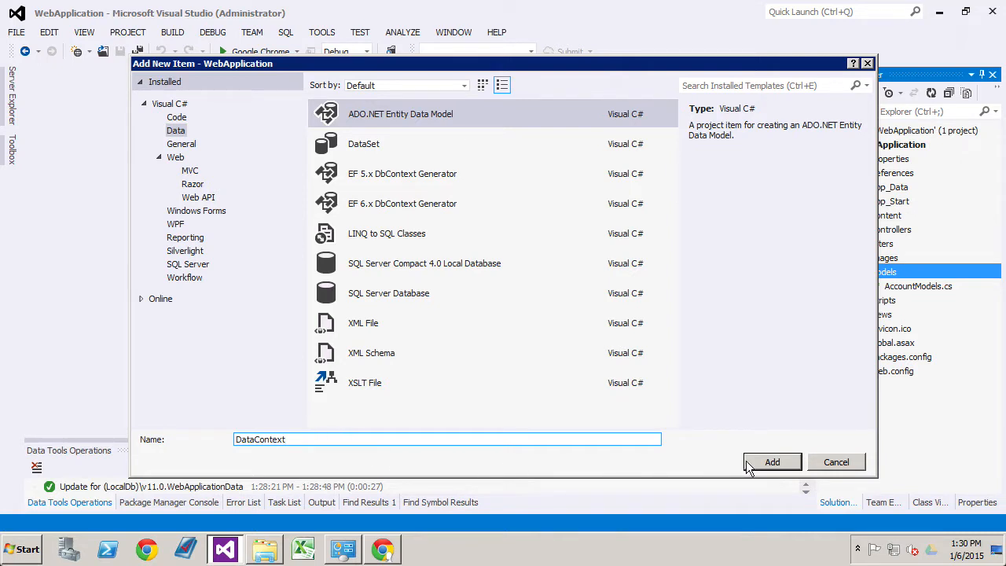
pyautogui.moveTo(755, 468)
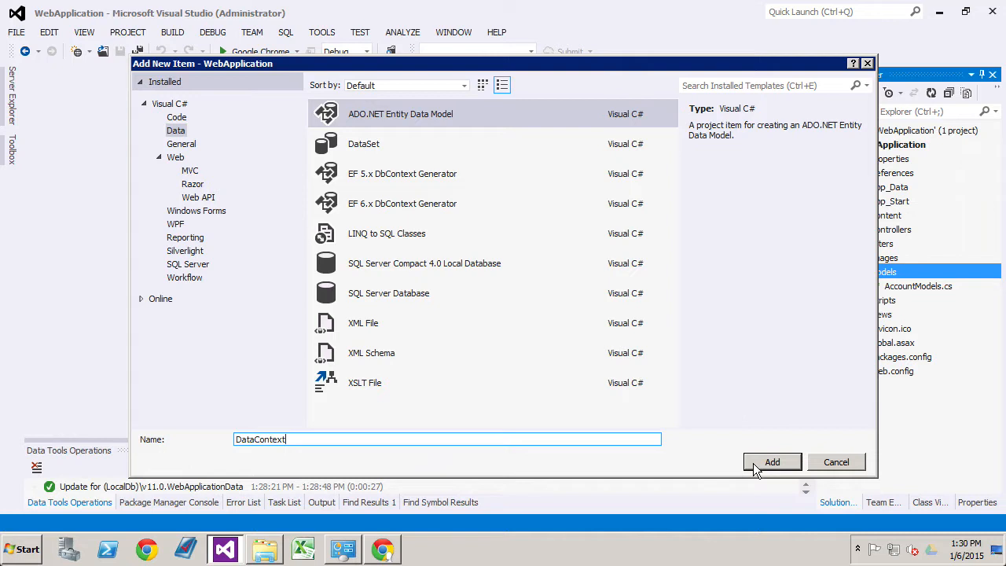
pyautogui.click(772, 462)
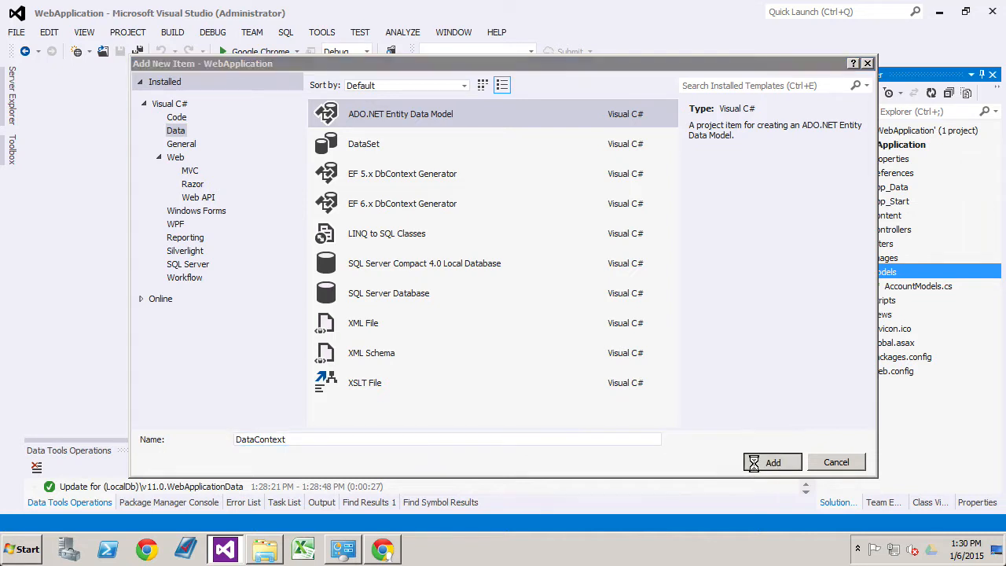
# Choose Code First from database in the Entity Data Model Wizard and continue.
pyautogui.click(774, 462)
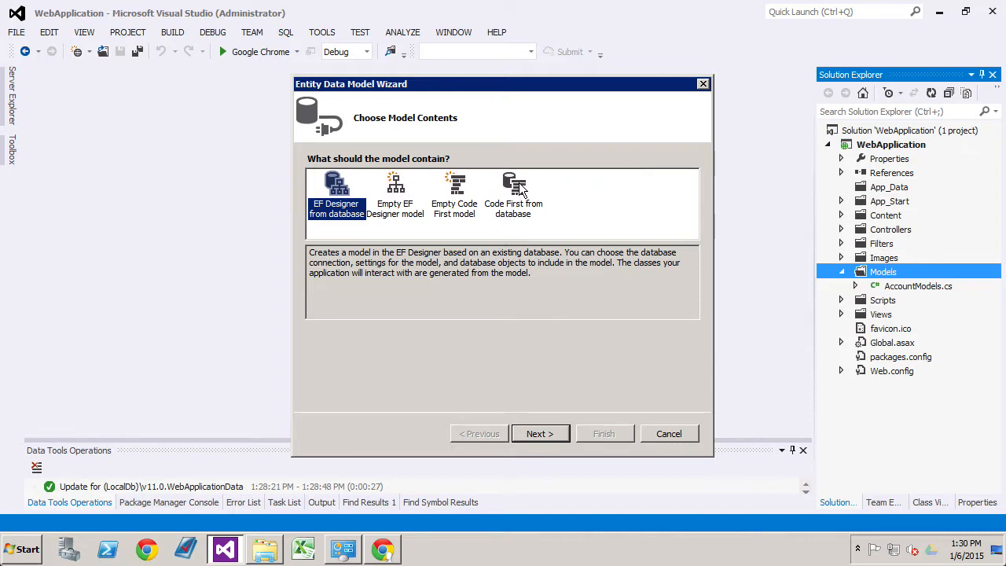
pyautogui.click(512, 195)
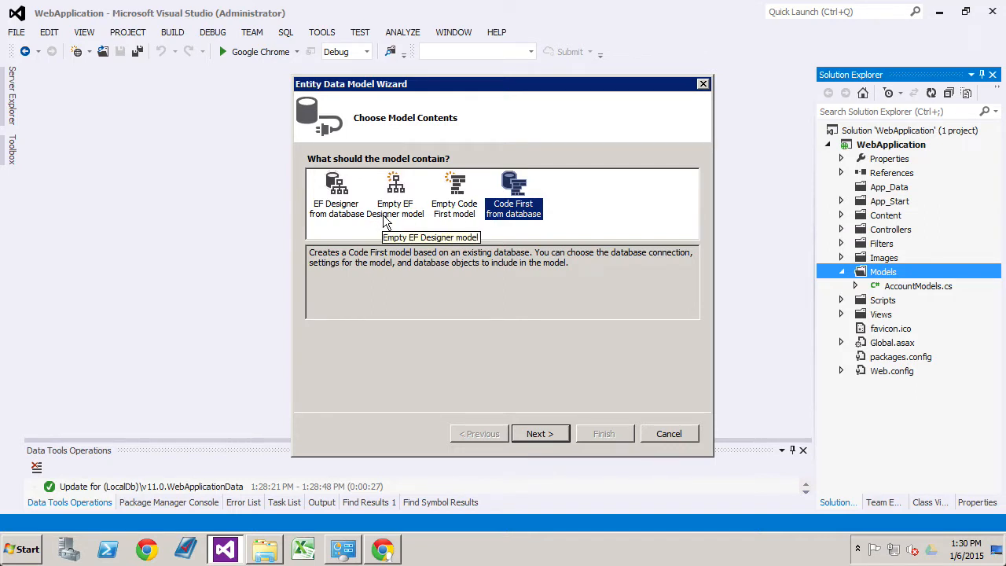
pyautogui.moveTo(518, 396)
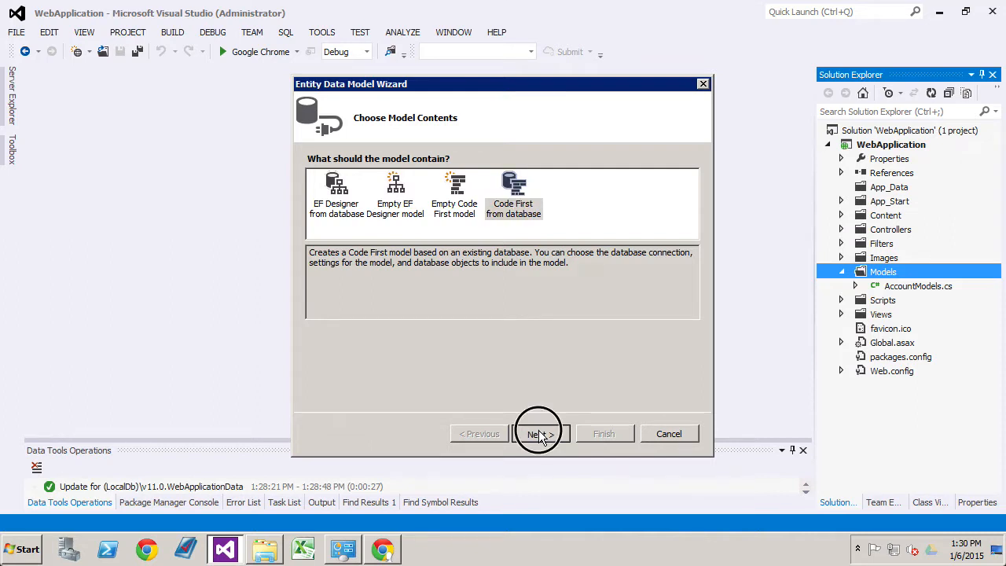
pyautogui.click(541, 434)
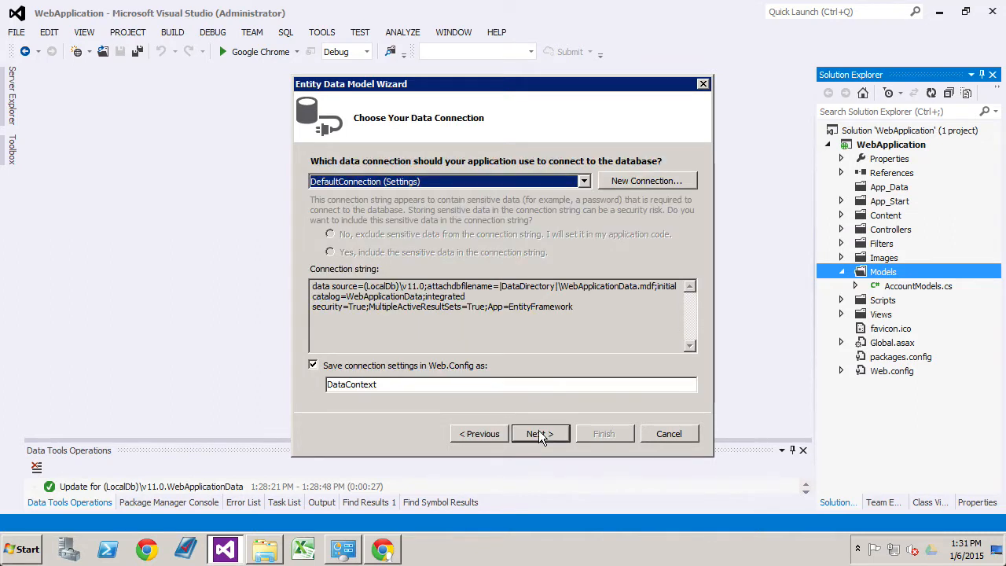
pyautogui.moveTo(584, 180)
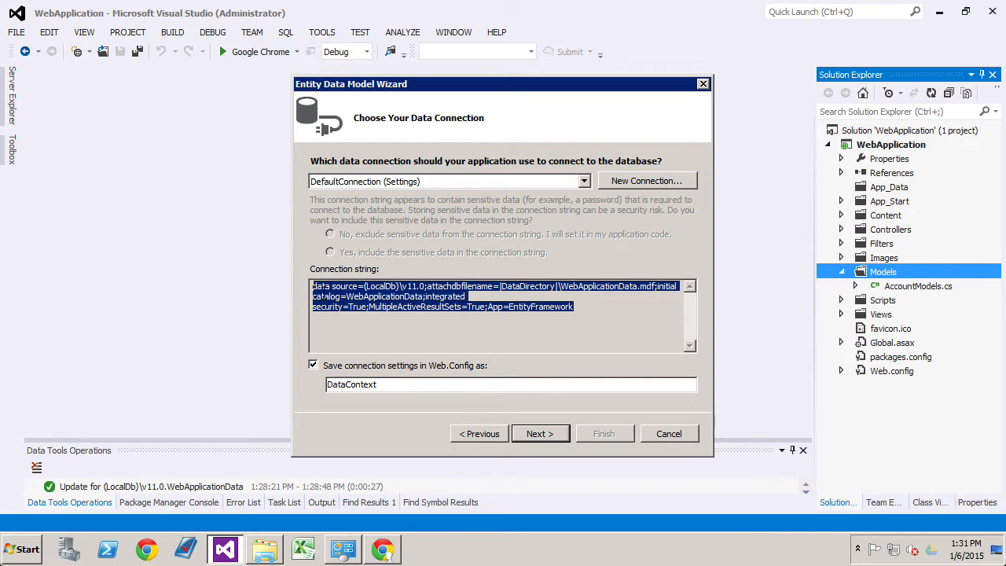
# Keep DefaultConnection saved in Web.Config as DataContext and continue to object selection.
pyautogui.click(321, 296)
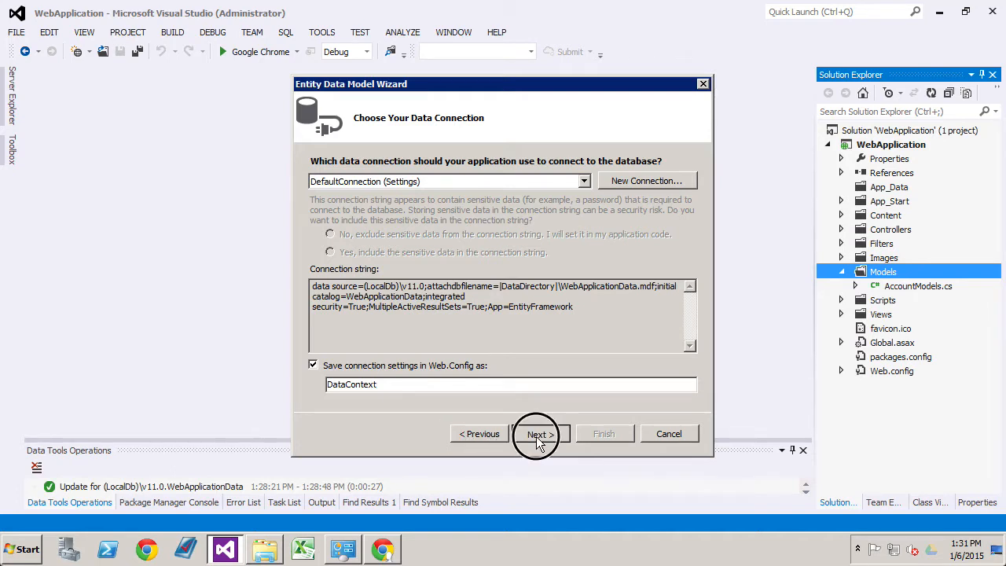
pyautogui.click(538, 433)
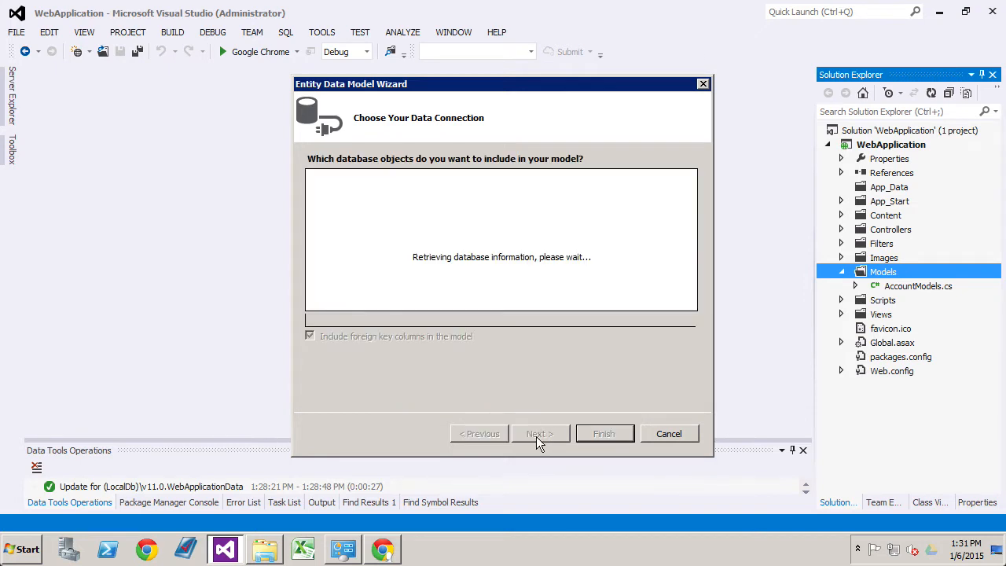
# Include all dbo tables (UserProfile and webpages tables) and finish the wizard to generate DataContext.
pyautogui.click(541, 433)
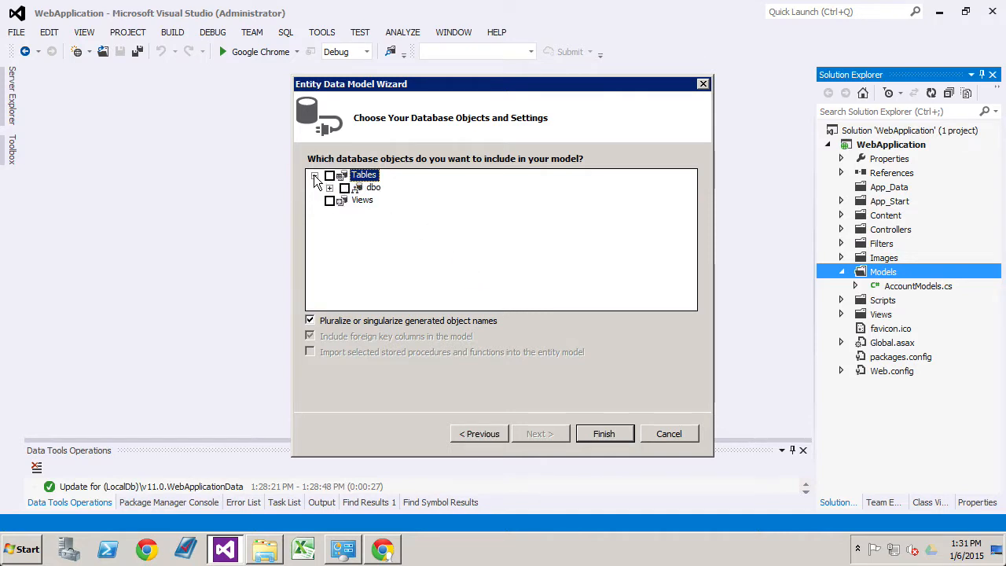
pyautogui.click(330, 187)
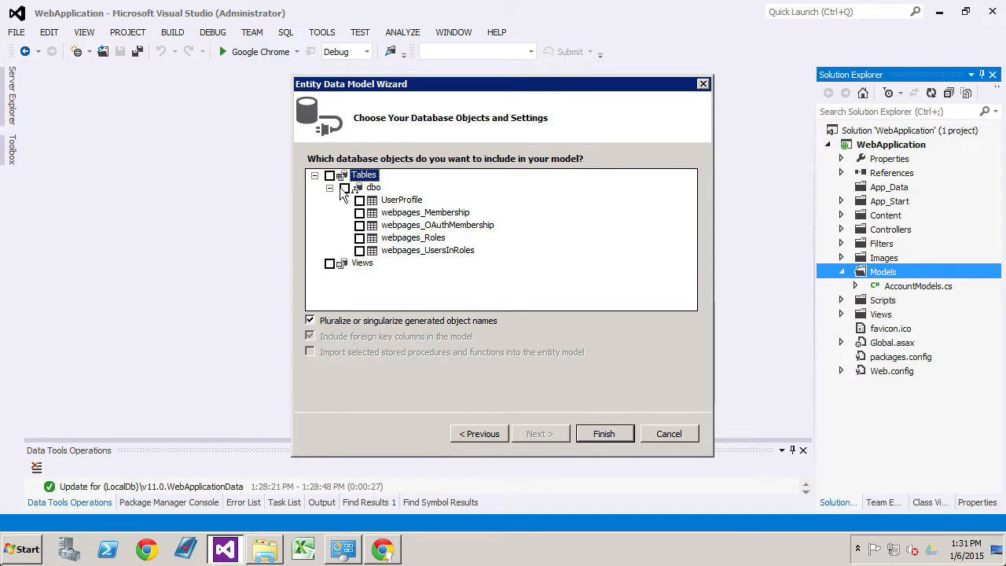
pyautogui.click(330, 176)
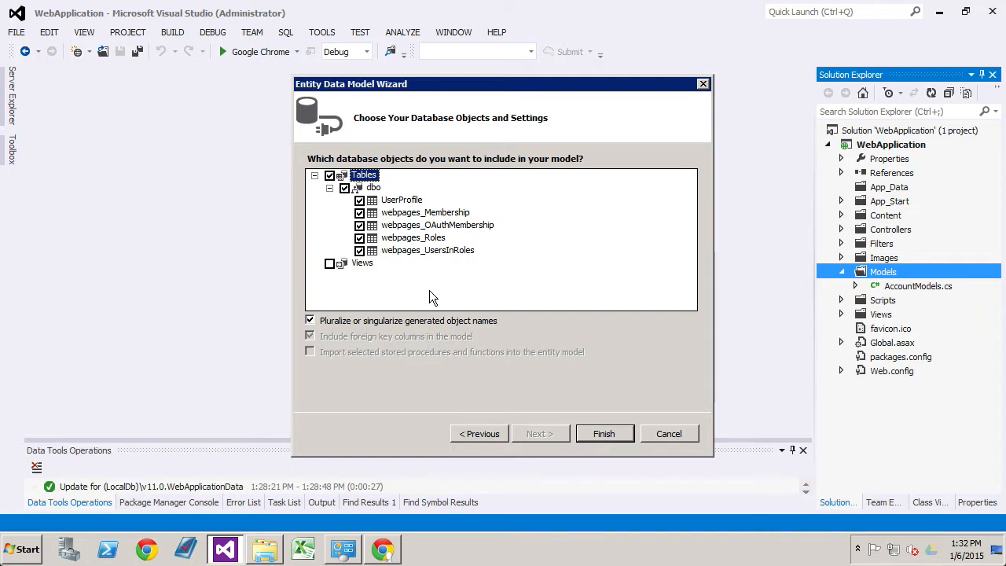
pyautogui.moveTo(437, 317)
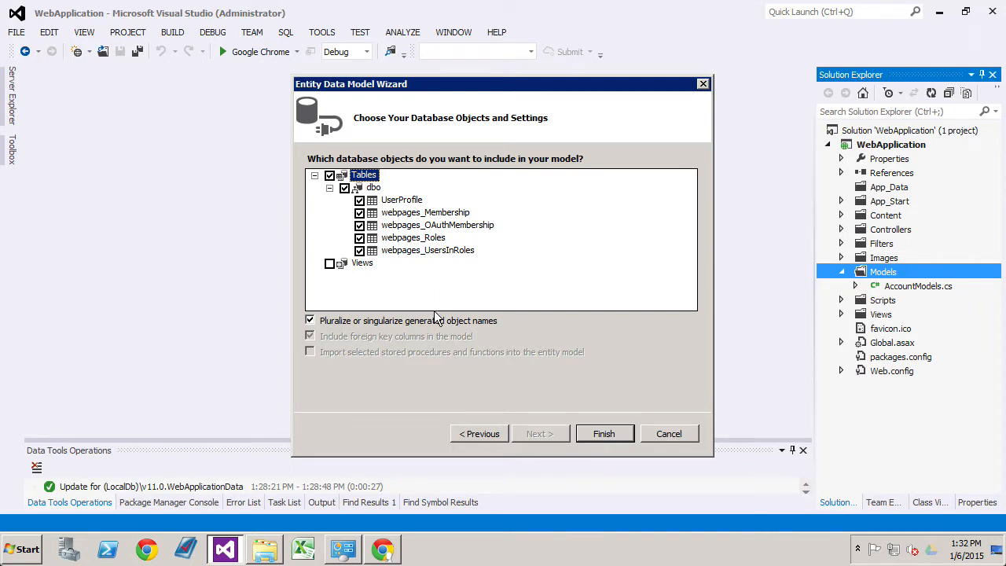
pyautogui.moveTo(338, 320)
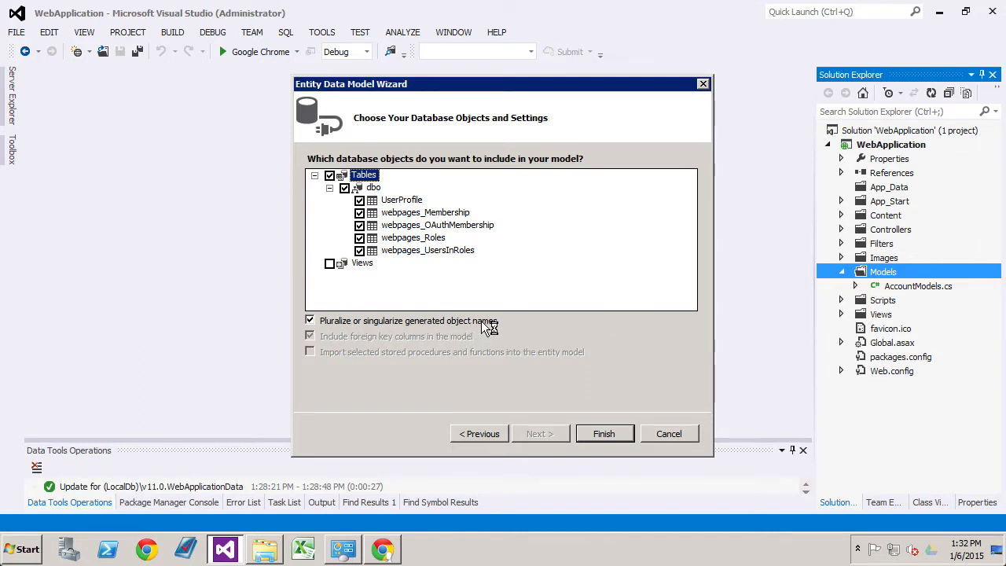
pyautogui.moveTo(515, 328)
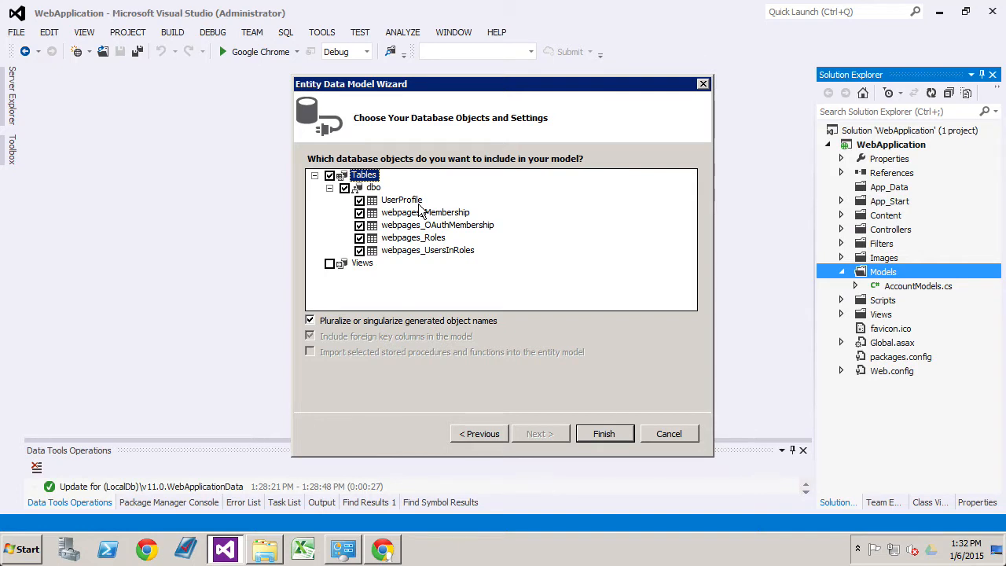
pyautogui.moveTo(463, 214)
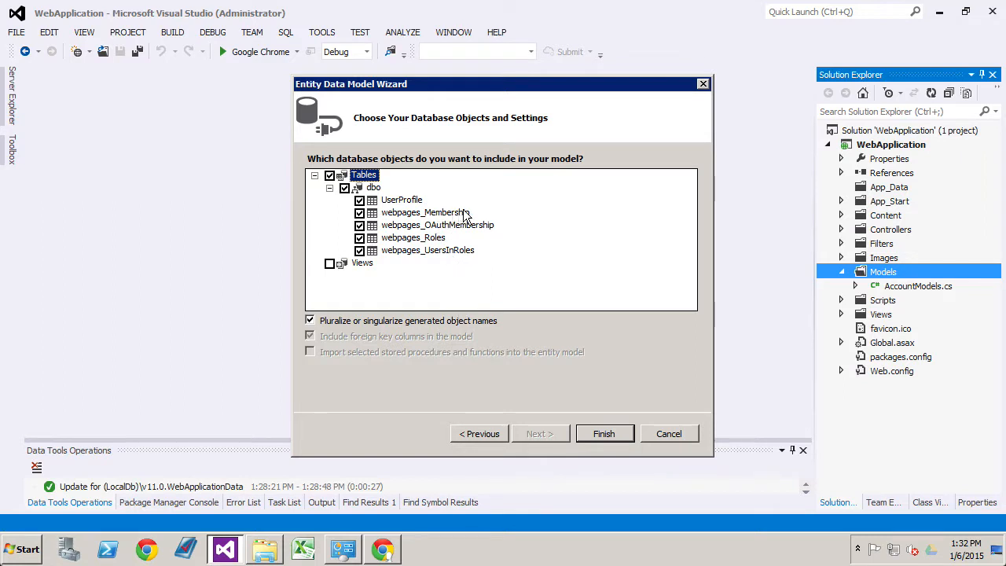
pyautogui.moveTo(493, 239)
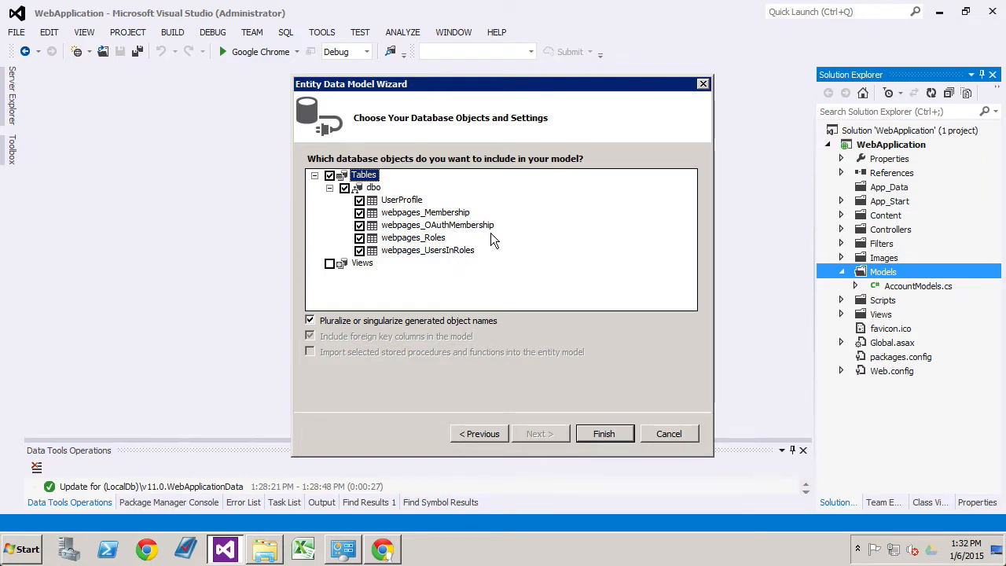
pyautogui.click(603, 434)
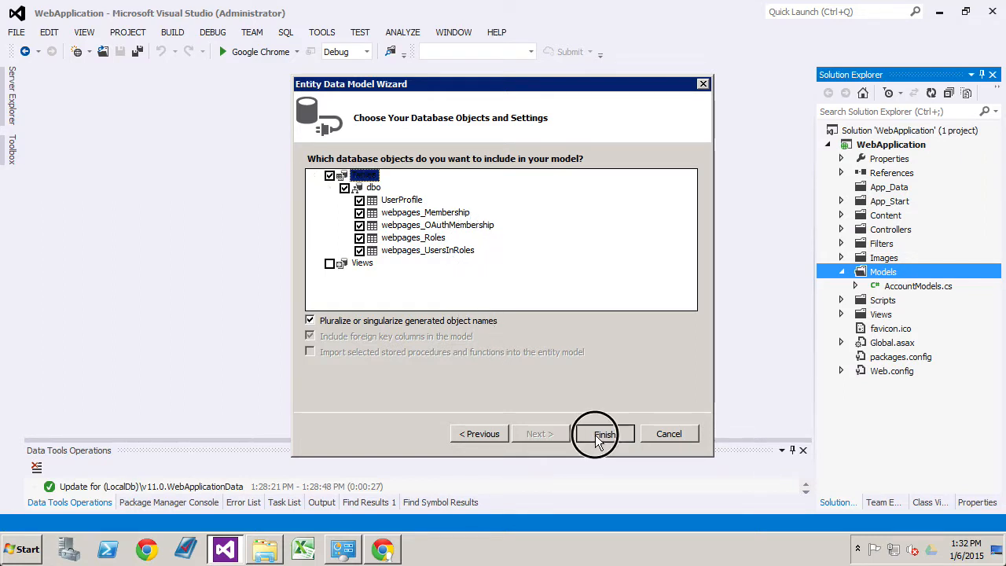
pyautogui.click(603, 434)
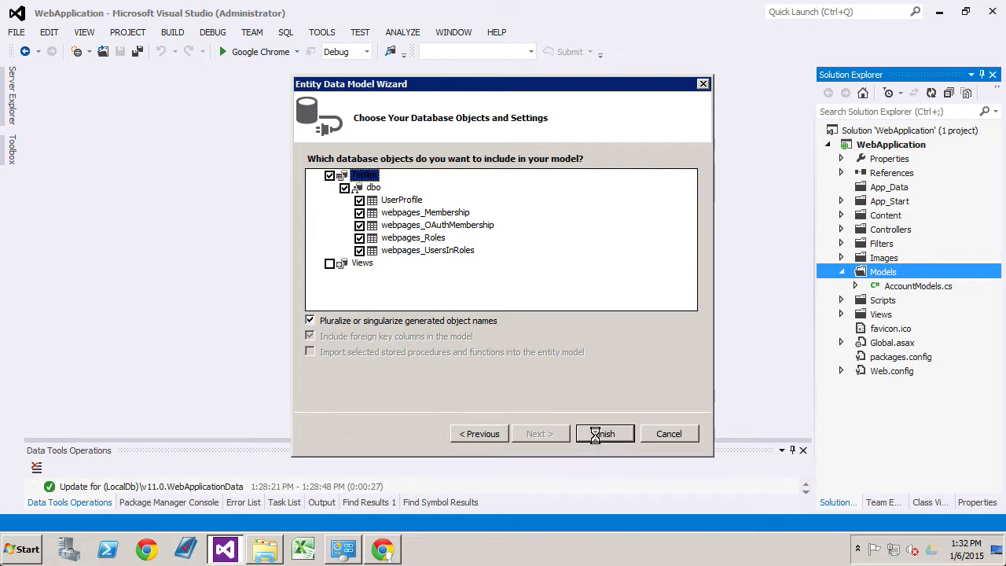
pyautogui.click(603, 433)
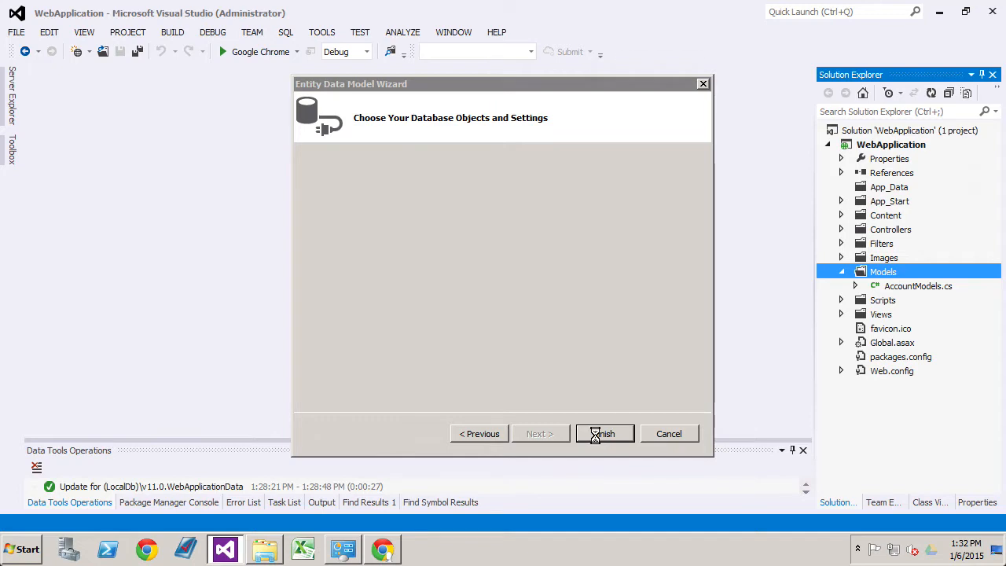
pyautogui.click(603, 434)
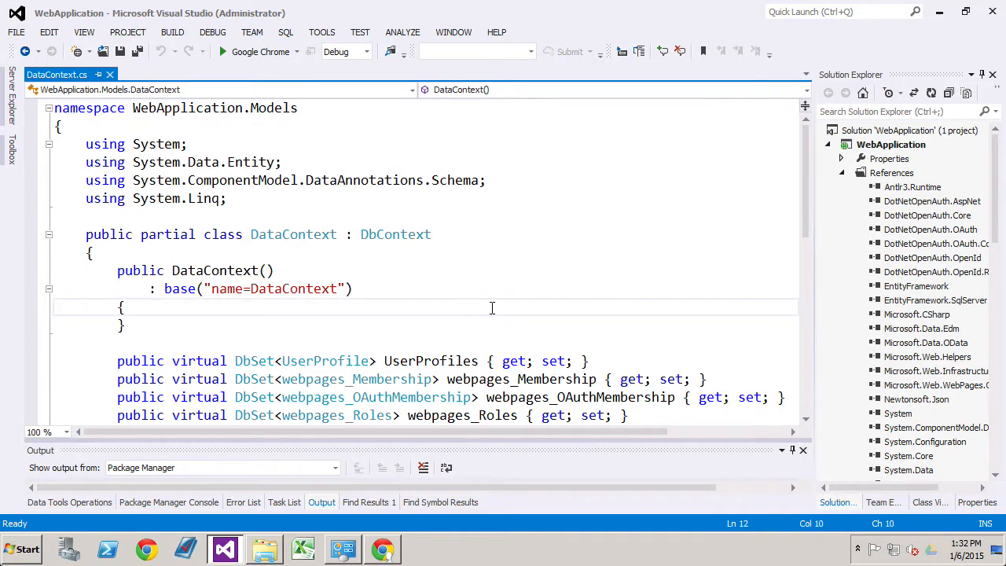
# Scroll through DataContext.cs reviewing its four DbSet properties and OnModelCreating mapping.
pyautogui.scroll(-3)
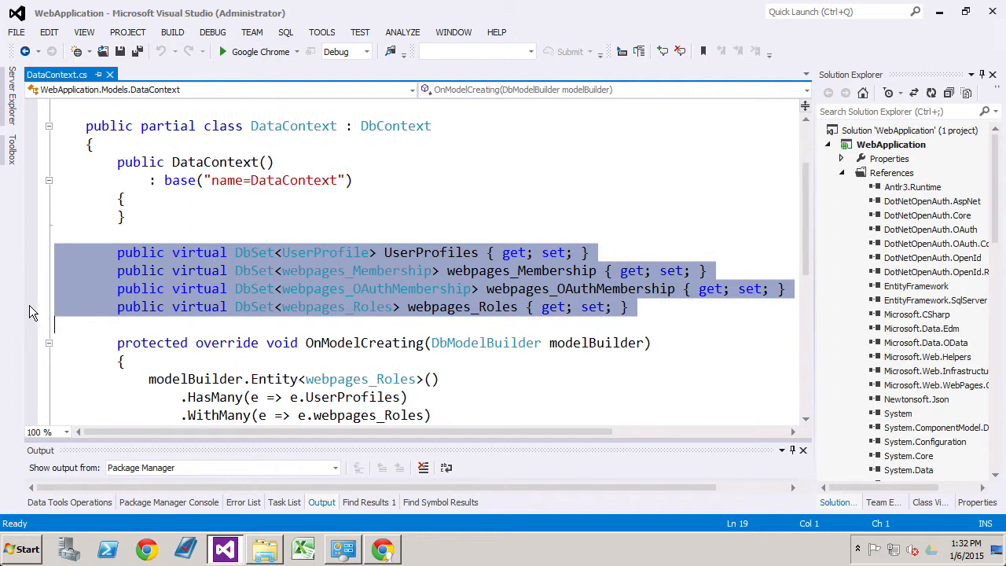
pyautogui.moveTo(176, 297)
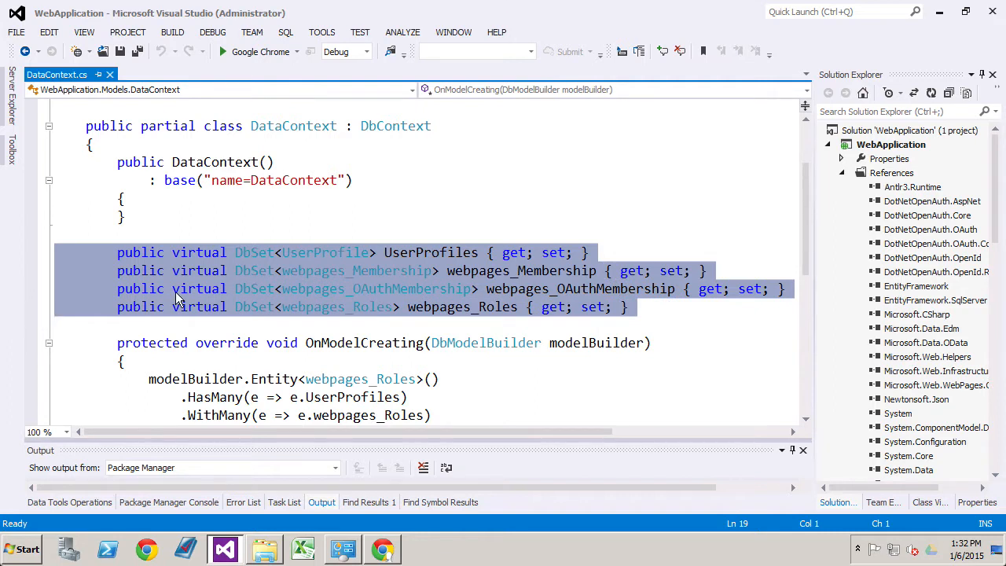
pyautogui.scroll(-3)
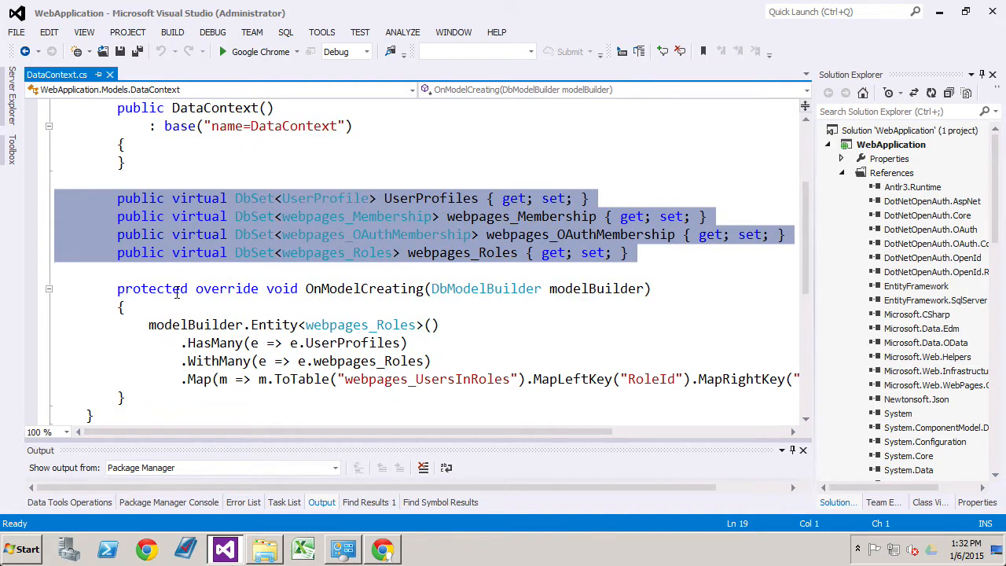
pyautogui.scroll(3)
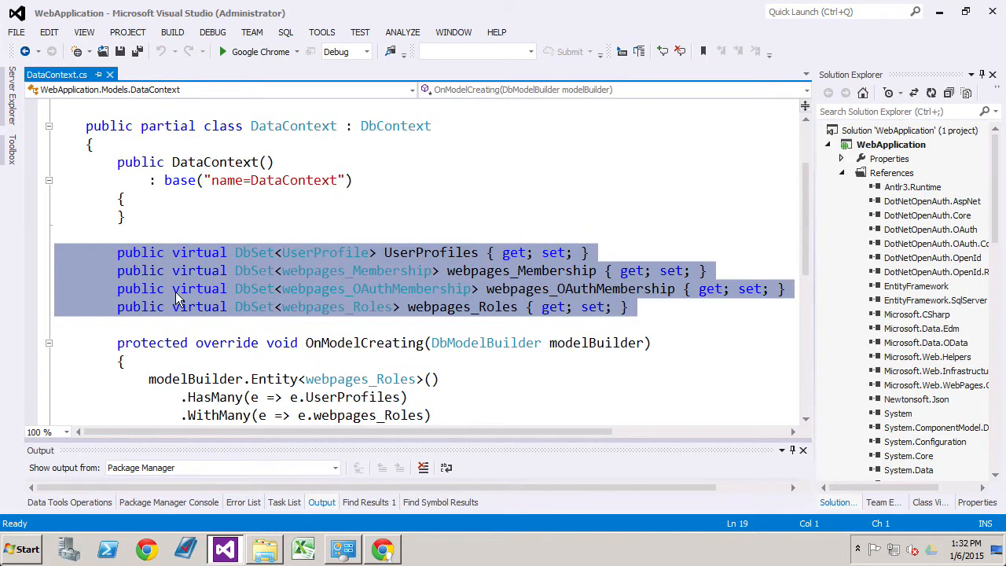
pyautogui.moveTo(446, 305)
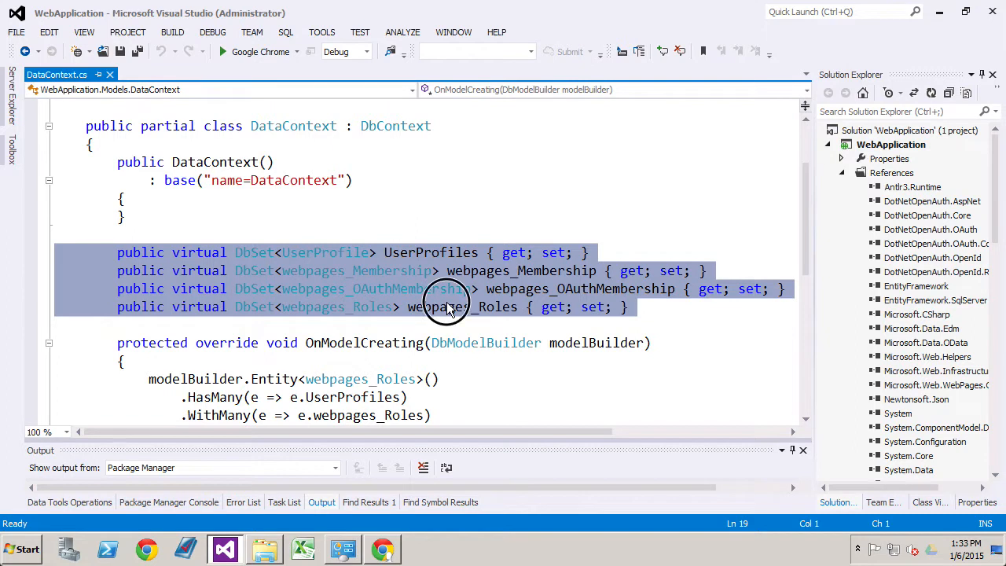
pyautogui.click(448, 307)
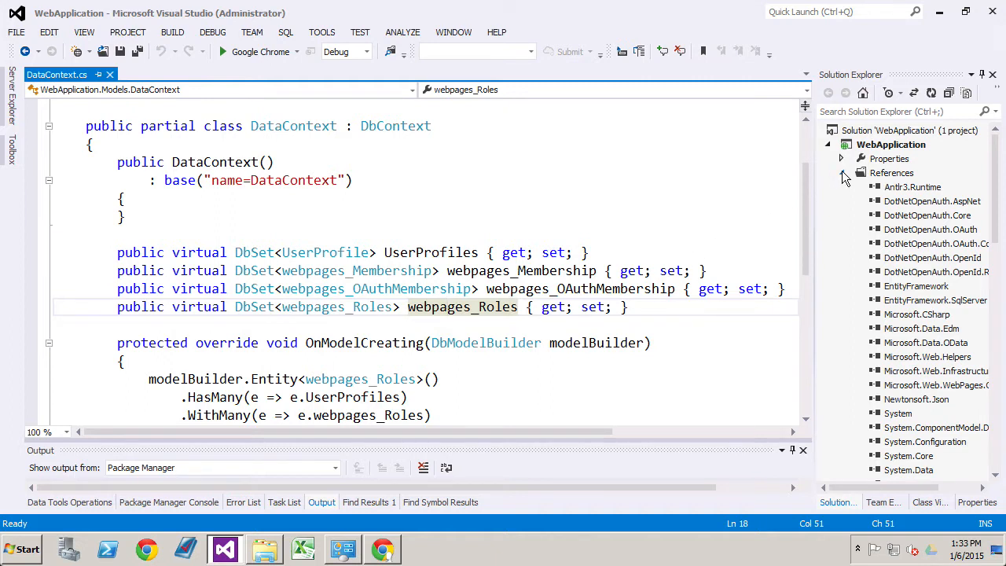
pyautogui.click(842, 171)
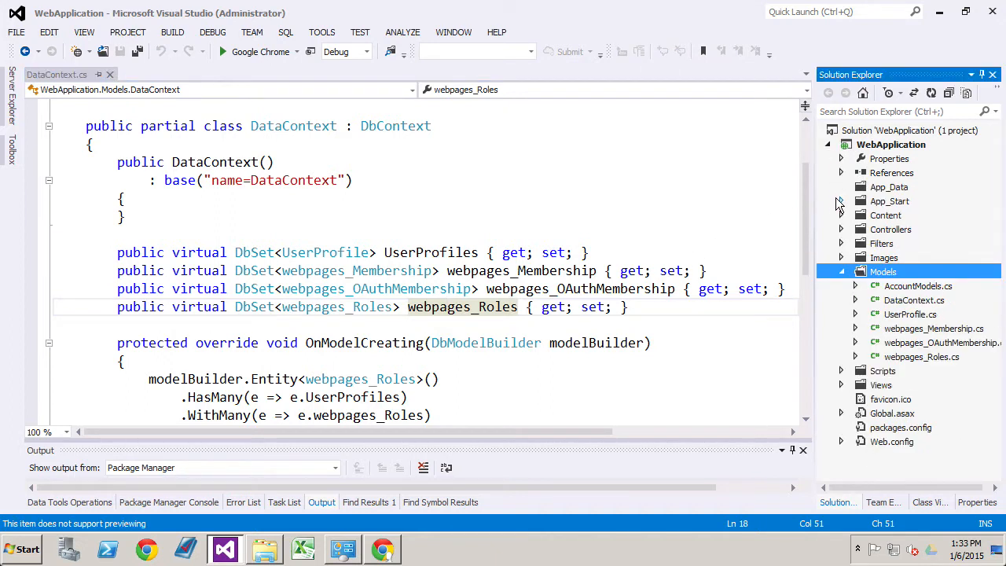
pyautogui.moveTo(829, 223)
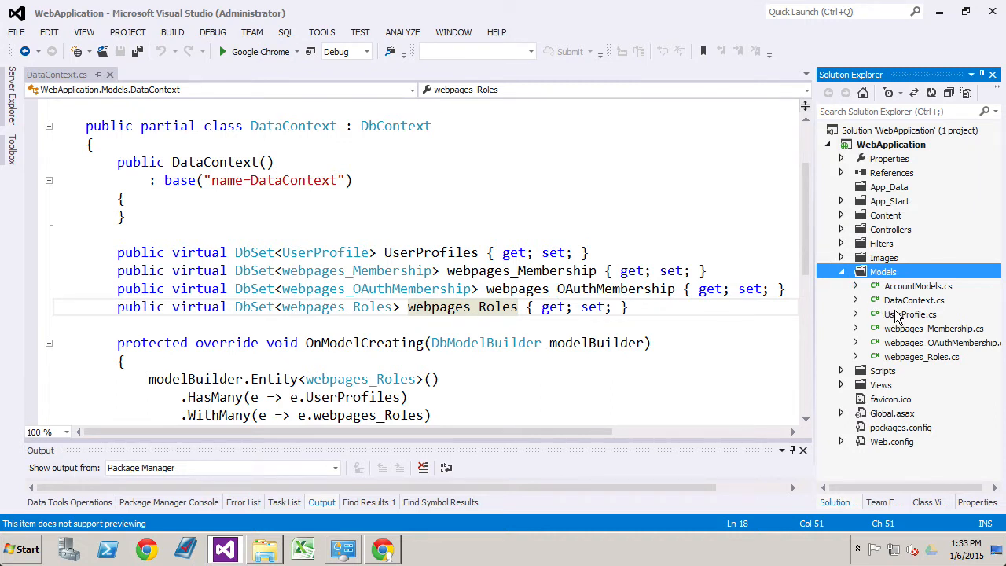
pyautogui.click(910, 314)
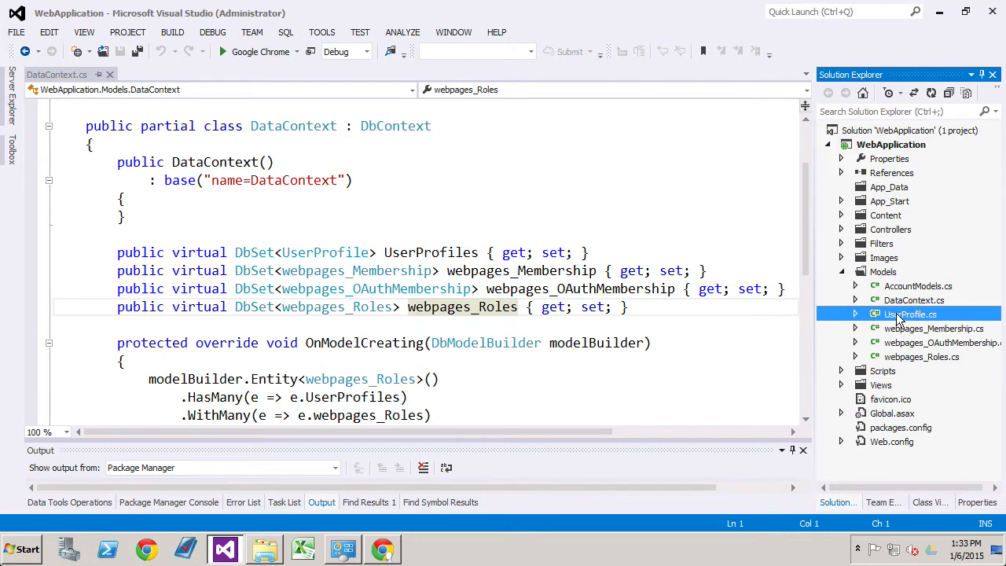
pyautogui.doubleClick(909, 315)
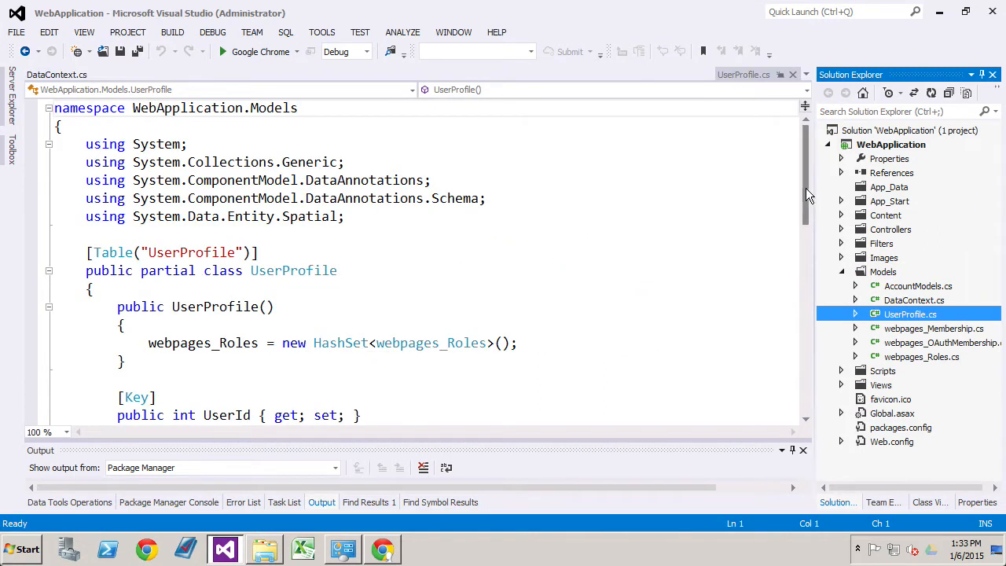
pyautogui.scroll(-3)
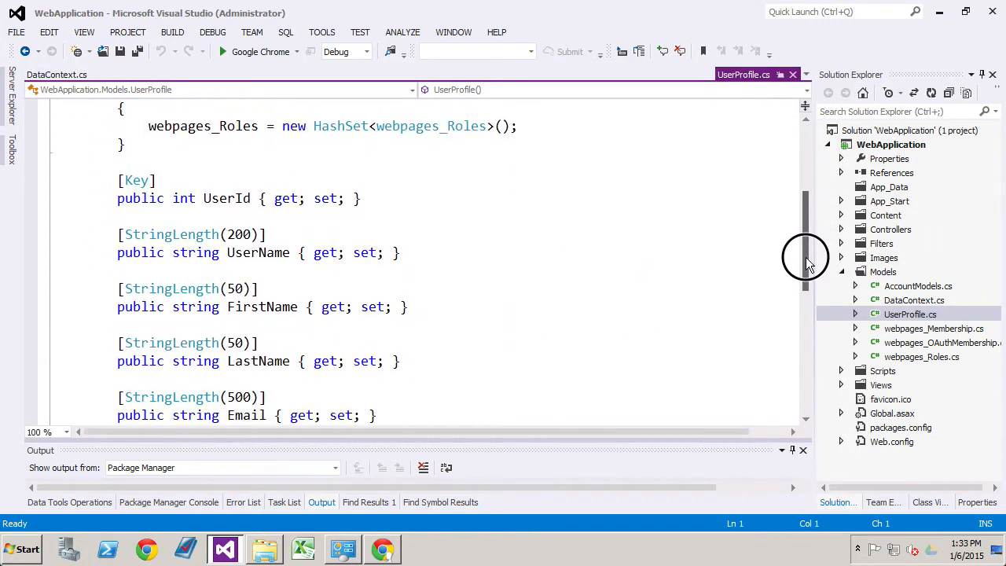
pyautogui.moveTo(681, 240)
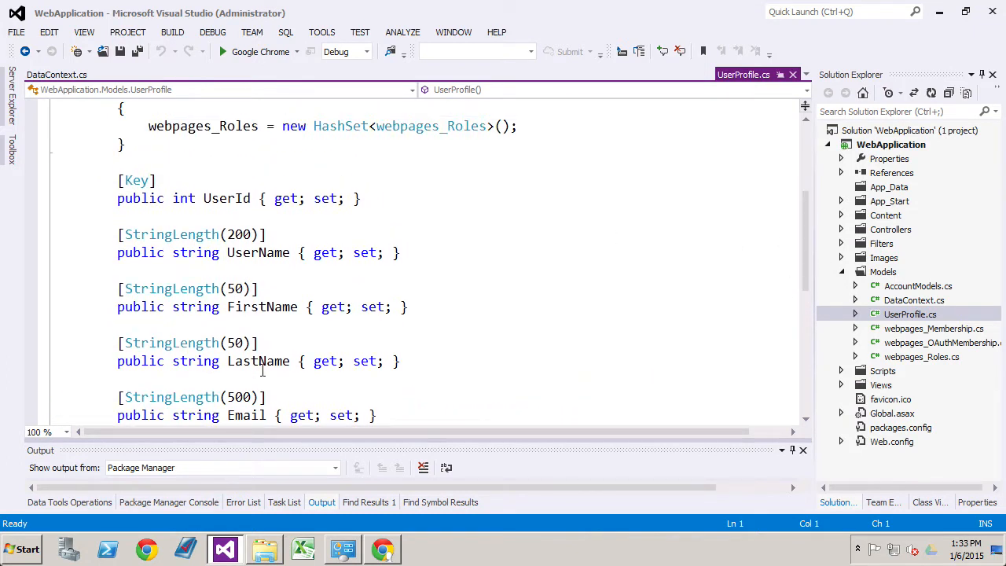
pyautogui.scroll(-3)
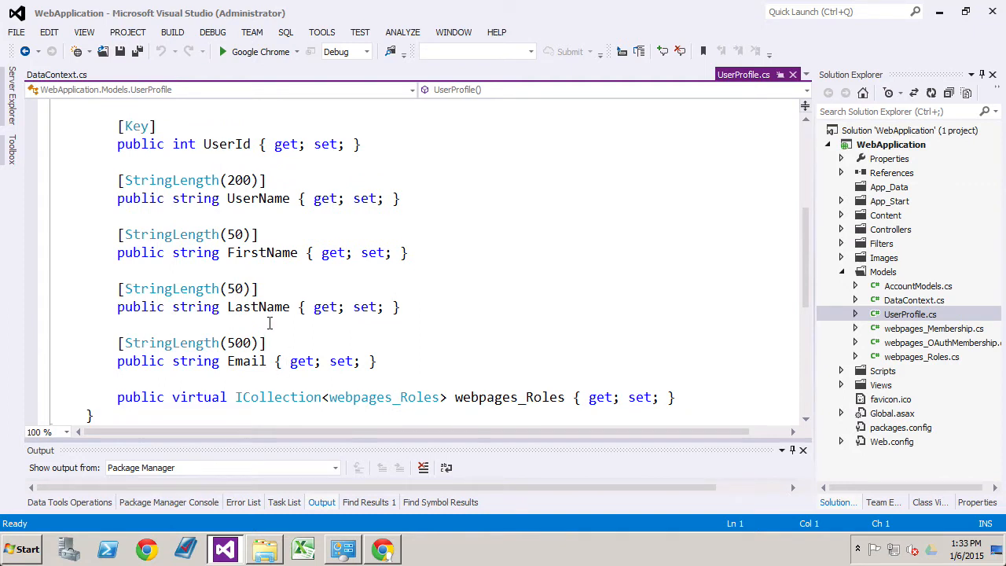
pyautogui.scroll(3)
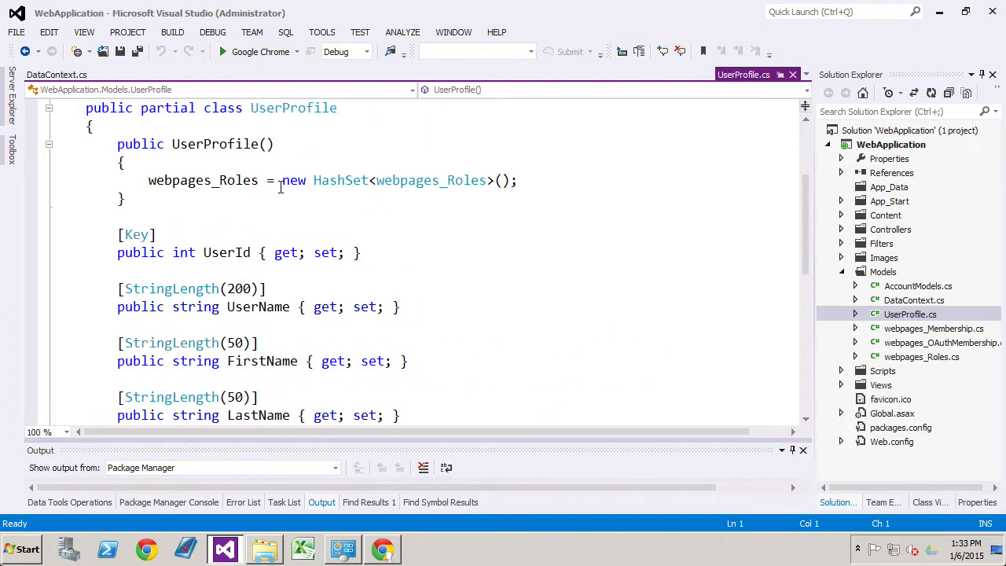
pyautogui.moveTo(283, 226)
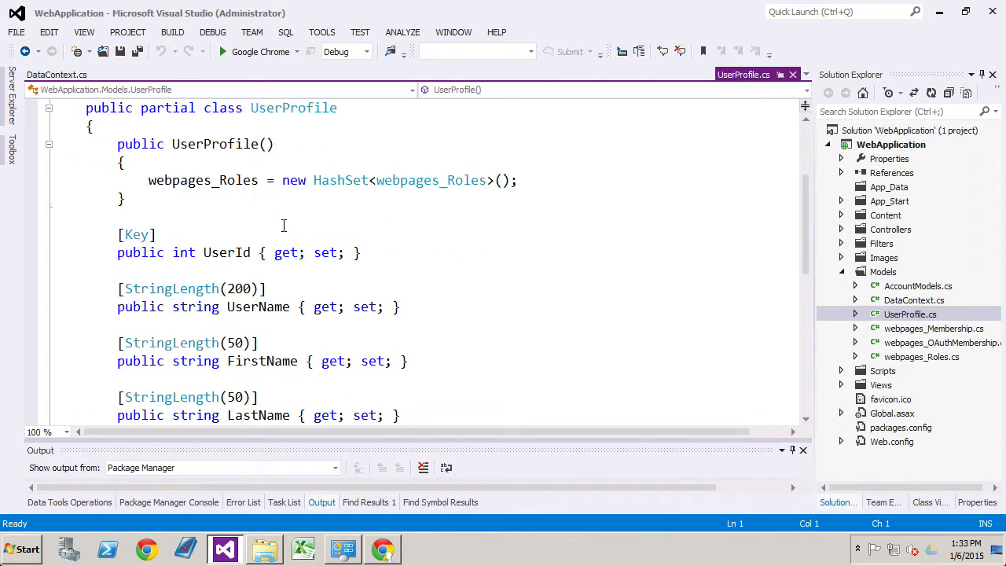
pyautogui.doubleClick(257, 307)
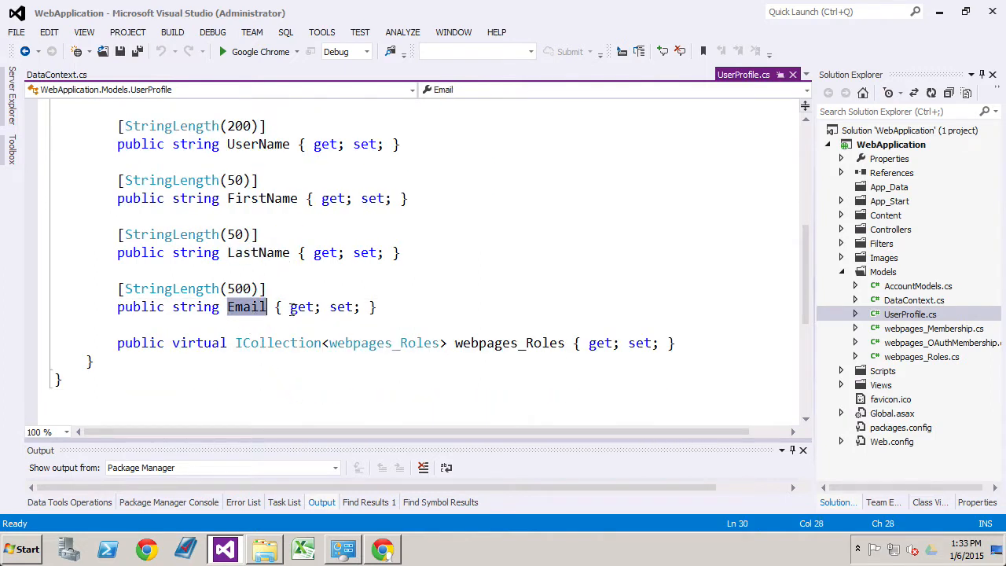
pyautogui.scroll(3)
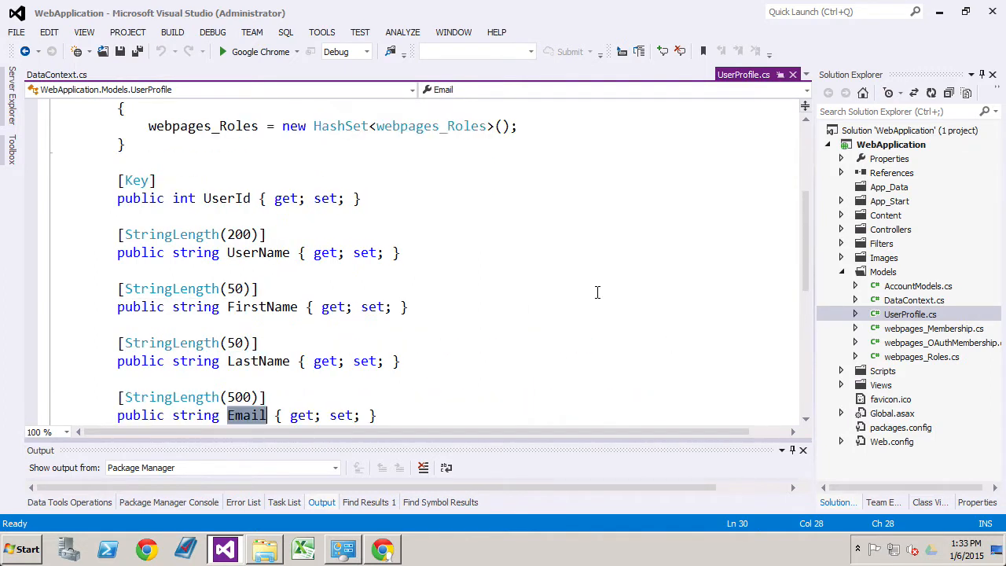
pyautogui.scroll(3)
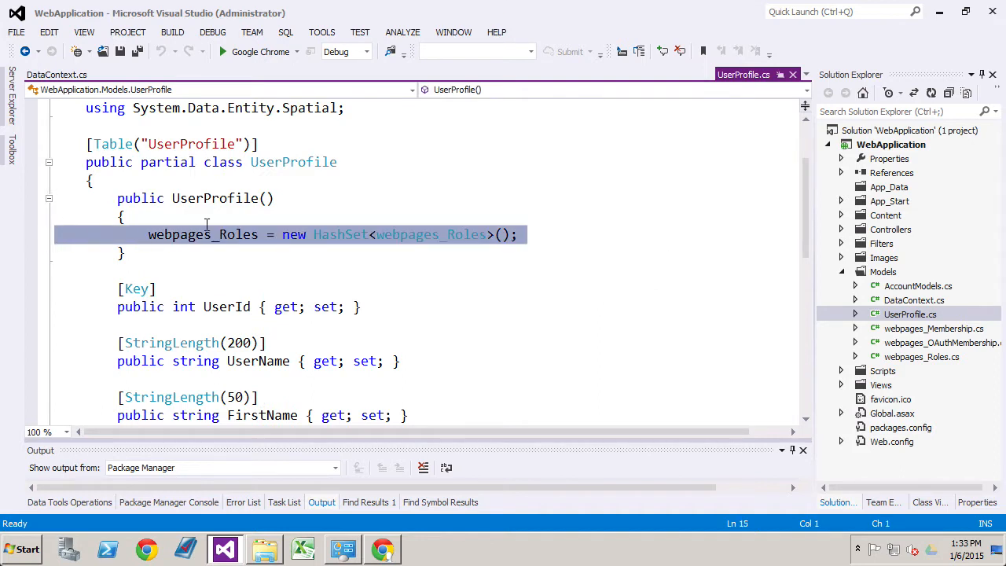
pyautogui.moveTo(235, 242)
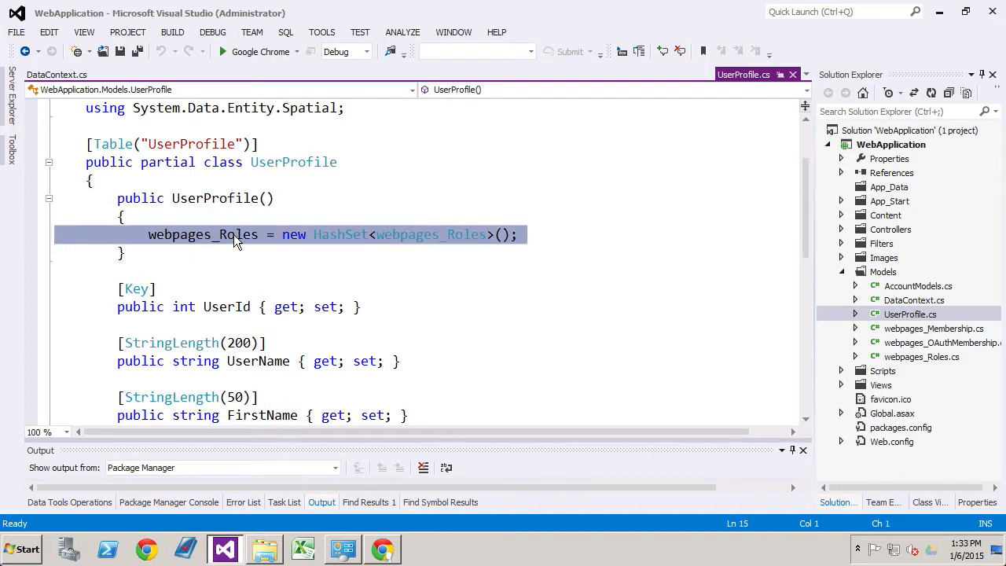
pyautogui.scroll(-3)
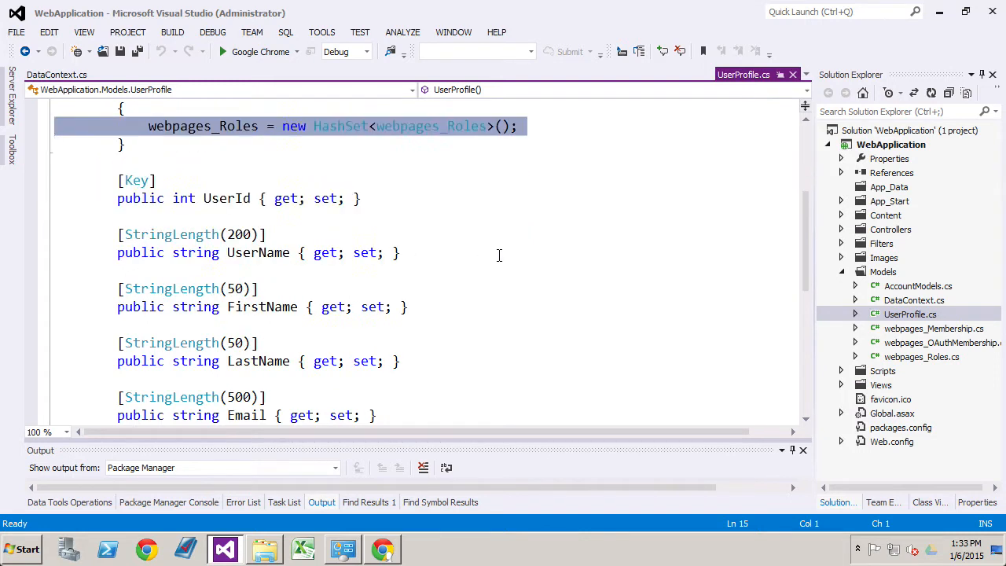
pyautogui.scroll(-3)
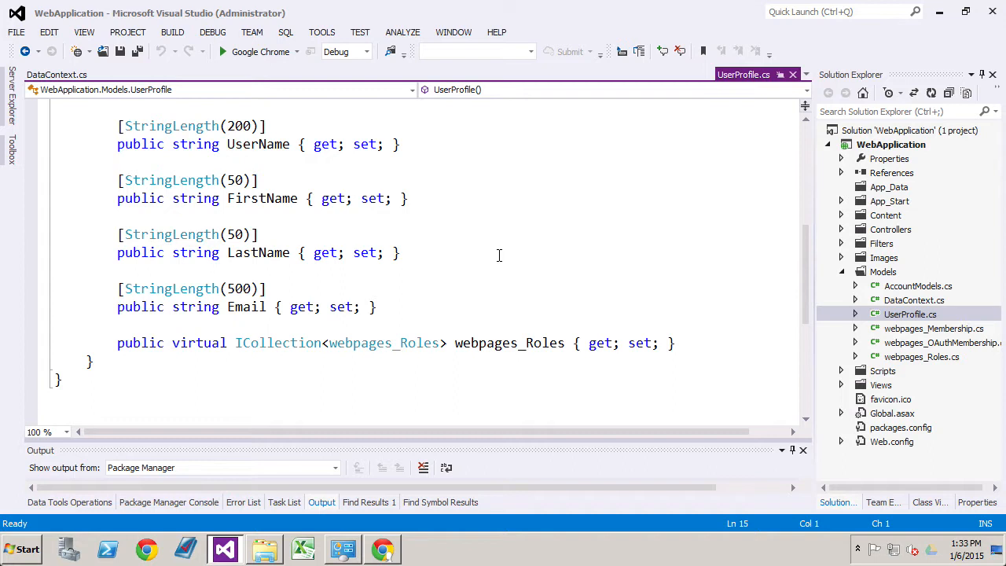
pyautogui.scroll(3)
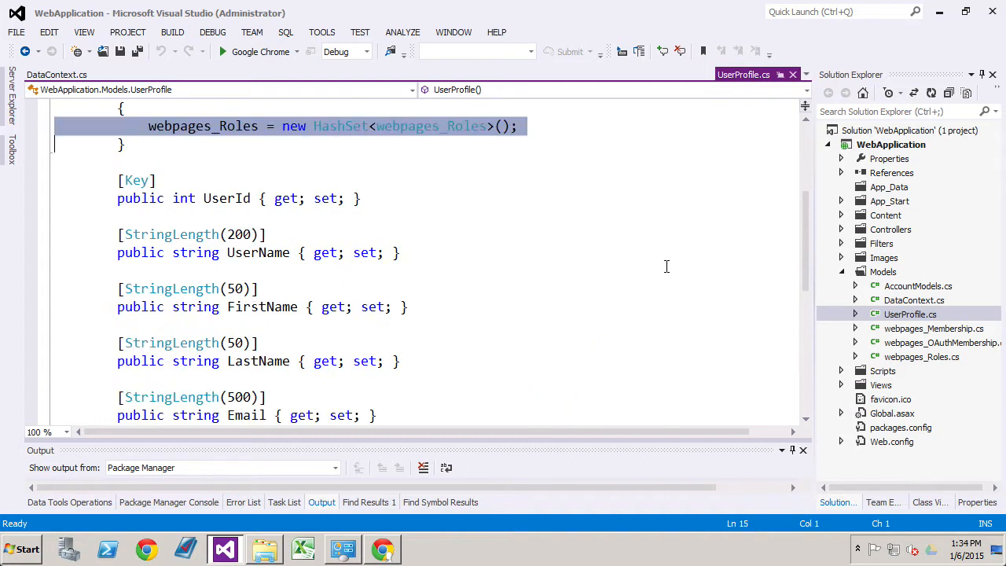
pyautogui.scroll(-3)
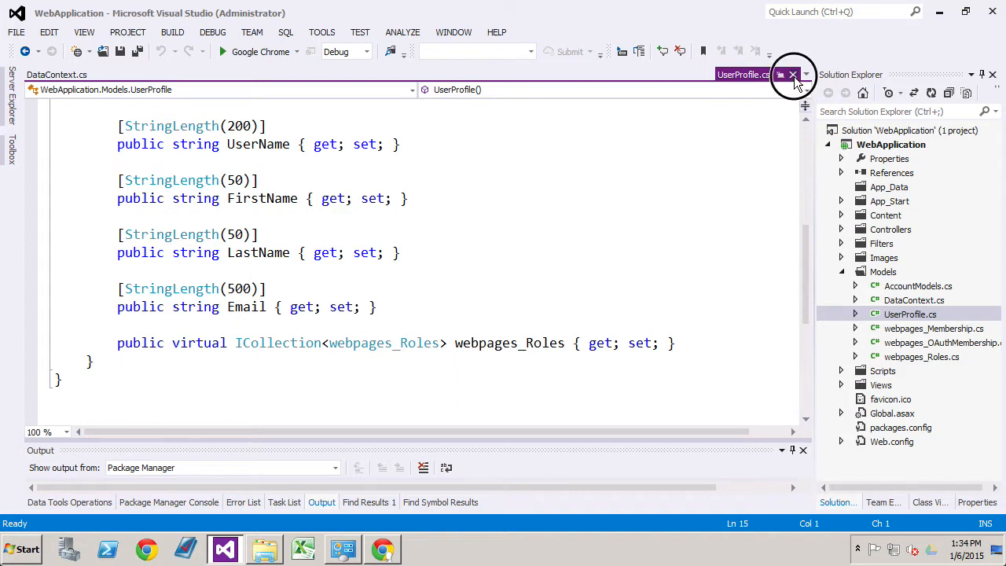
# Close UserProfile.cs, decline running the last good build, and open the duplicate UserProfile error in AccountModels.cs.
pyautogui.click(792, 76)
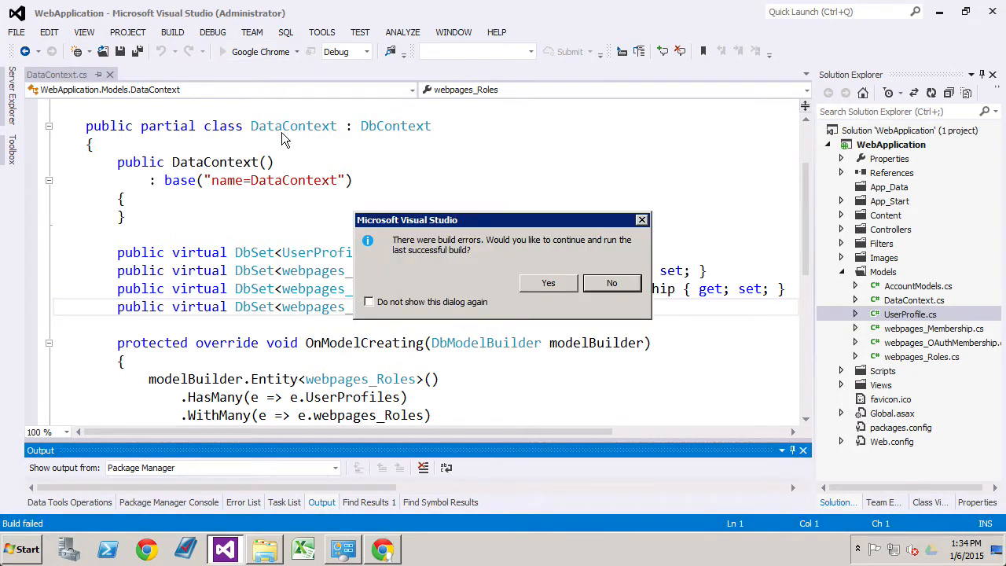
pyautogui.moveTo(611, 283)
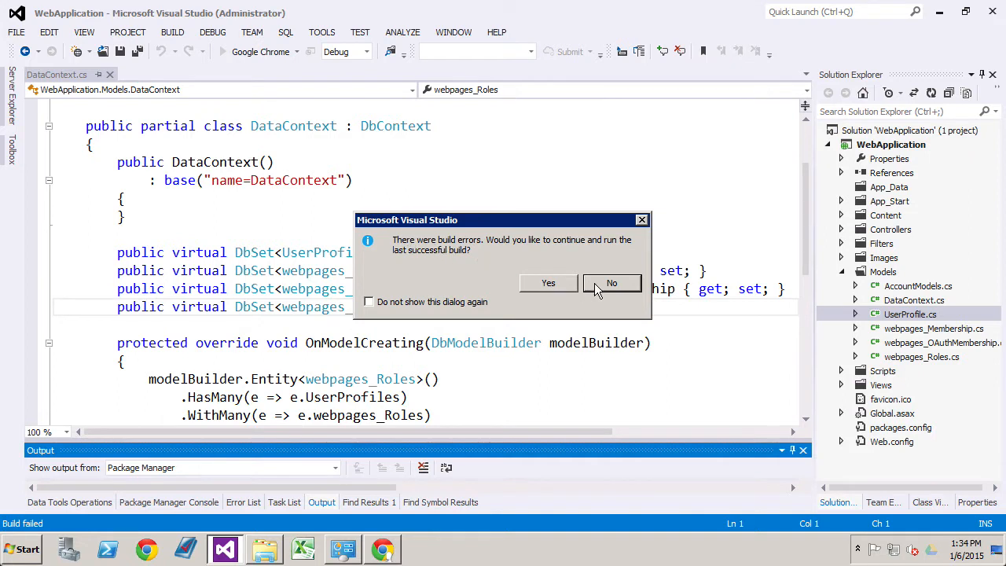
pyautogui.click(611, 283)
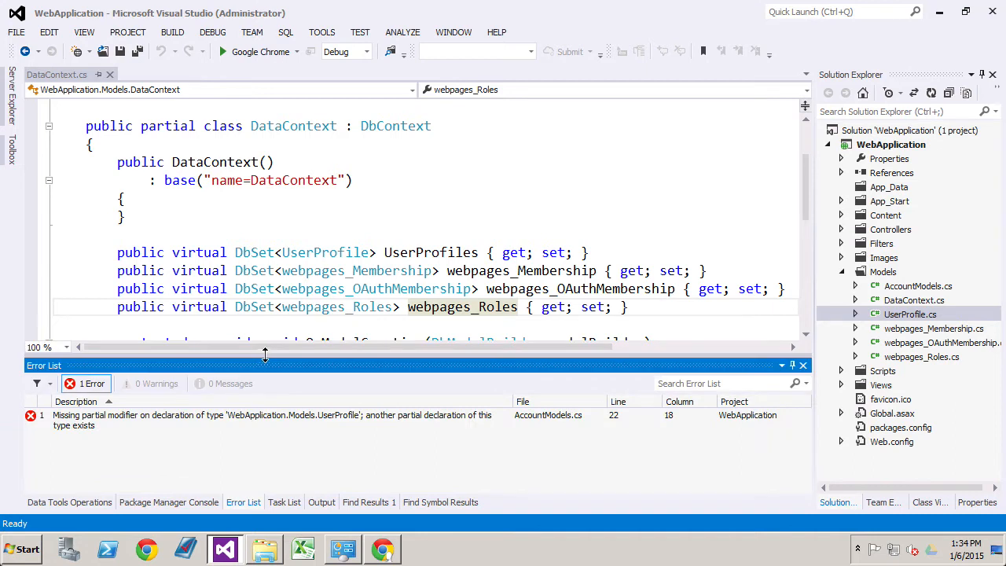
pyautogui.moveTo(352, 424)
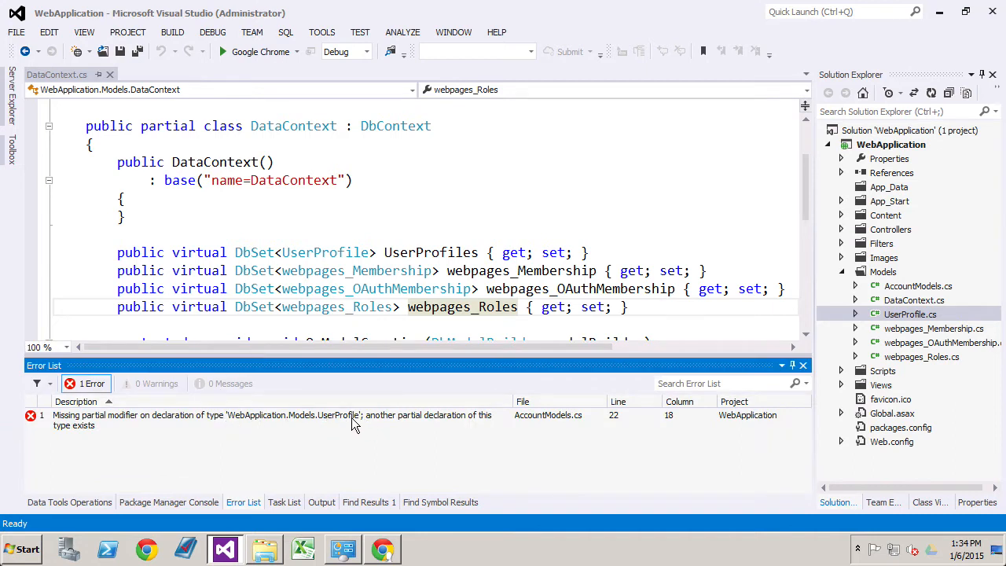
pyautogui.click(353, 419)
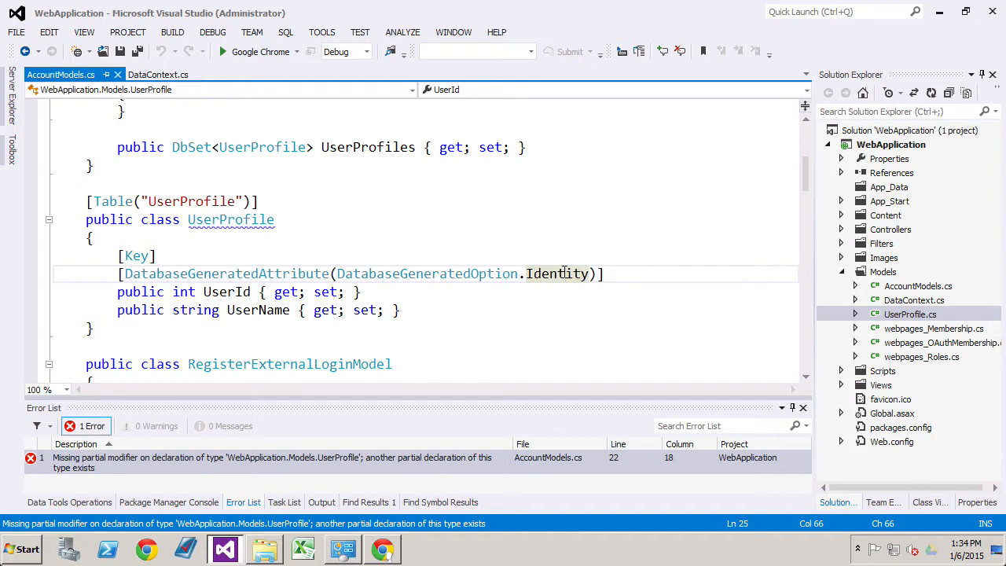
pyautogui.moveTo(113, 201)
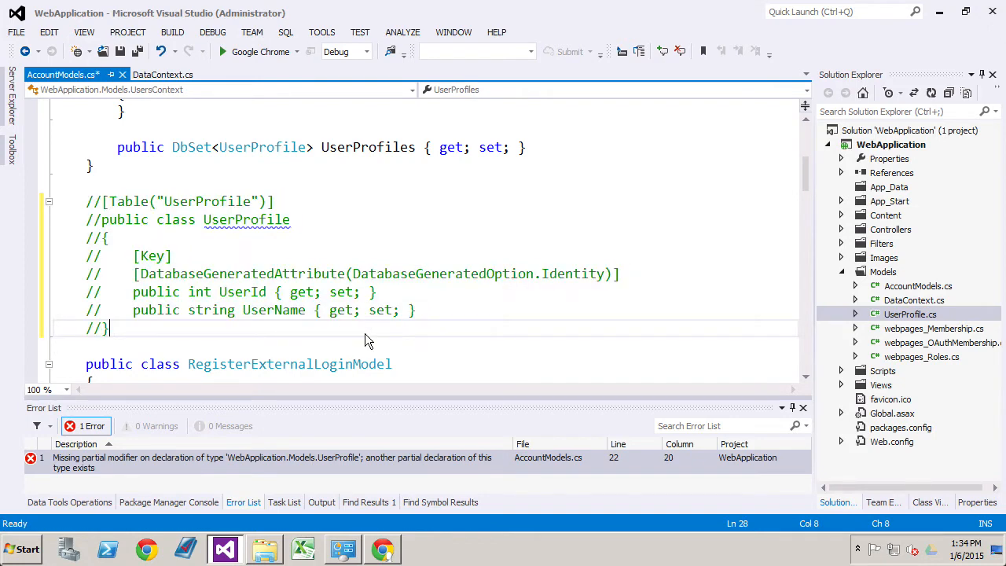
# Comment out the old UserProfile class in AccountModels.cs with Ctrl+K, Ctrl+C.
pyautogui.scroll(-3)
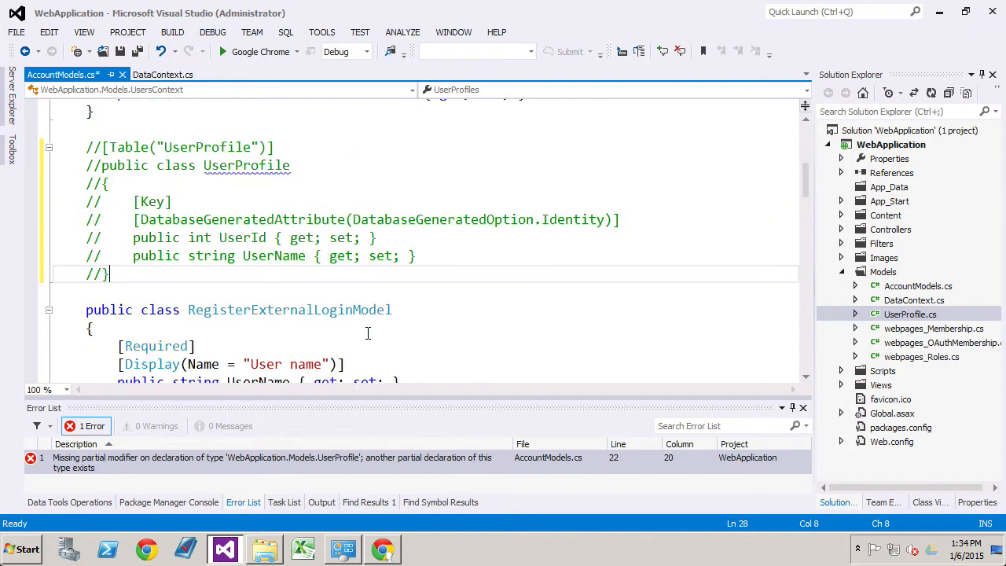
pyautogui.scroll(3)
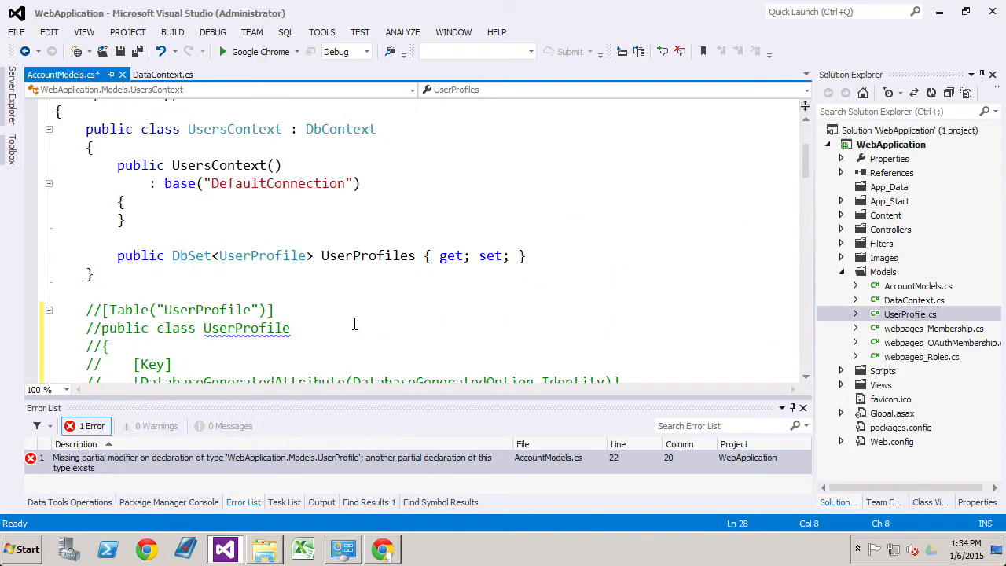
pyautogui.moveTo(267, 203)
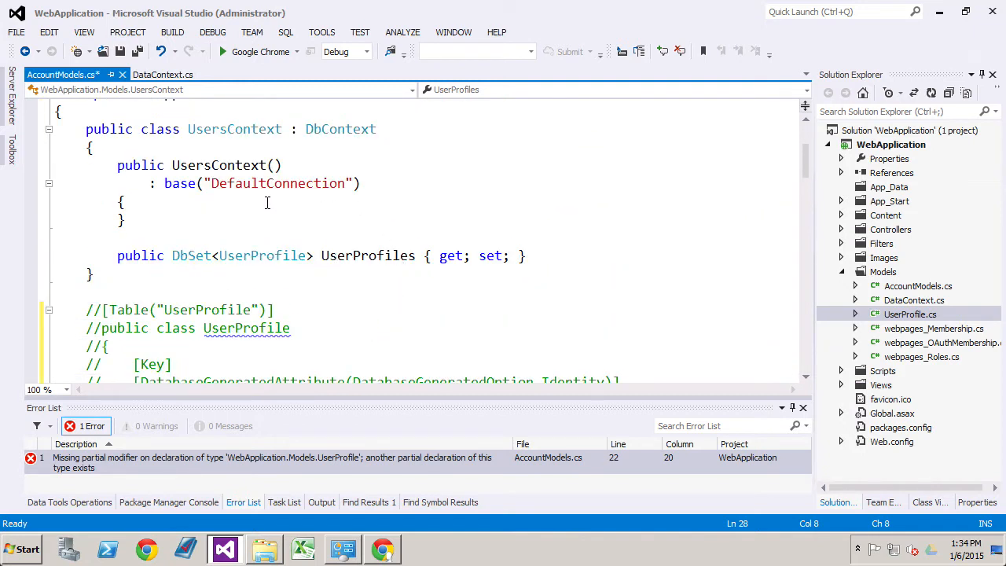
pyautogui.moveTo(261, 255)
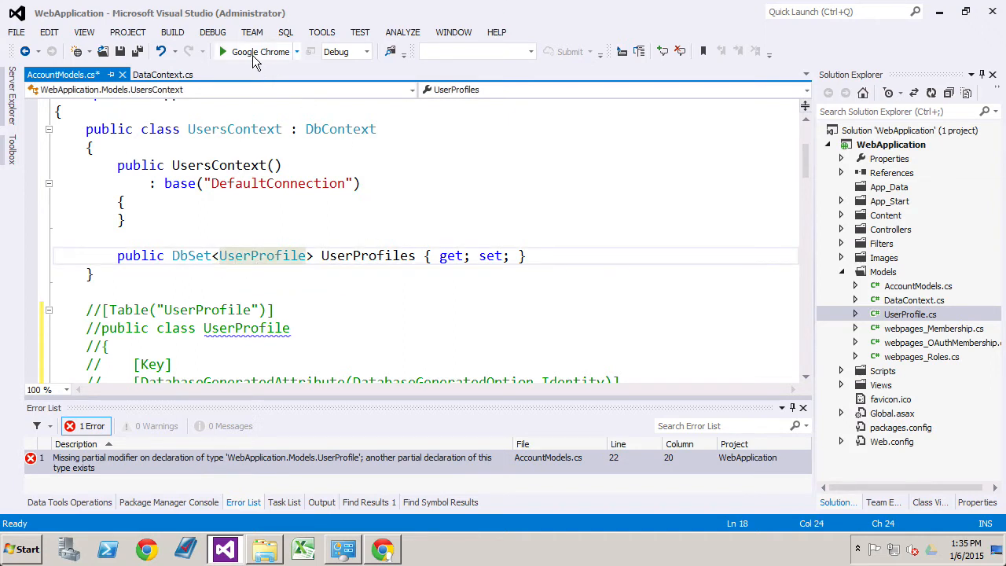
pyautogui.moveTo(259, 51)
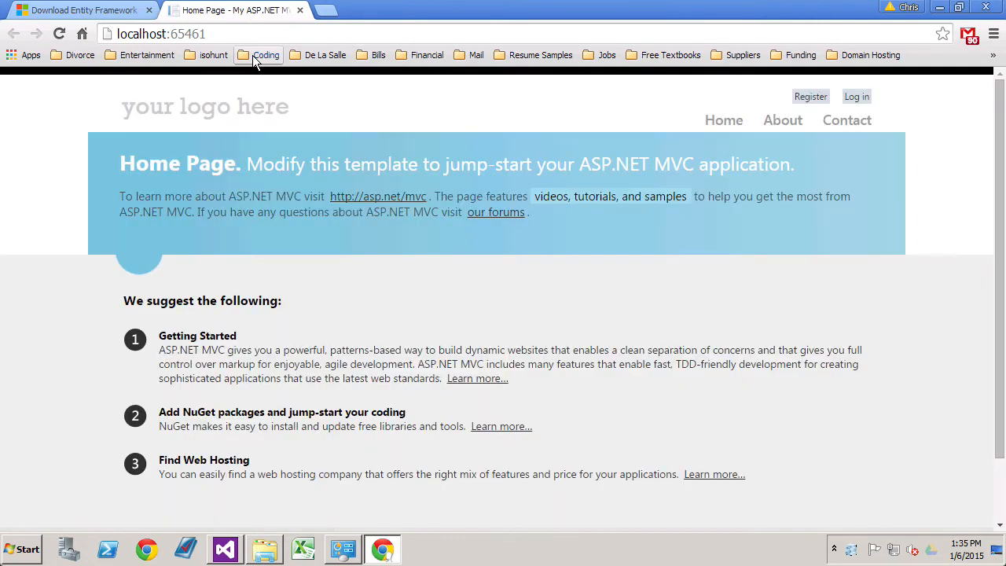
# Log in to the web app as testuser, log off, and close the localhost tab.
pyautogui.click(857, 95)
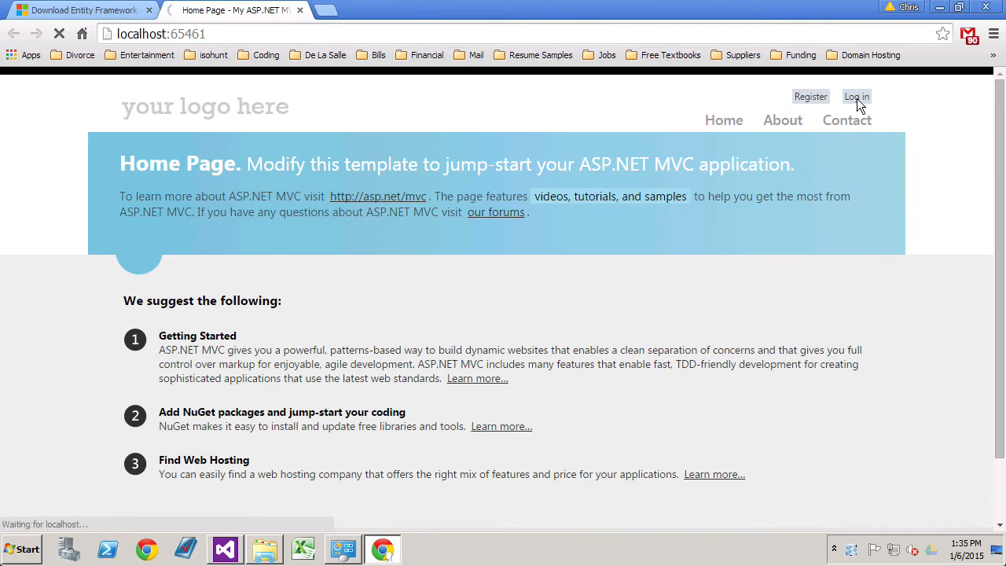
pyautogui.click(855, 96)
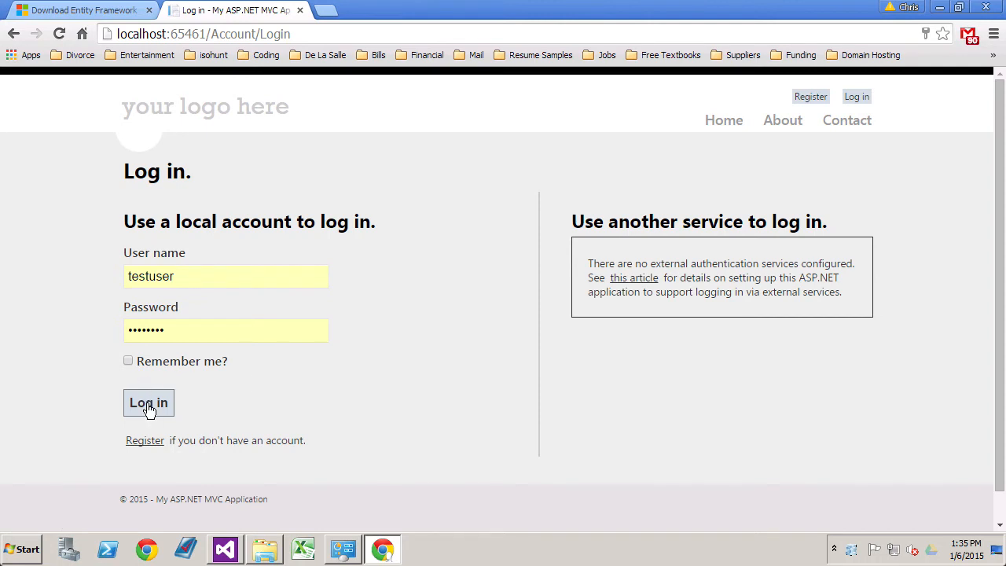
pyautogui.click(148, 402)
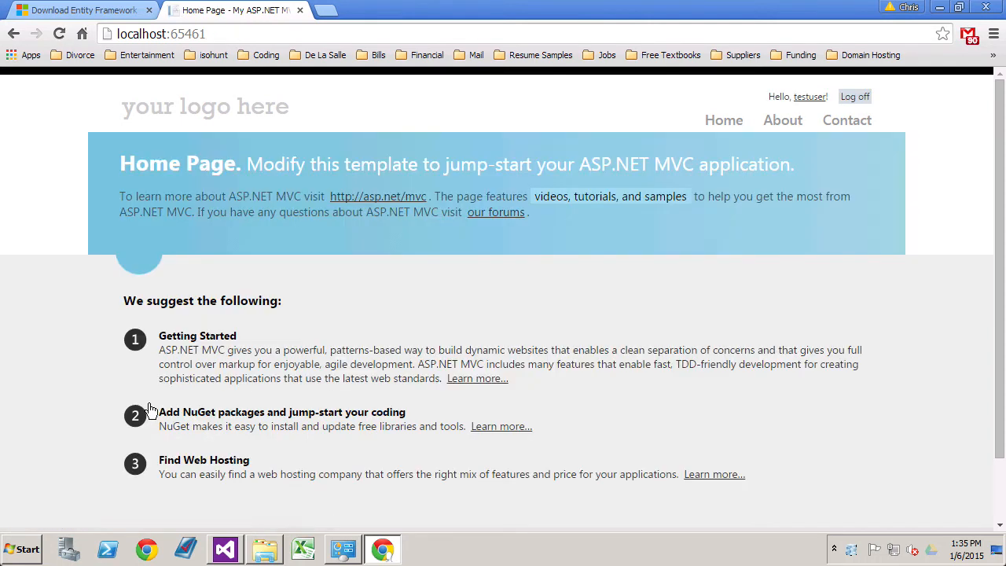
pyautogui.moveTo(173, 412)
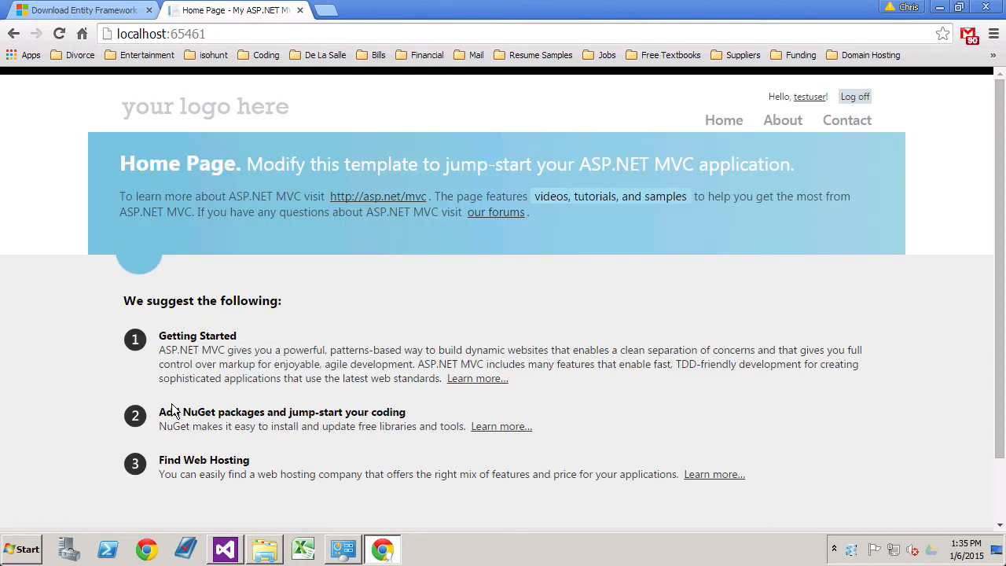
pyautogui.moveTo(743, 286)
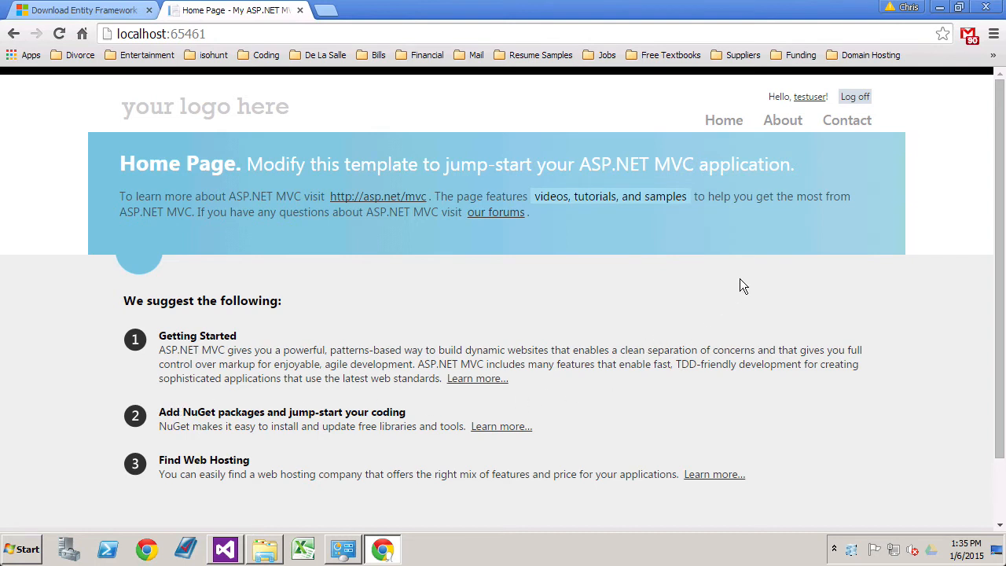
pyautogui.click(855, 96)
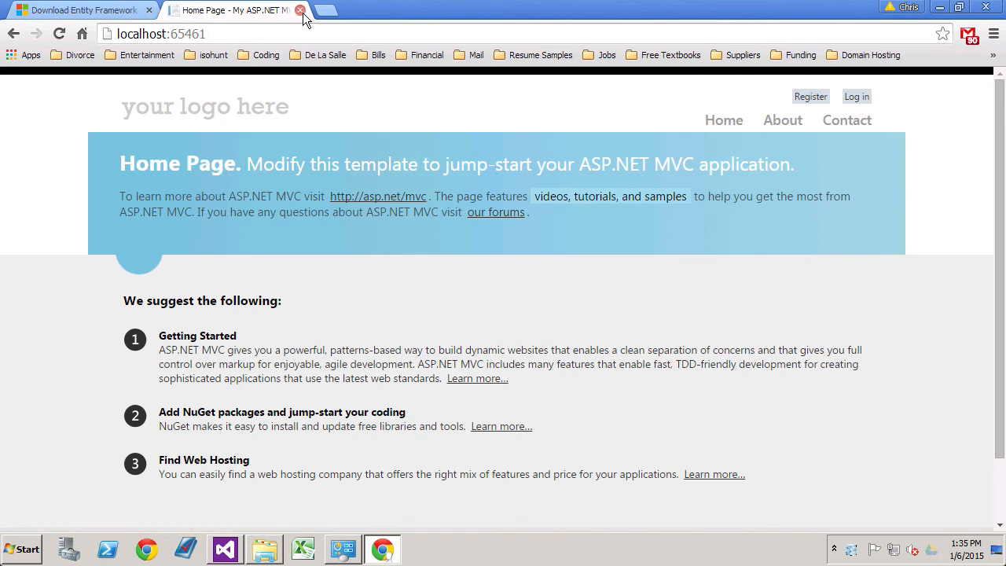
pyautogui.click(299, 10)
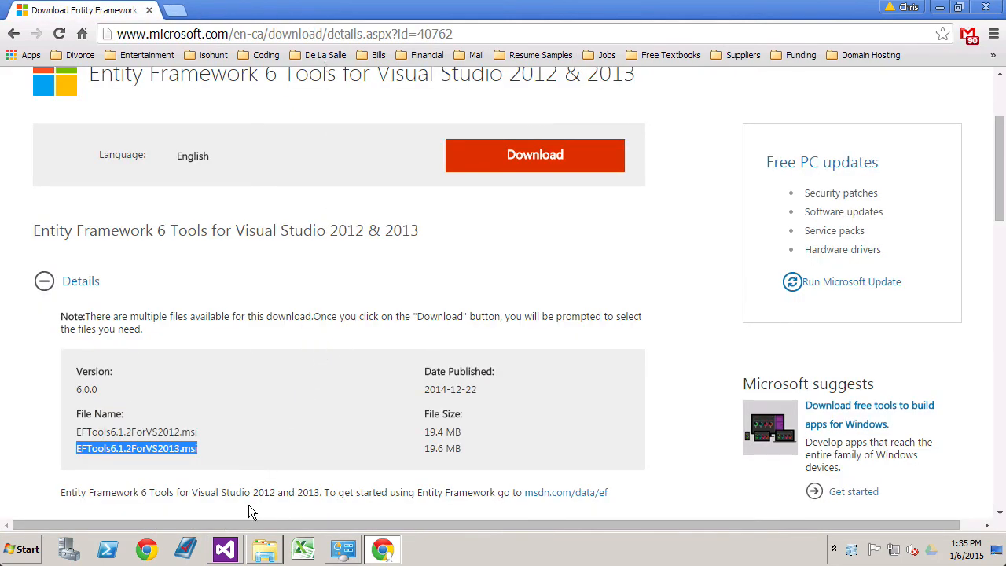
# Switch back to Visual Studio and stop debugging the web application.
pyautogui.click(223, 548)
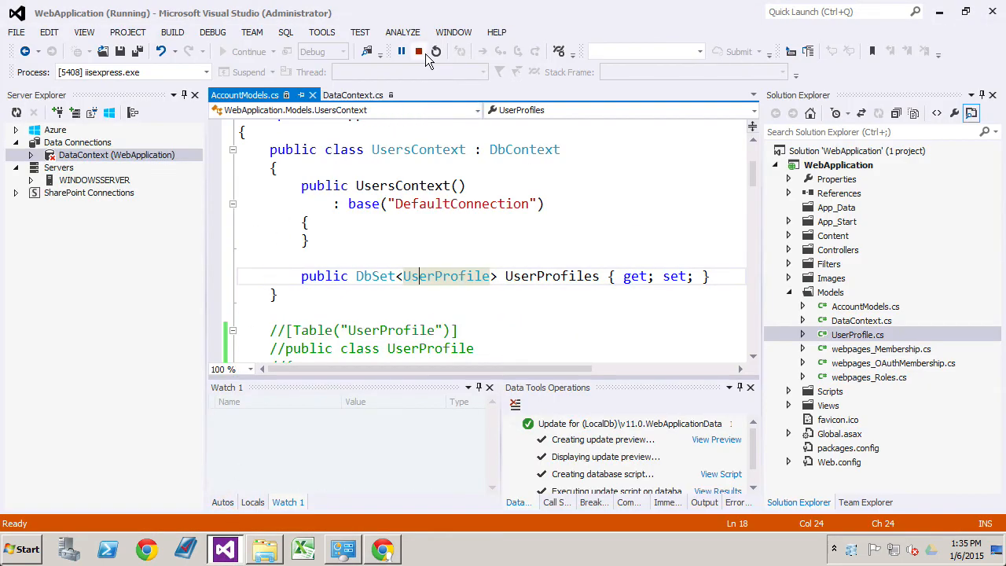
pyautogui.click(418, 50)
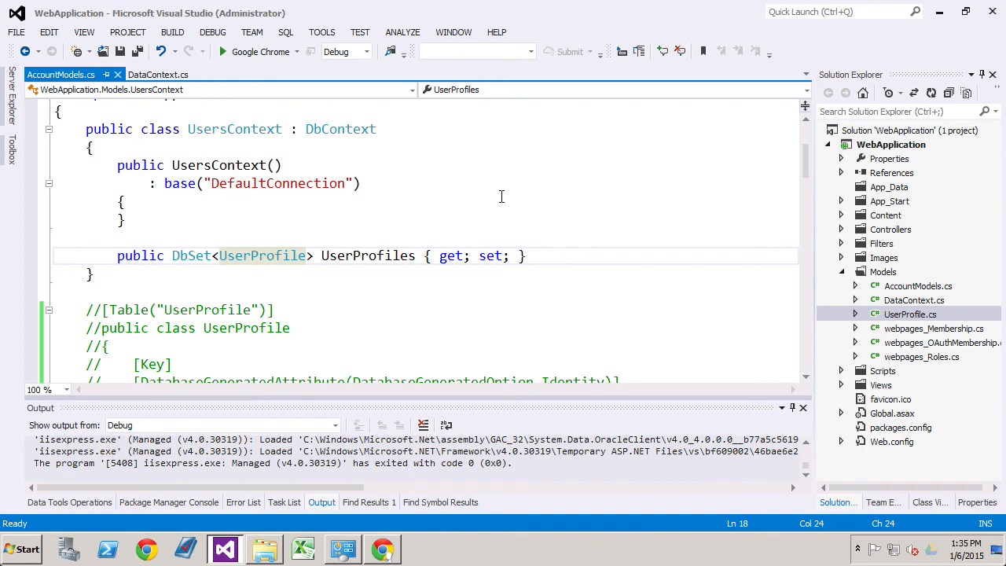
pyautogui.click(124, 220)
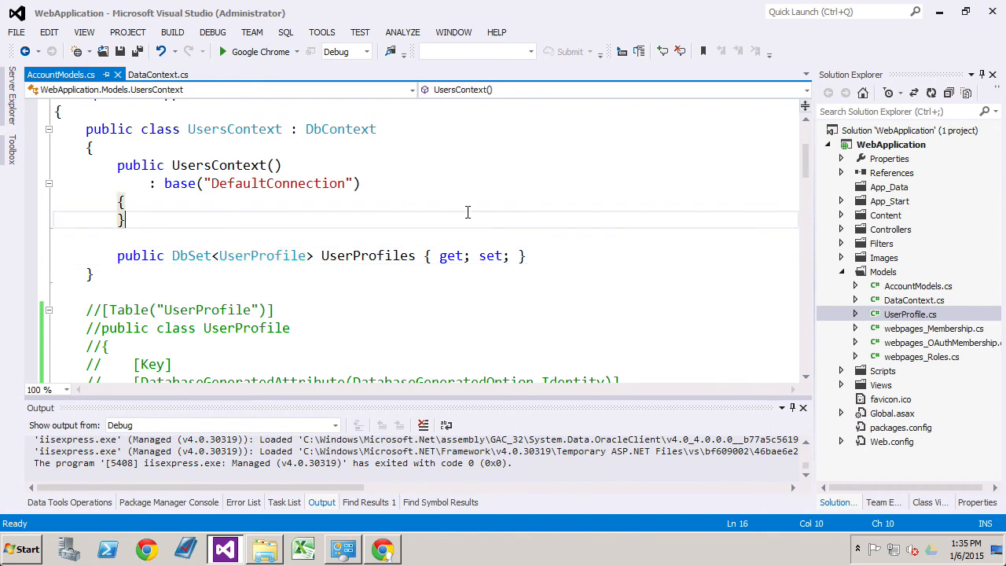